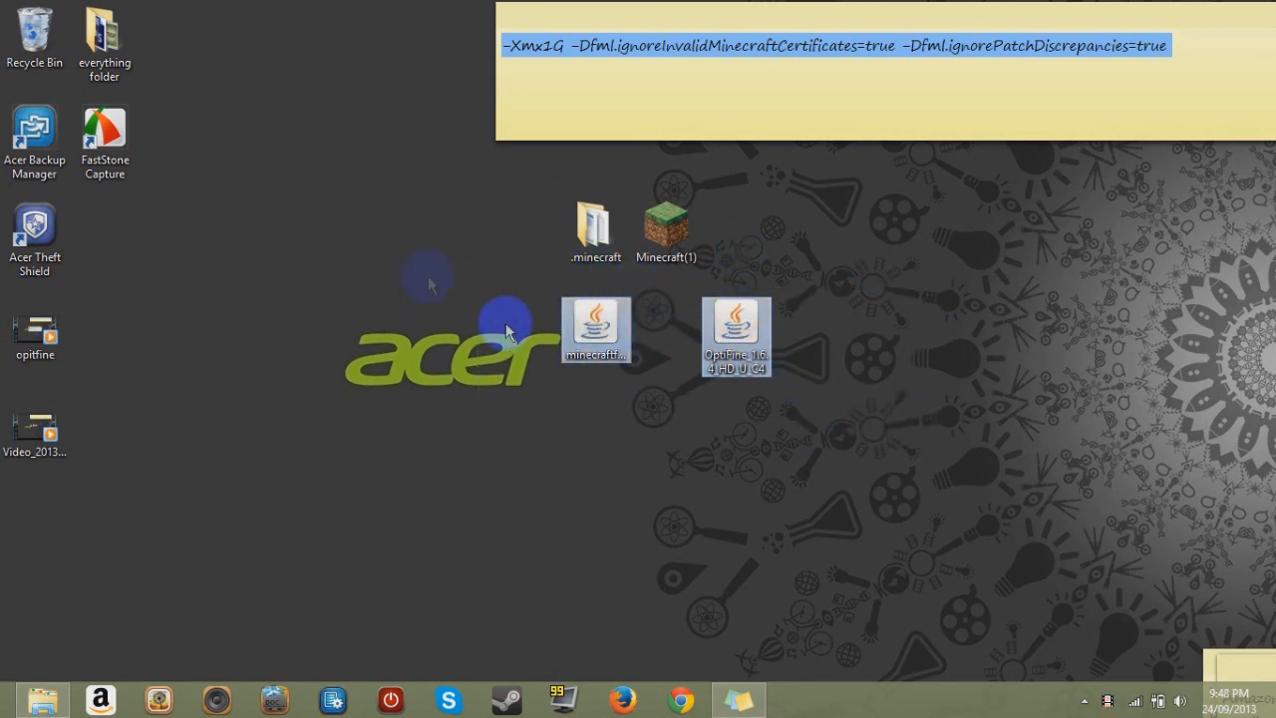
Line up the Forge installer and OptiFine icons beside the .minecraft folder on the desktop
left_click(595, 229)
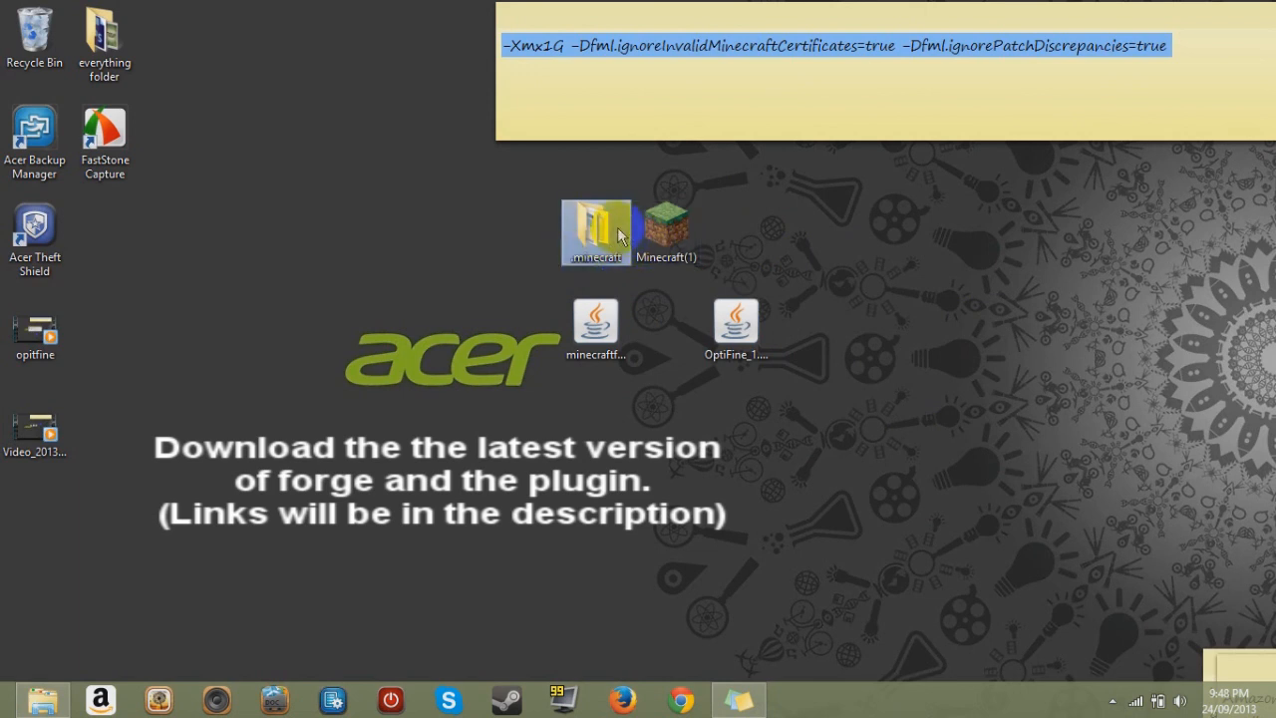
left_click(520, 217)
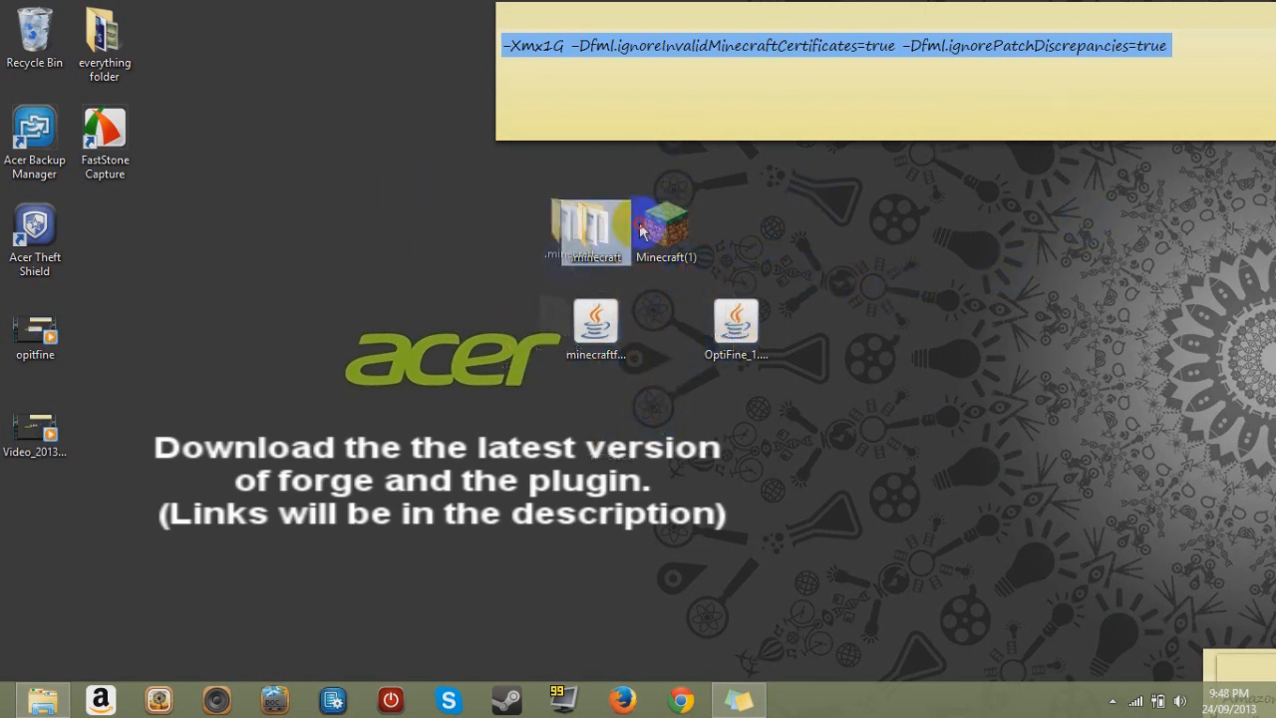
left_click_drag(596, 227, 646, 234)
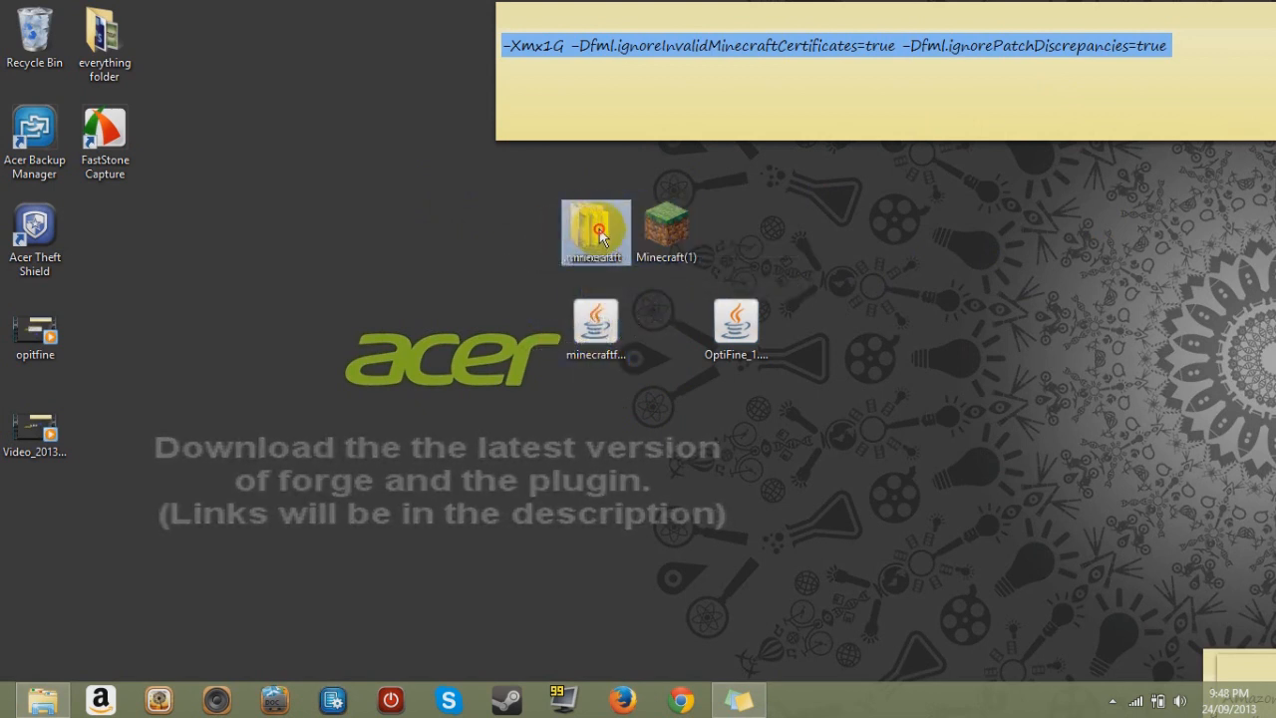
mouse_move(595, 234)
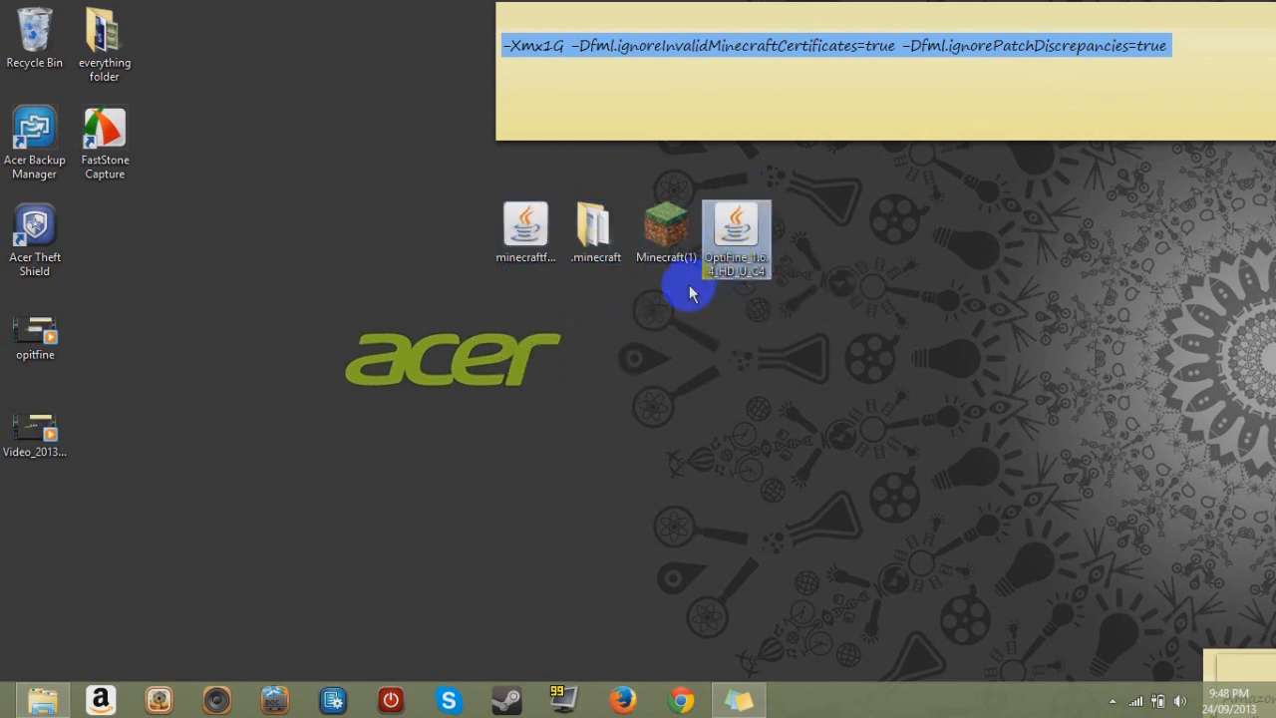
Run the Forge installer with Java, install the client, and dismiss the Complete message
right_click(525, 229)
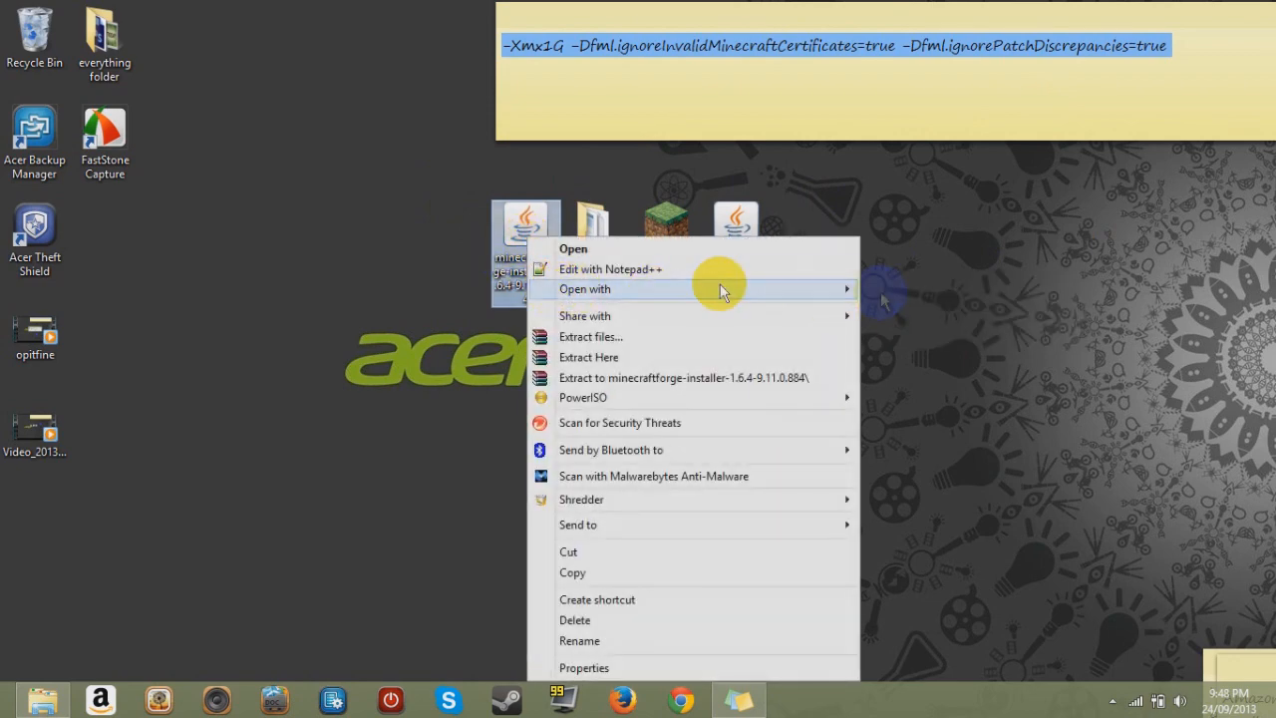
left_click(558, 379)
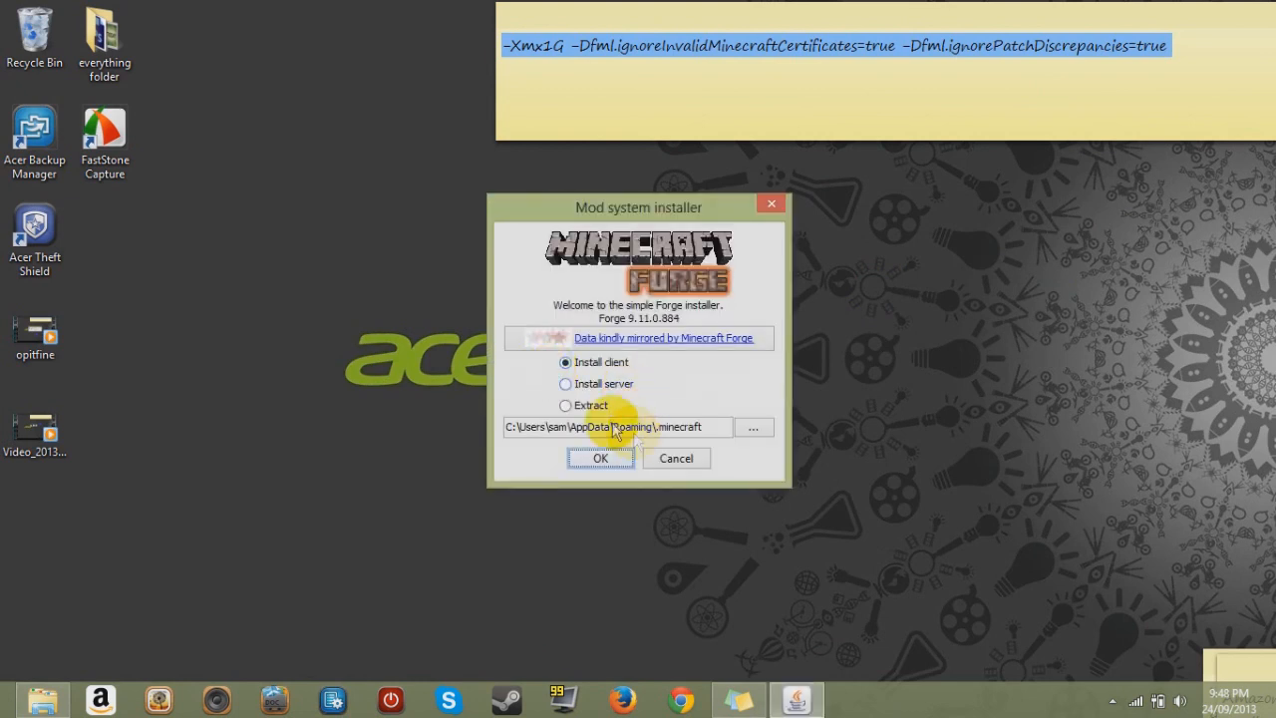
mouse_move(661, 312)
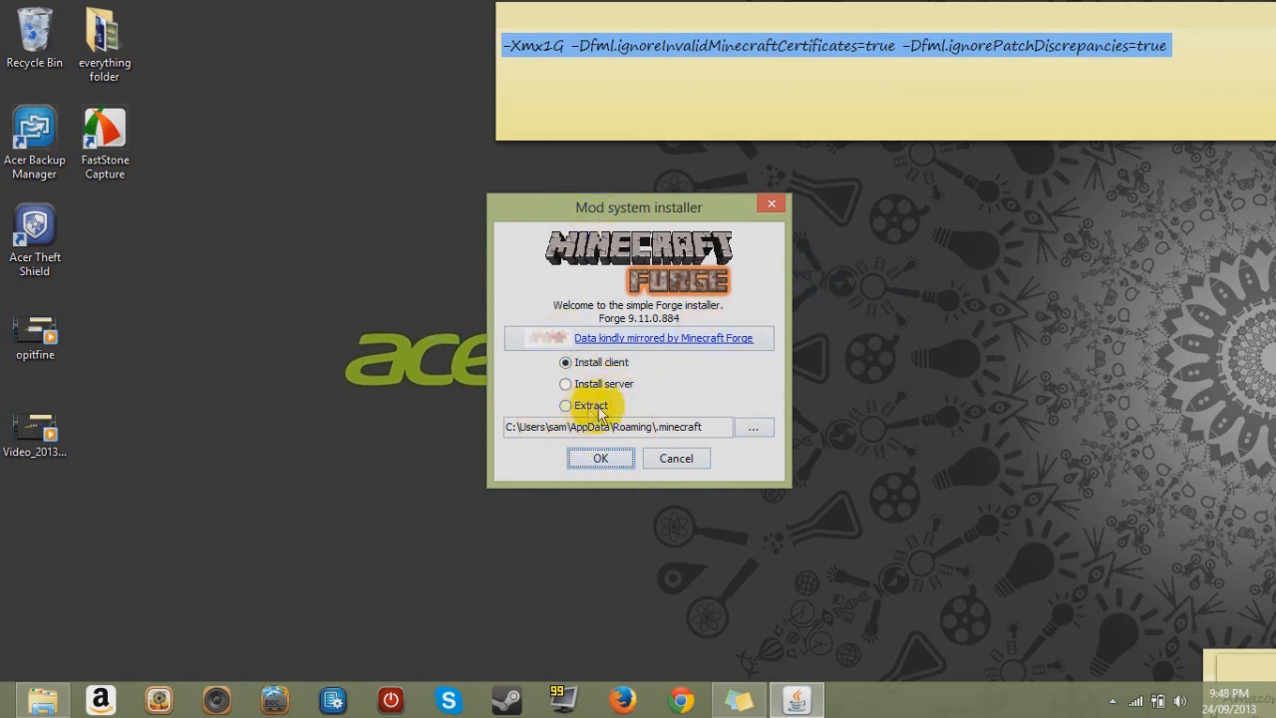
left_click(566, 384)
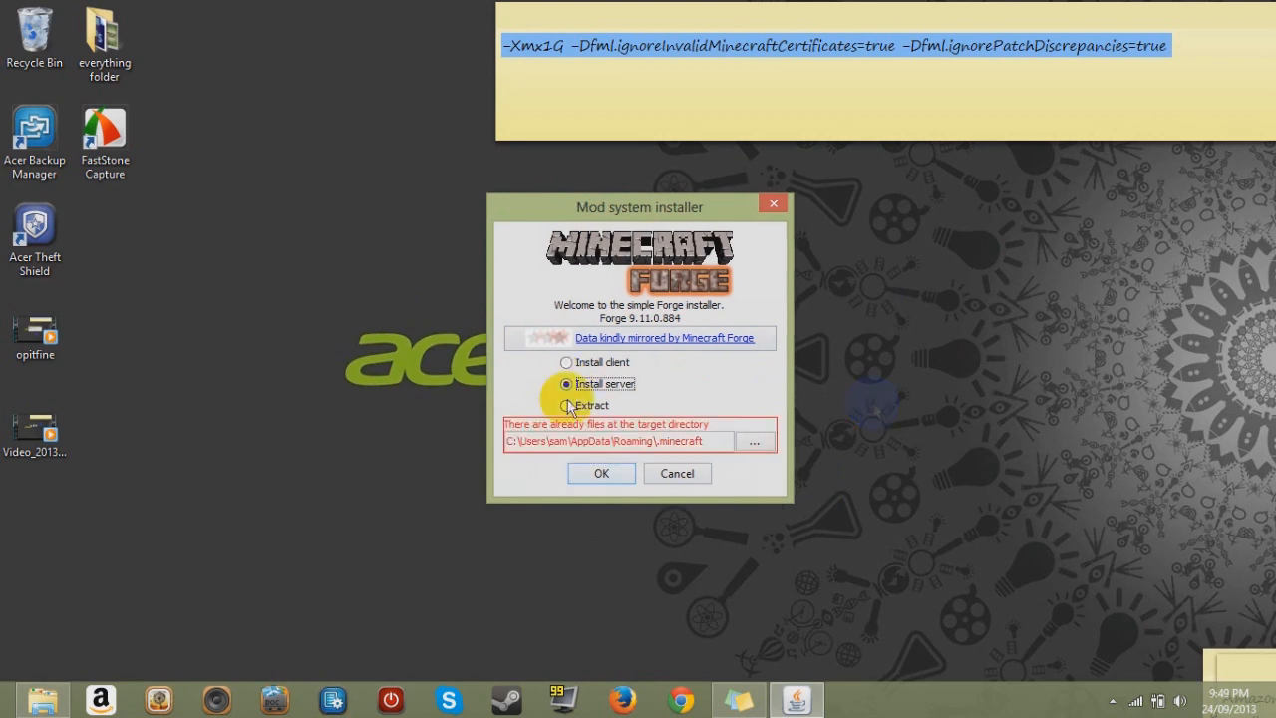
left_click(566, 362)
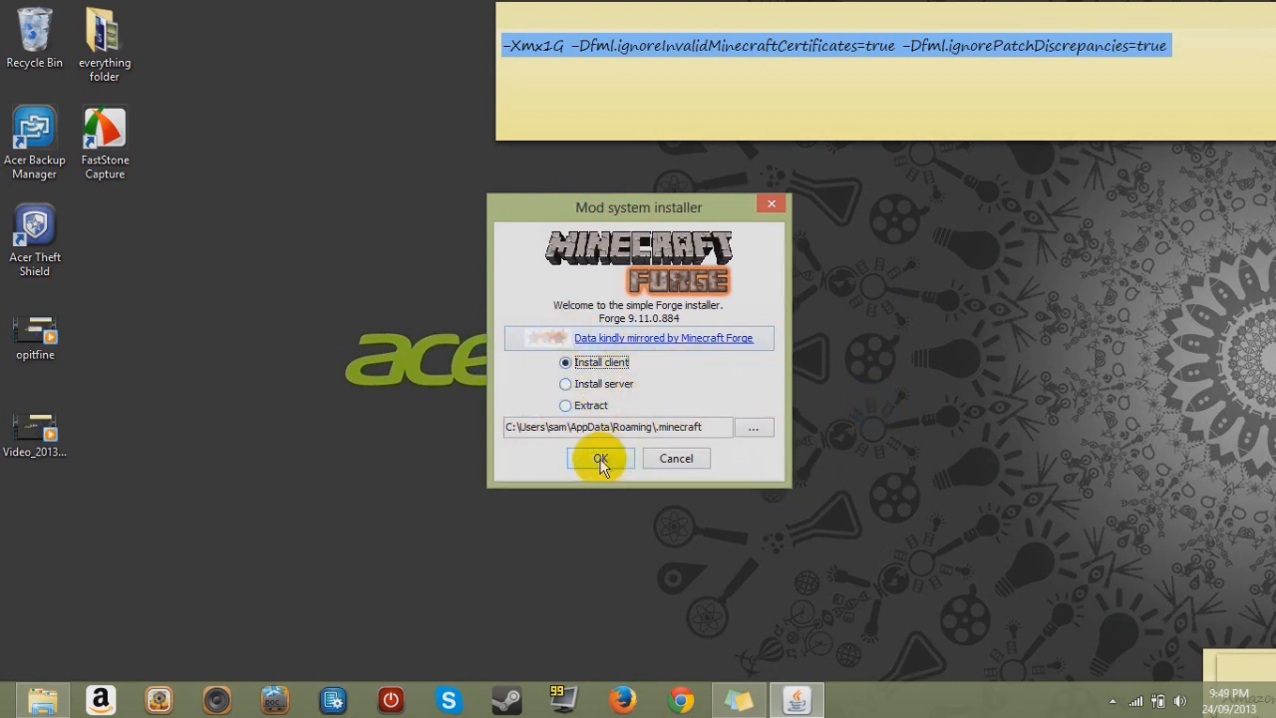
left_click(599, 457)
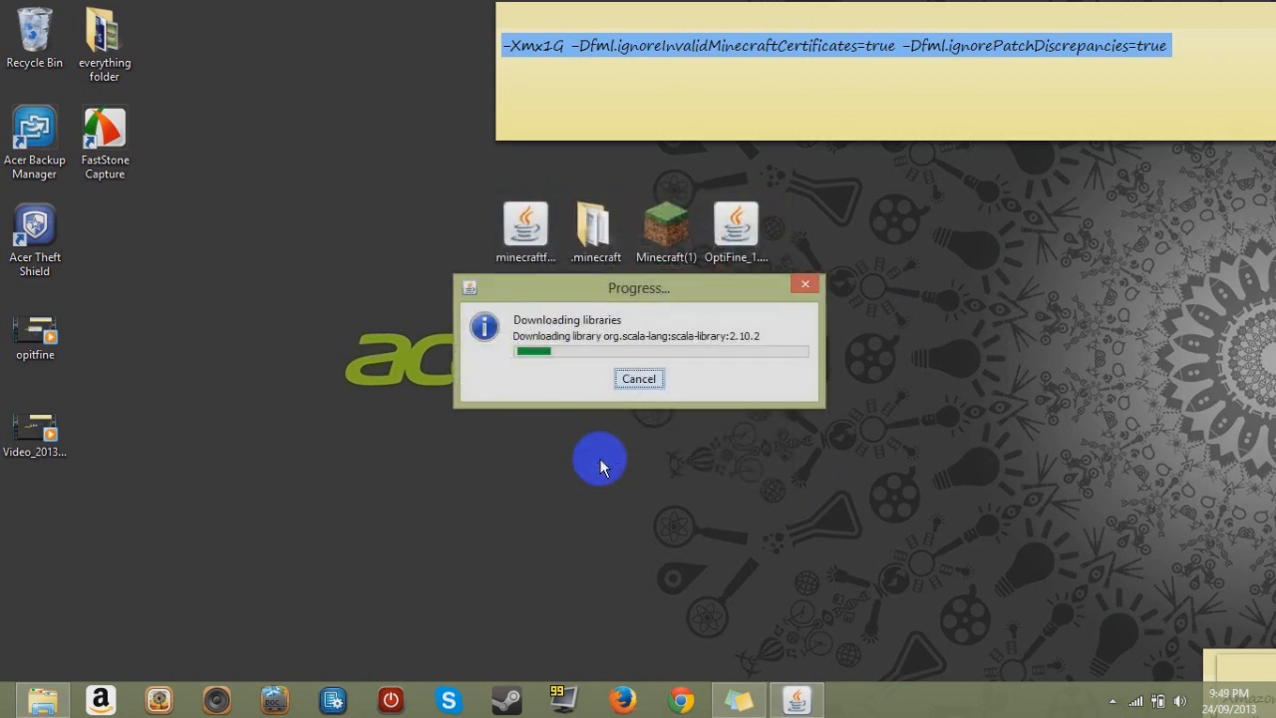
mouse_move(832, 348)
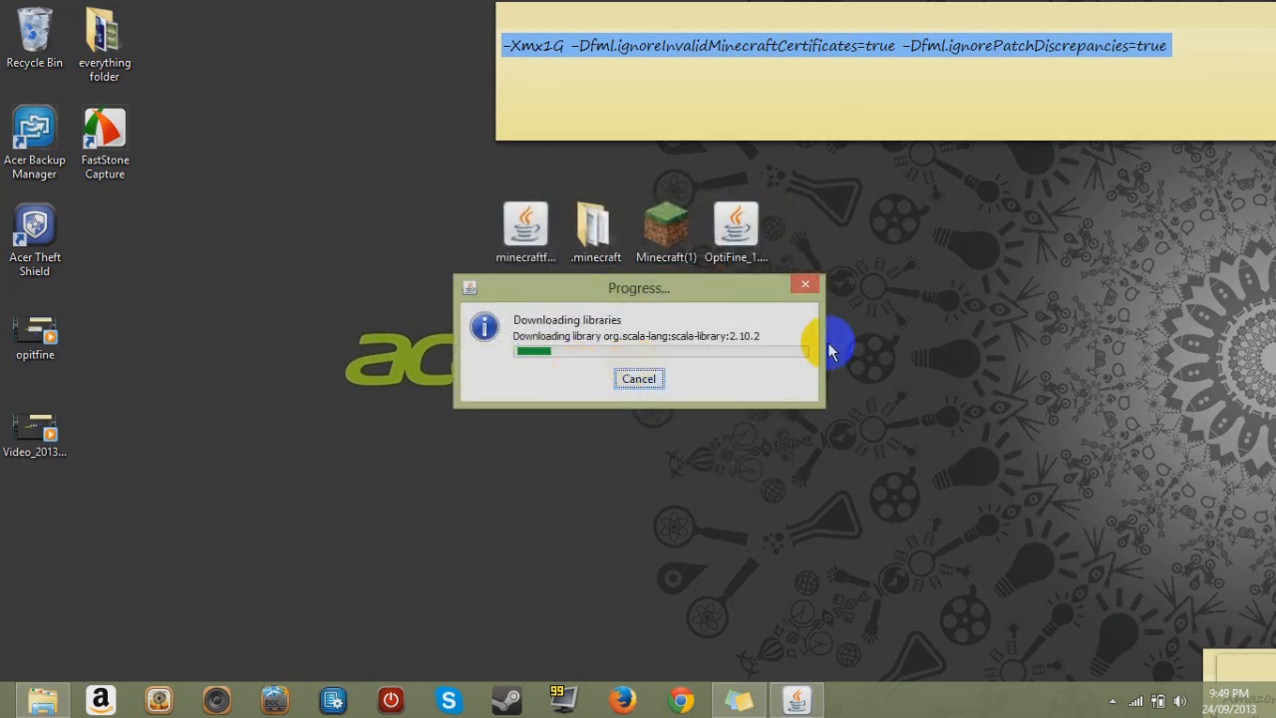
mouse_move(859, 261)
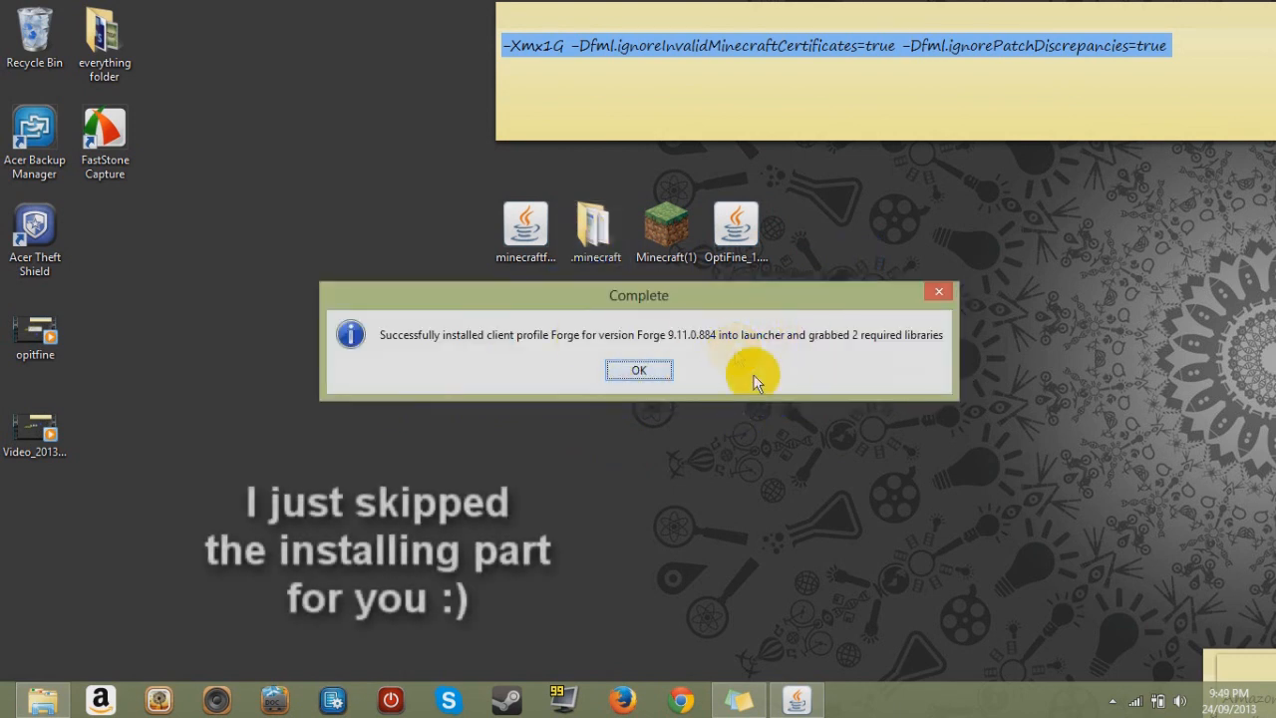
left_click(638, 370)
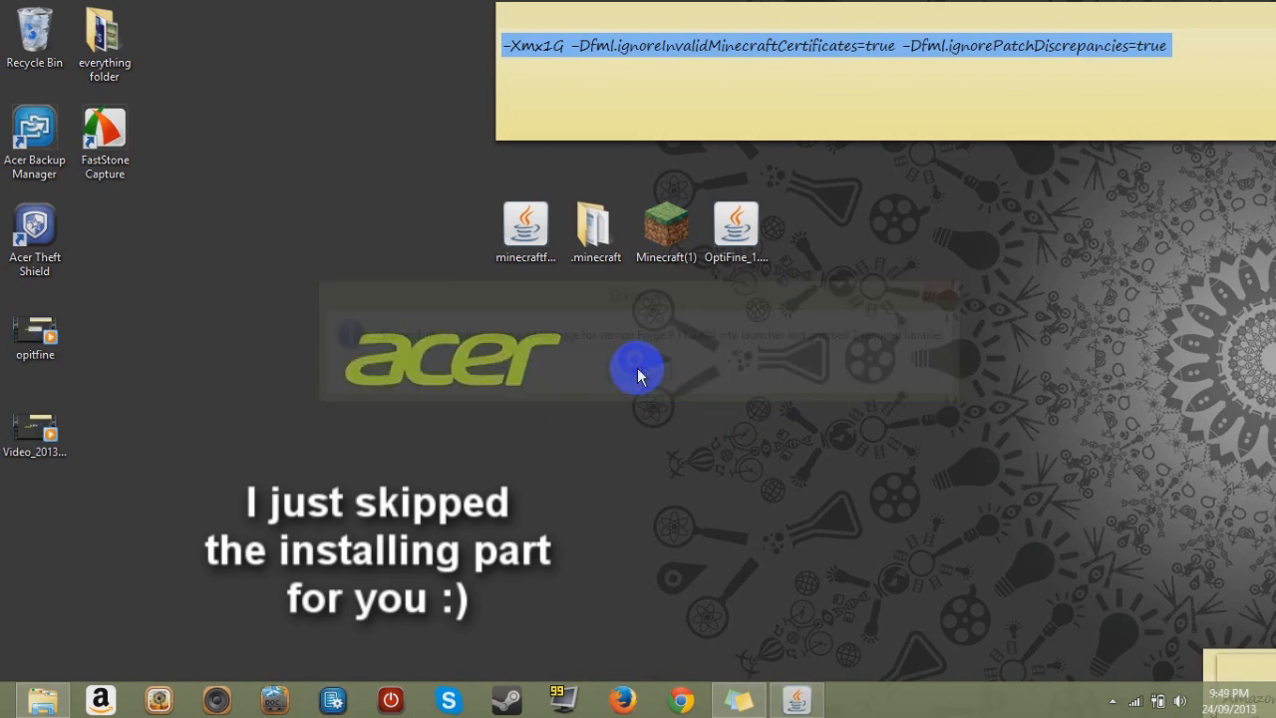
left_click(666, 220)
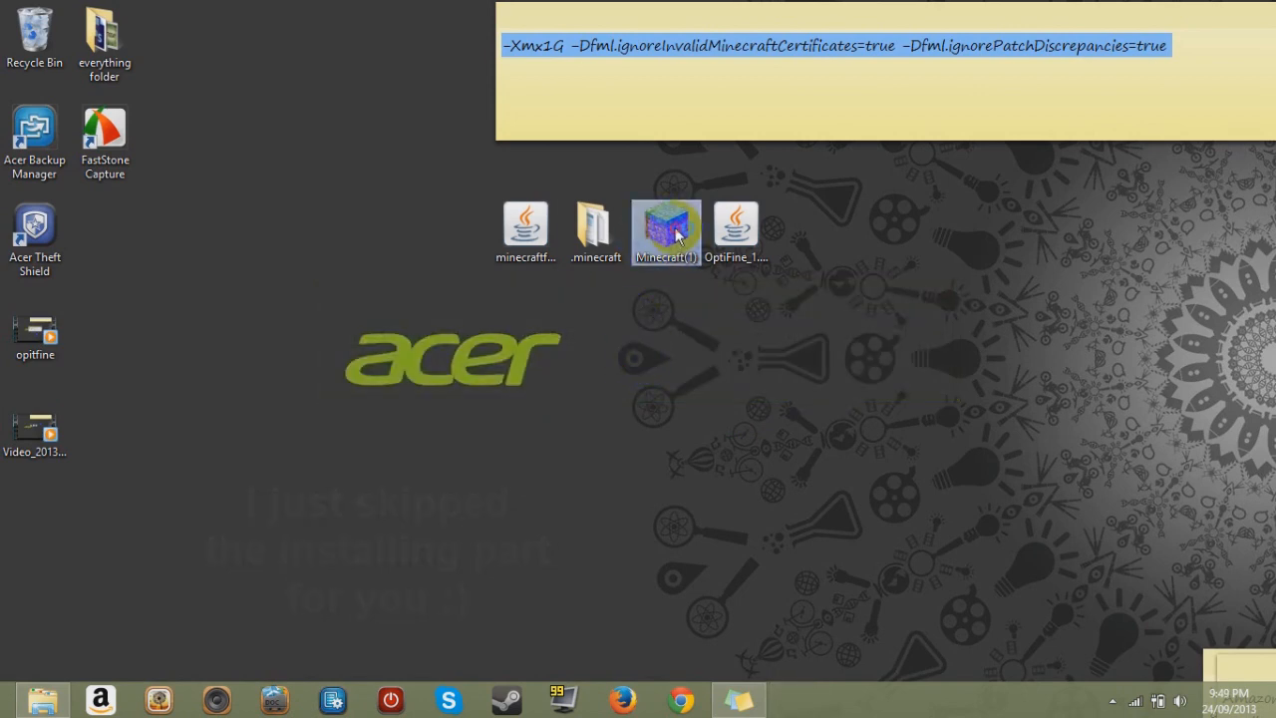
Launch the Minecraft(1) shortcut and log in with the account name and password
double_click(666, 231)
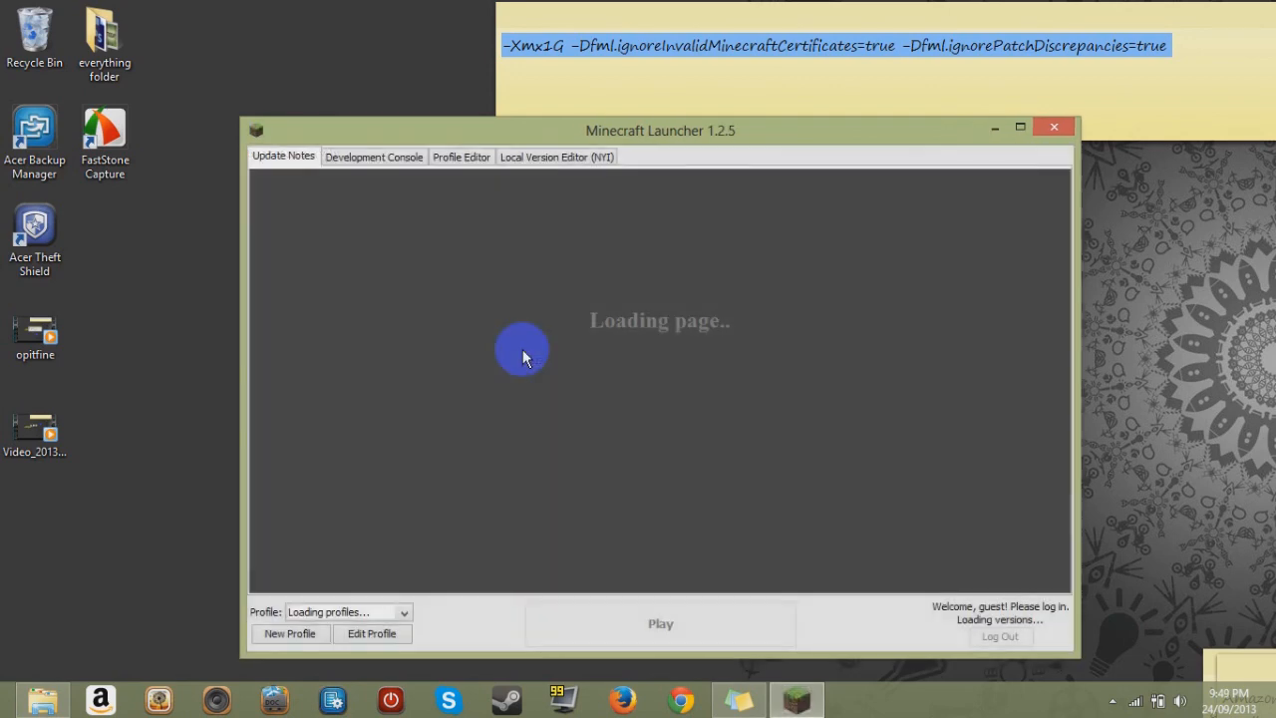
mouse_move(451, 626)
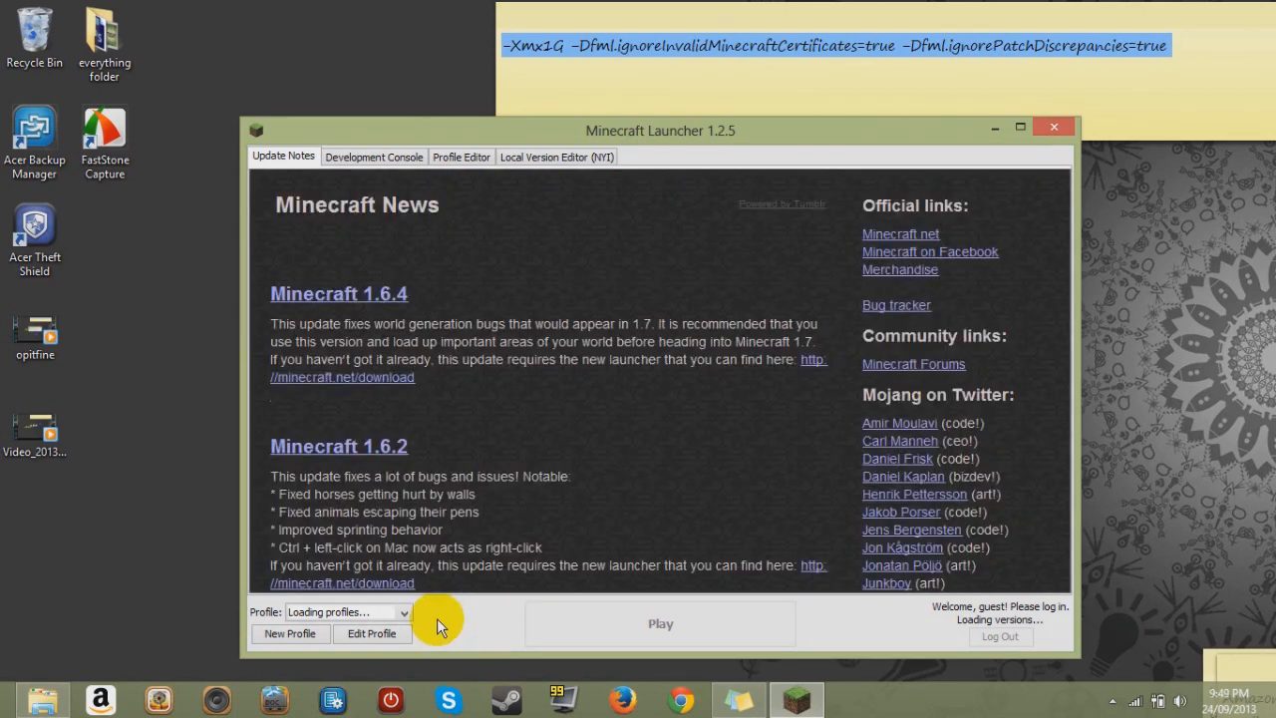
left_click(999, 636)
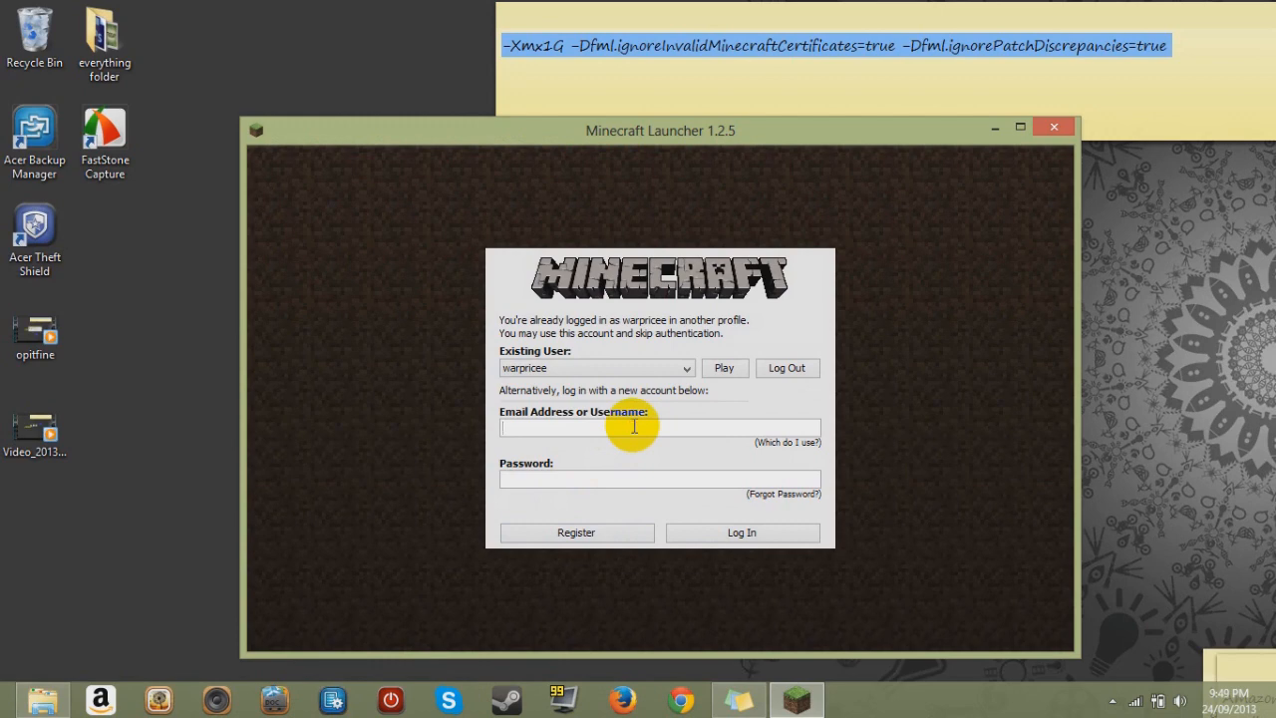
type("warpriee")
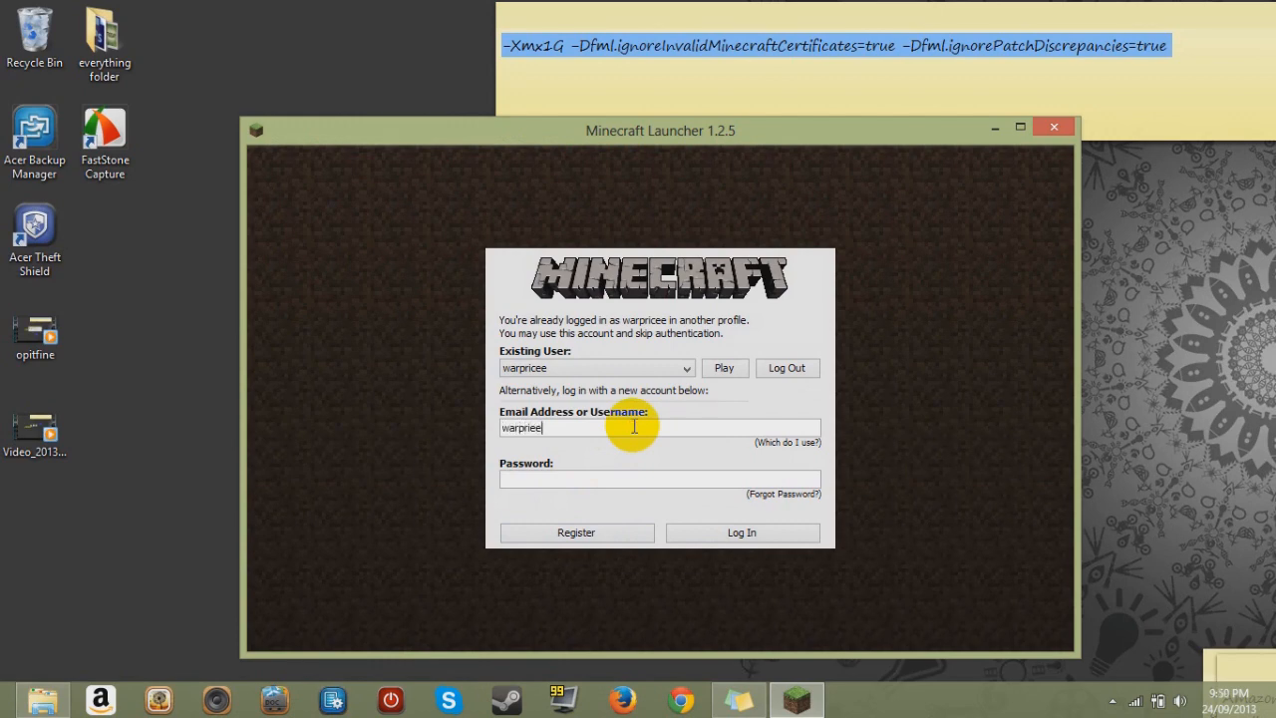
key("Backspace")
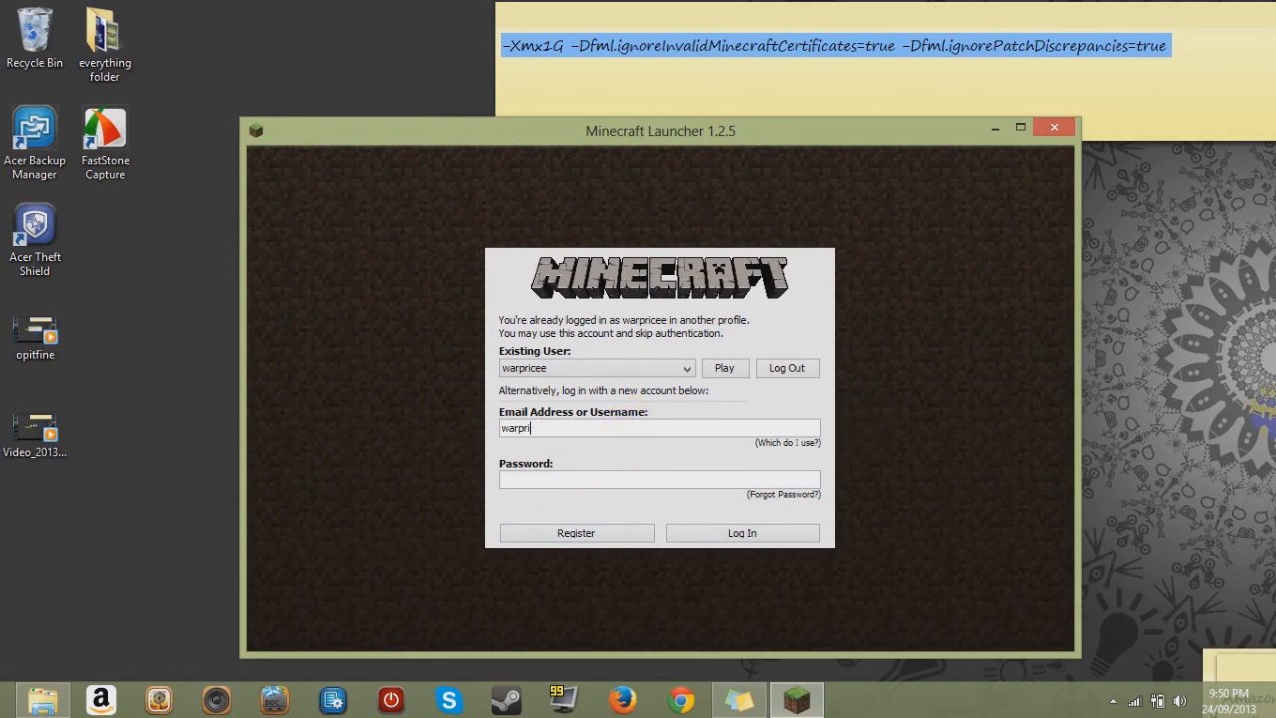
type("cee")
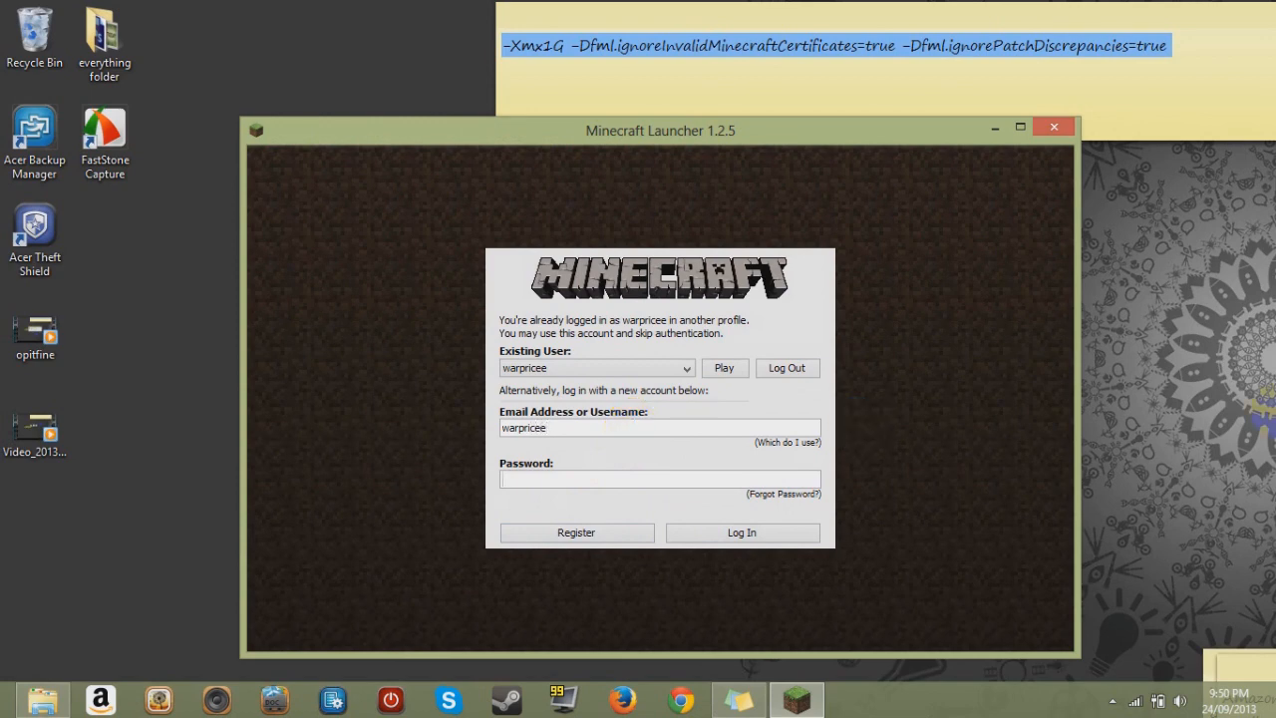
type("password")
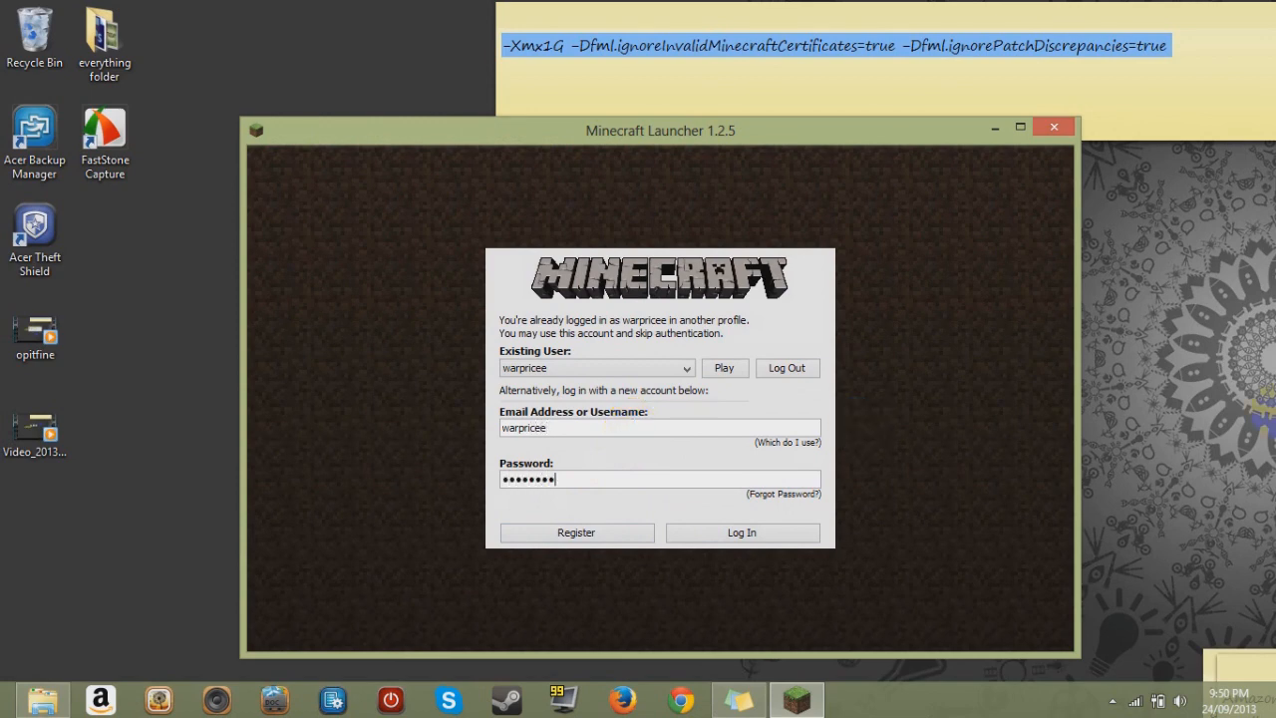
left_click(742, 531)
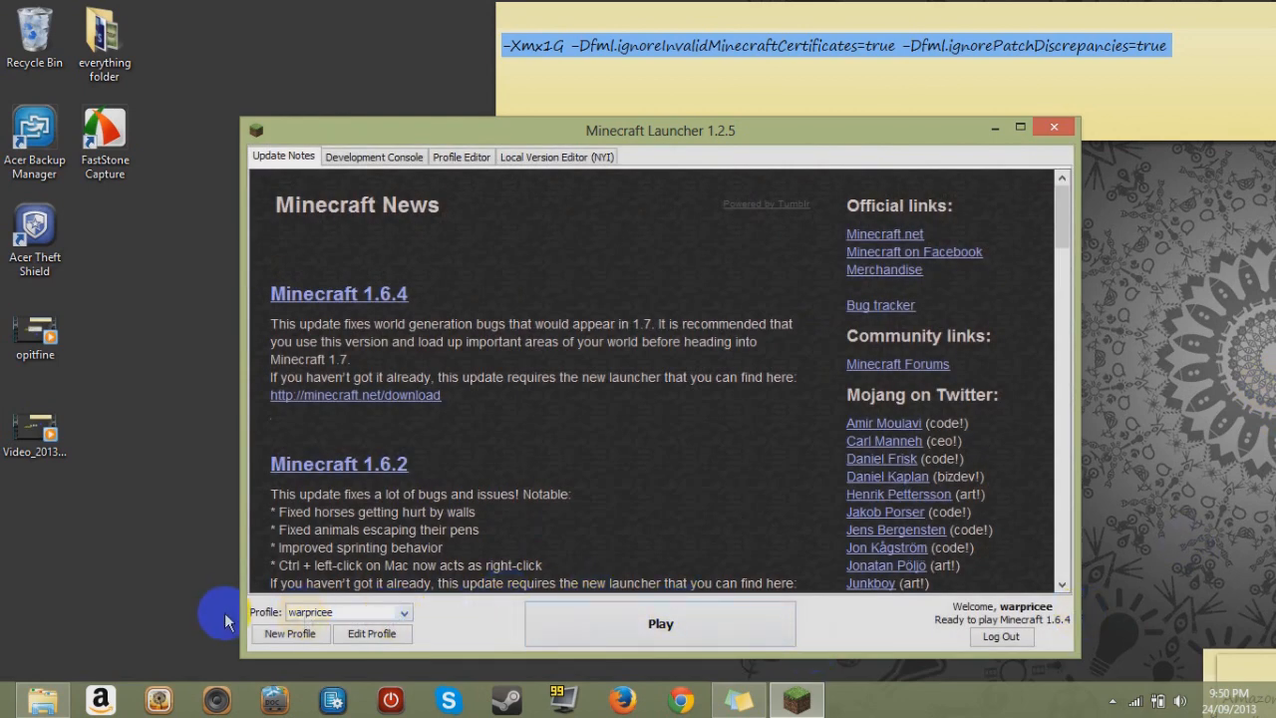
left_click(410, 611)
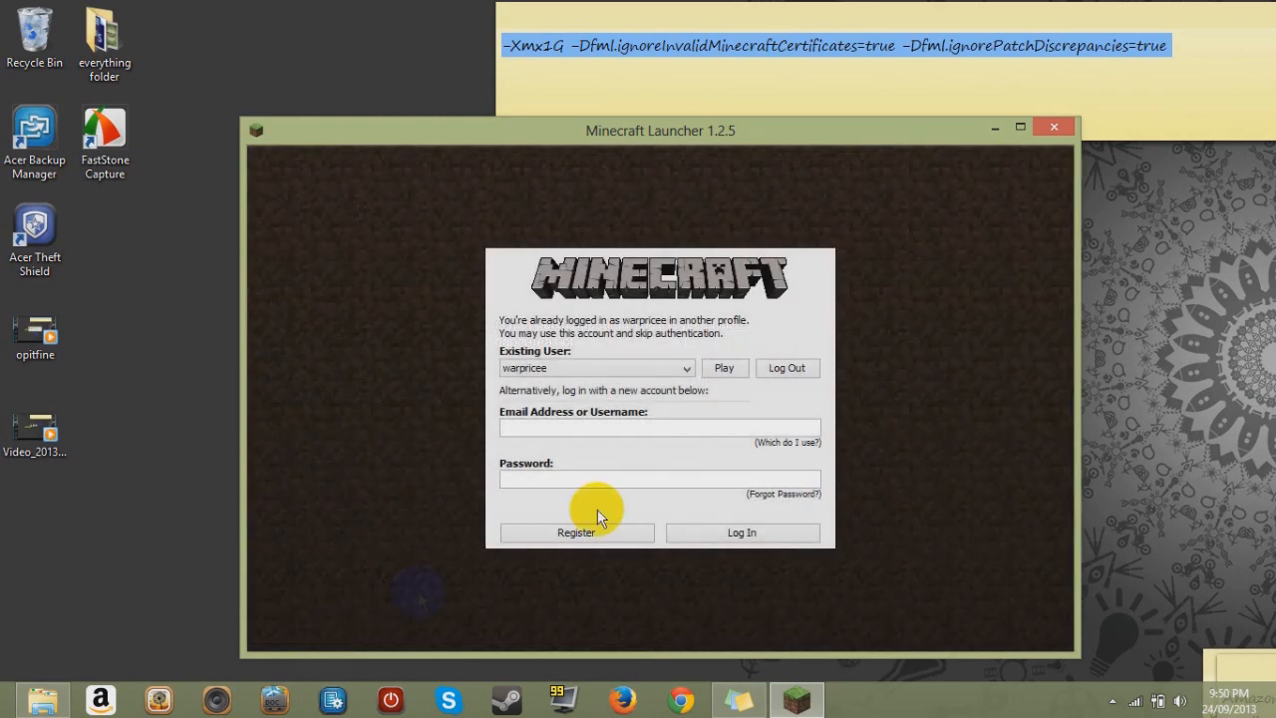
left_click(658, 427)
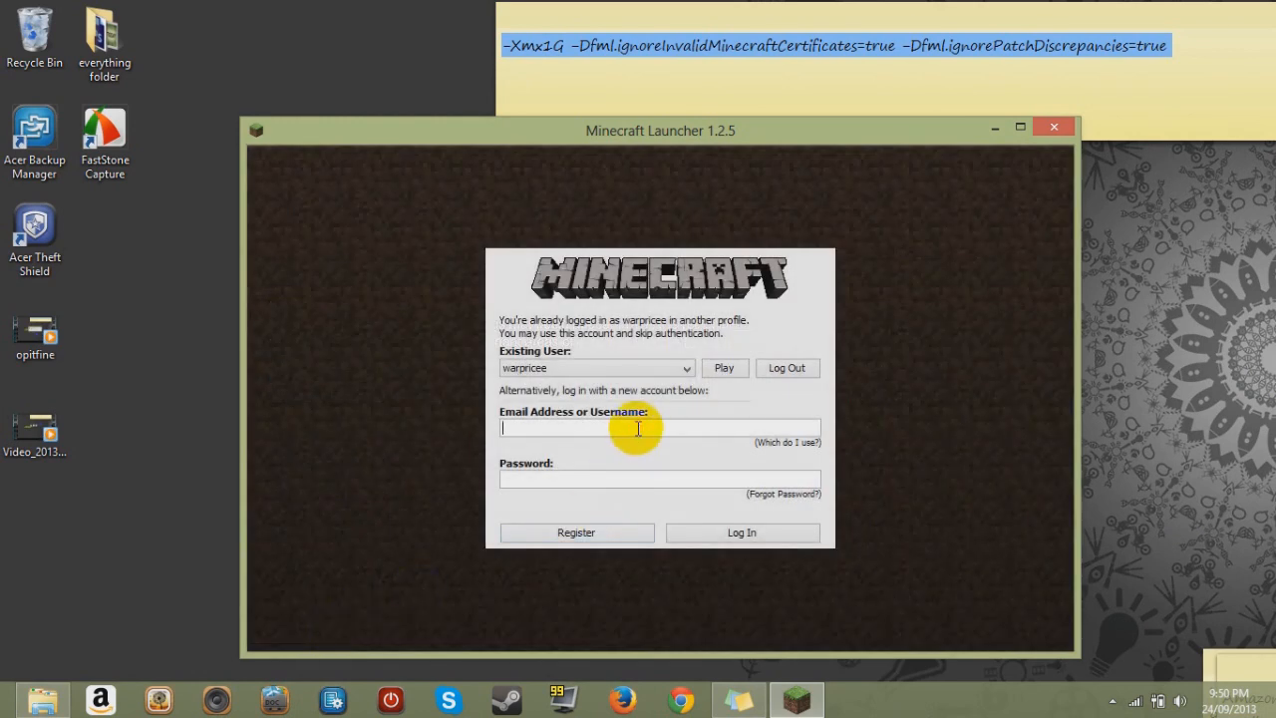
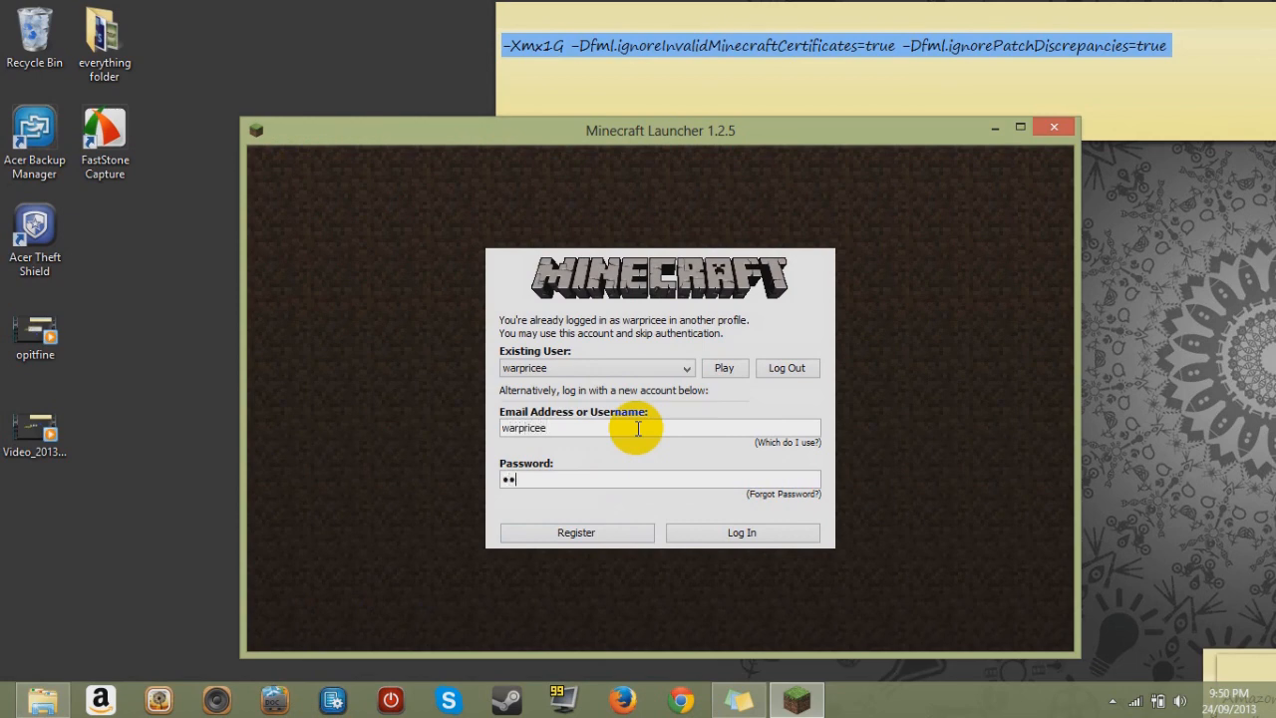
left_click(742, 531)
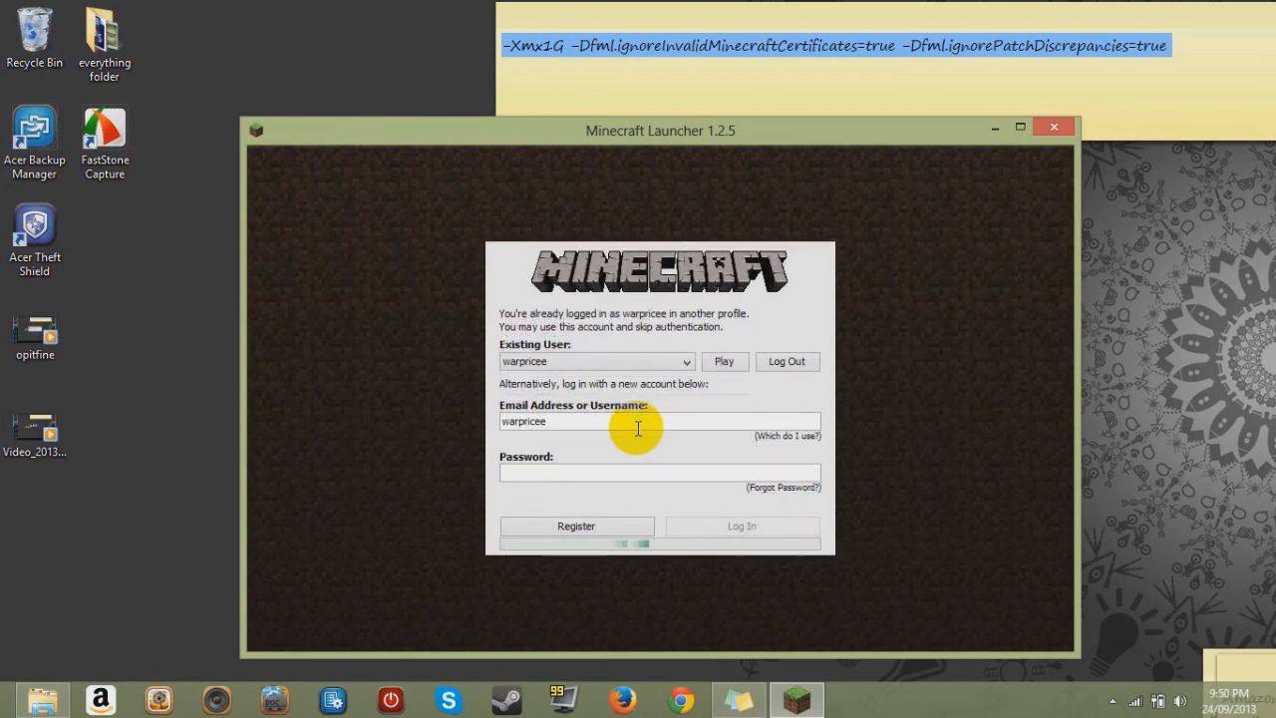
mouse_move(638, 449)
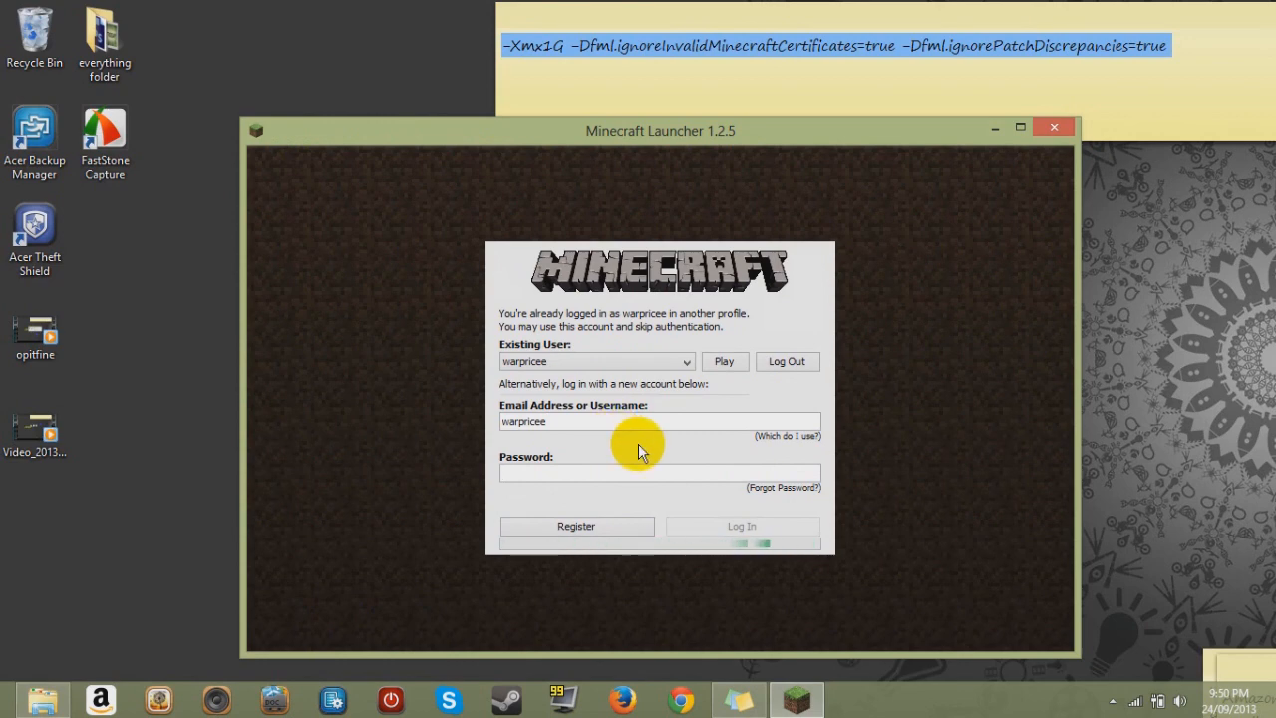
left_click(742, 526)
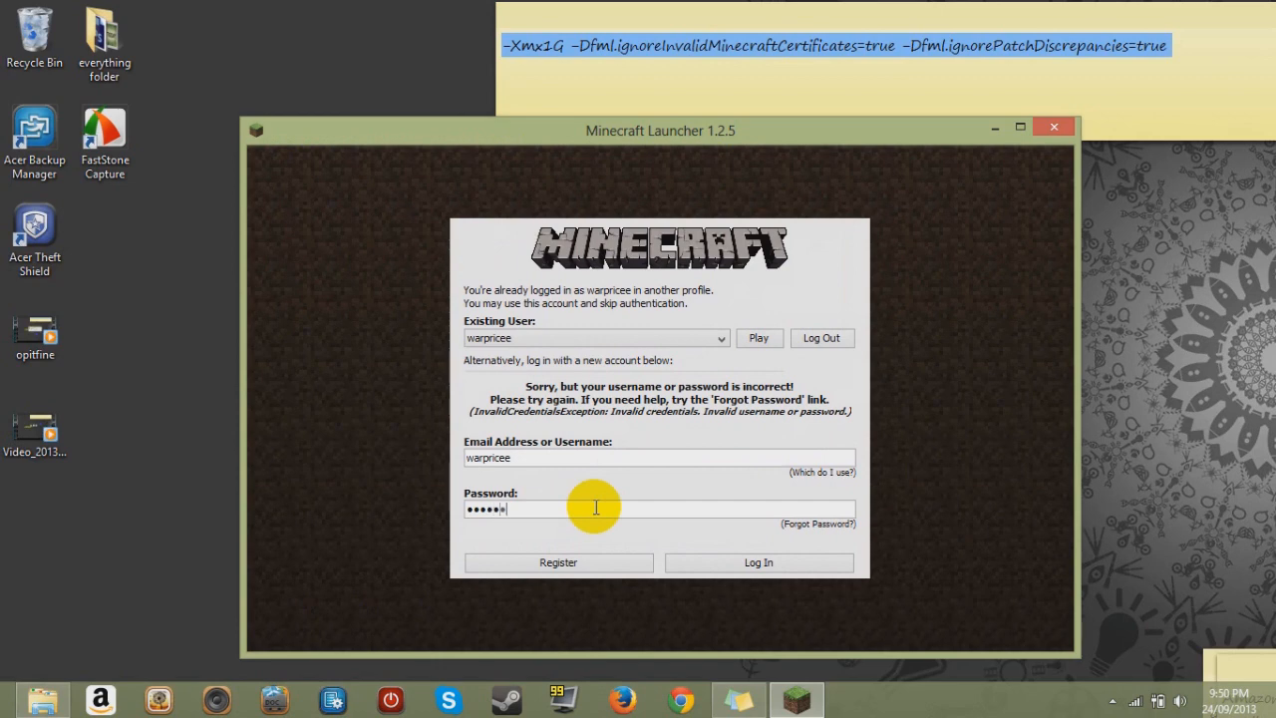
left_click(758, 561)
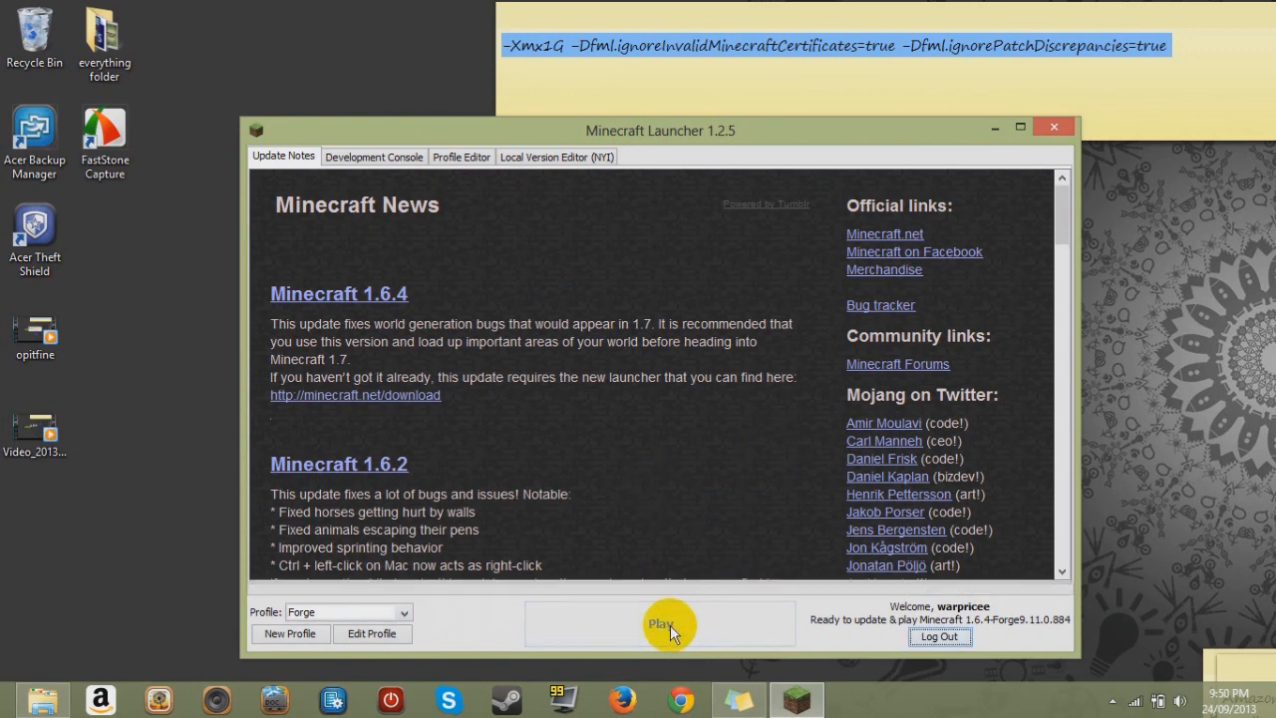
Play Minecraft 1.6.4-Forge9.11.0.884 and wait on the desktop while it loads
left_click(660, 623)
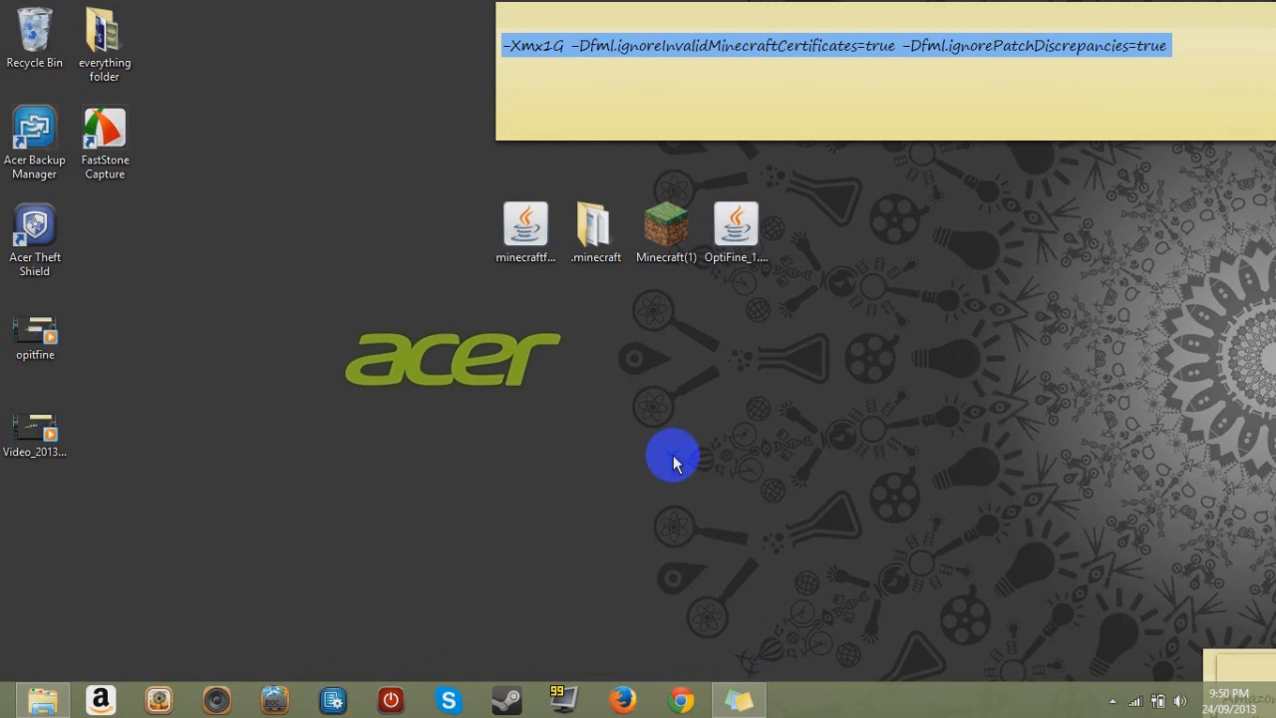
mouse_move(683, 321)
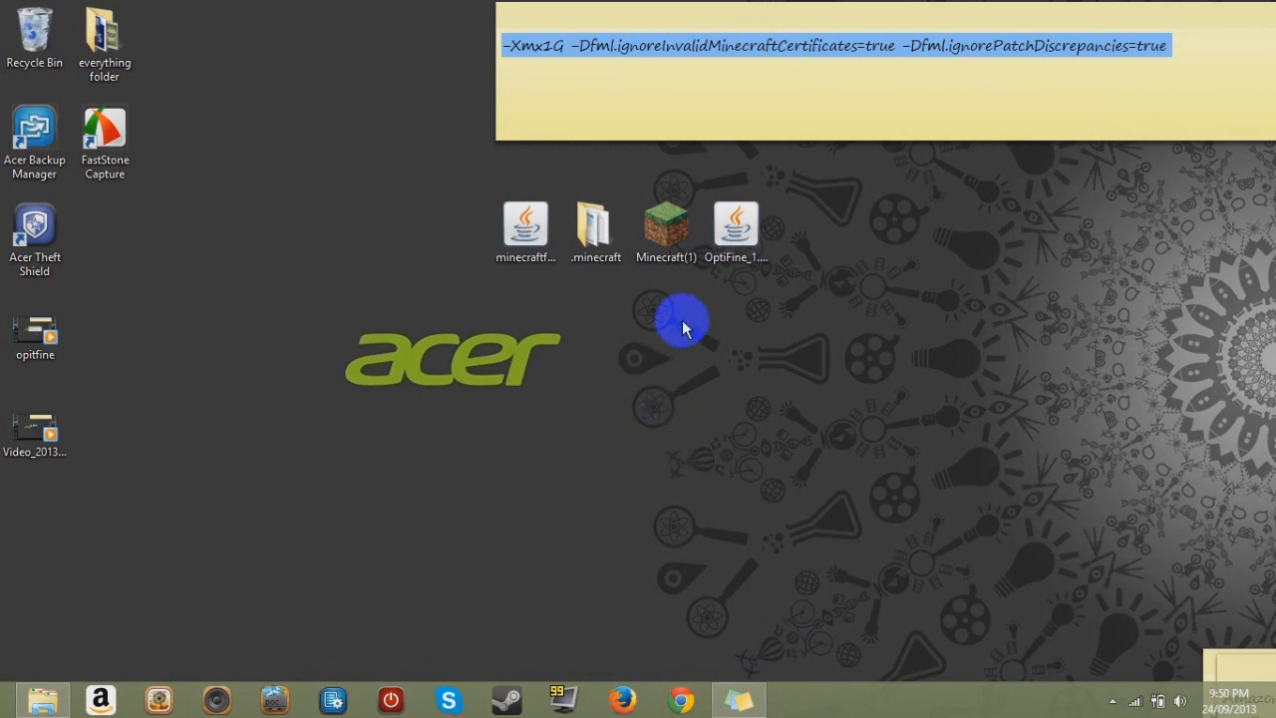
double_click(665, 222)
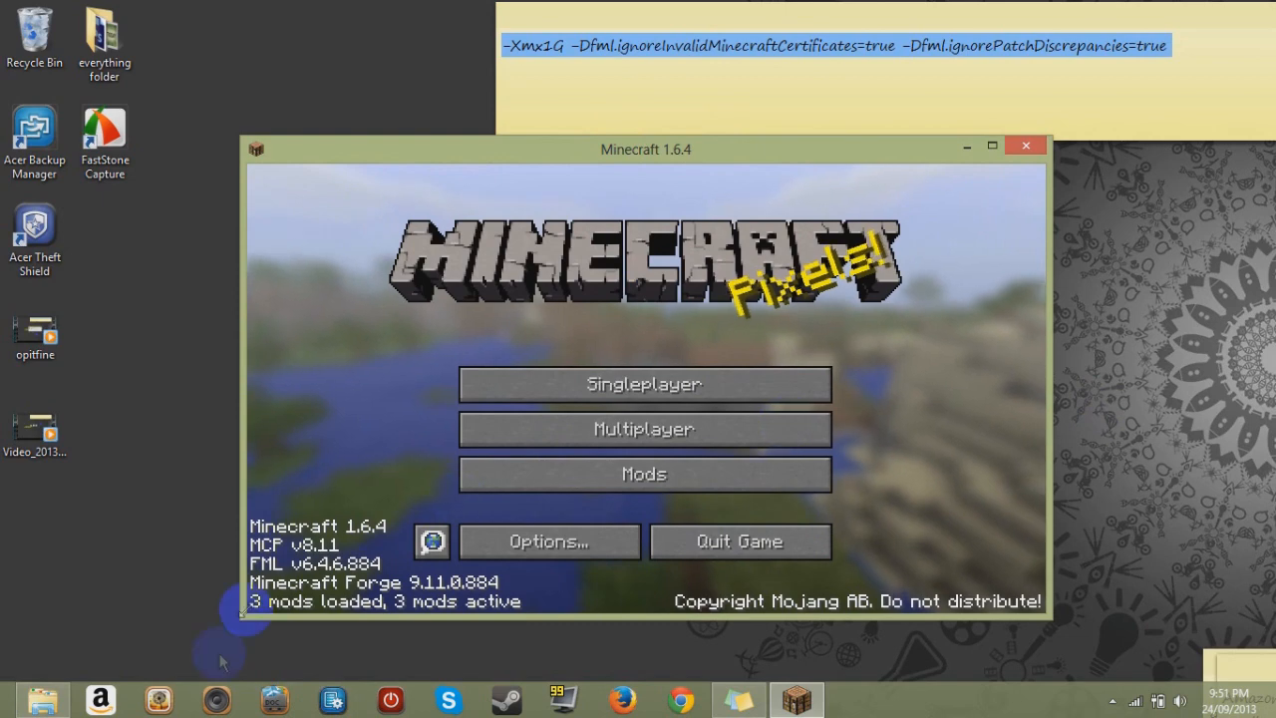
Check the Mod List shows Coder Pack, Forge Mod Loader and Forge, then close it
left_click(644, 473)
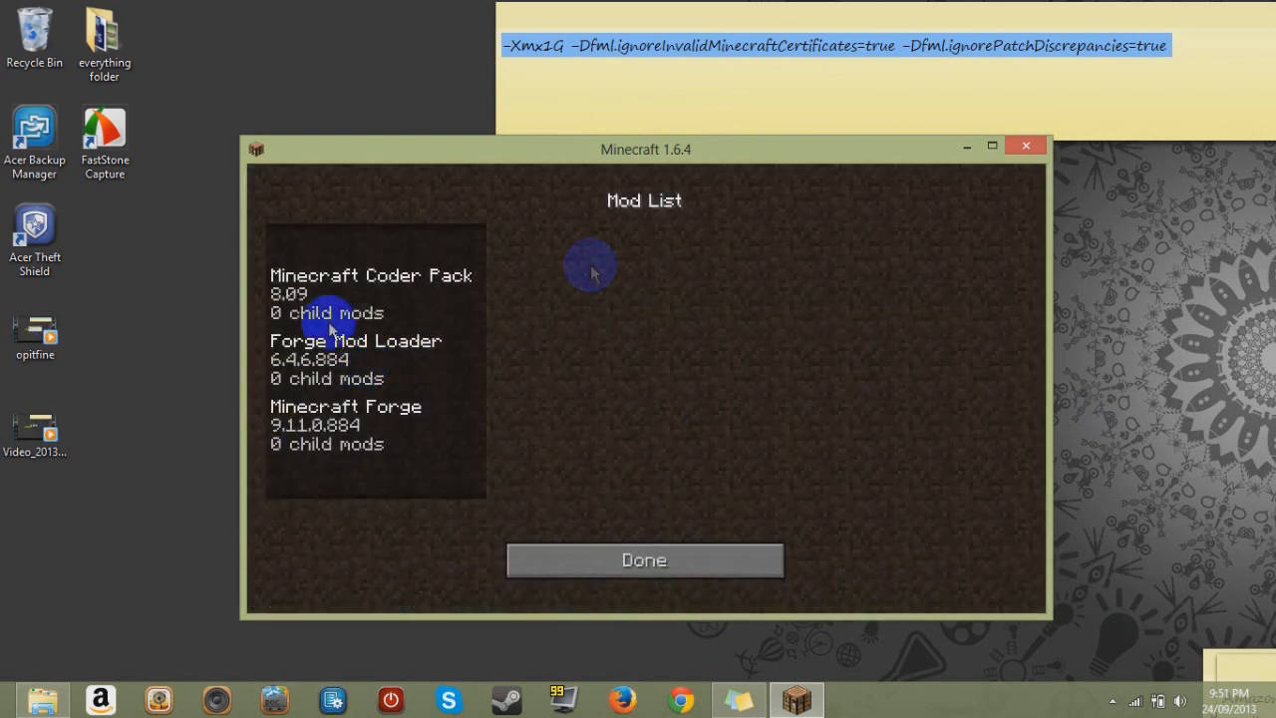
mouse_move(722, 559)
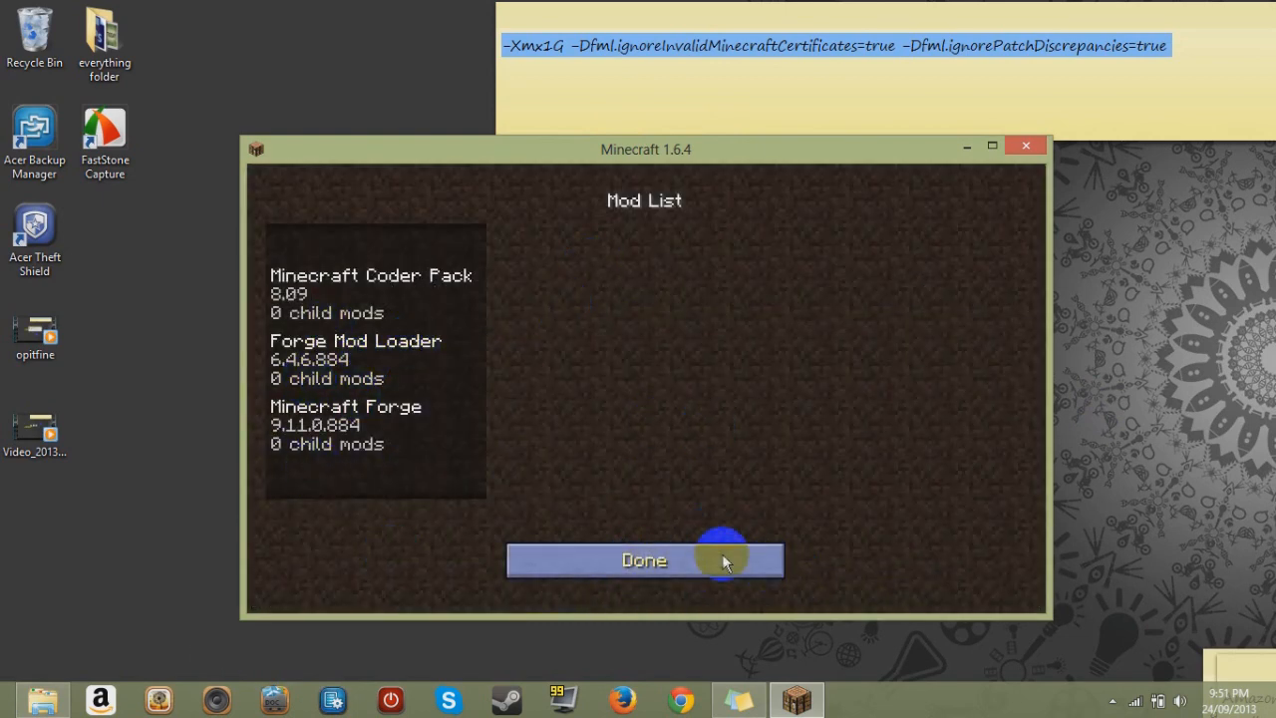
left_click(644, 559)
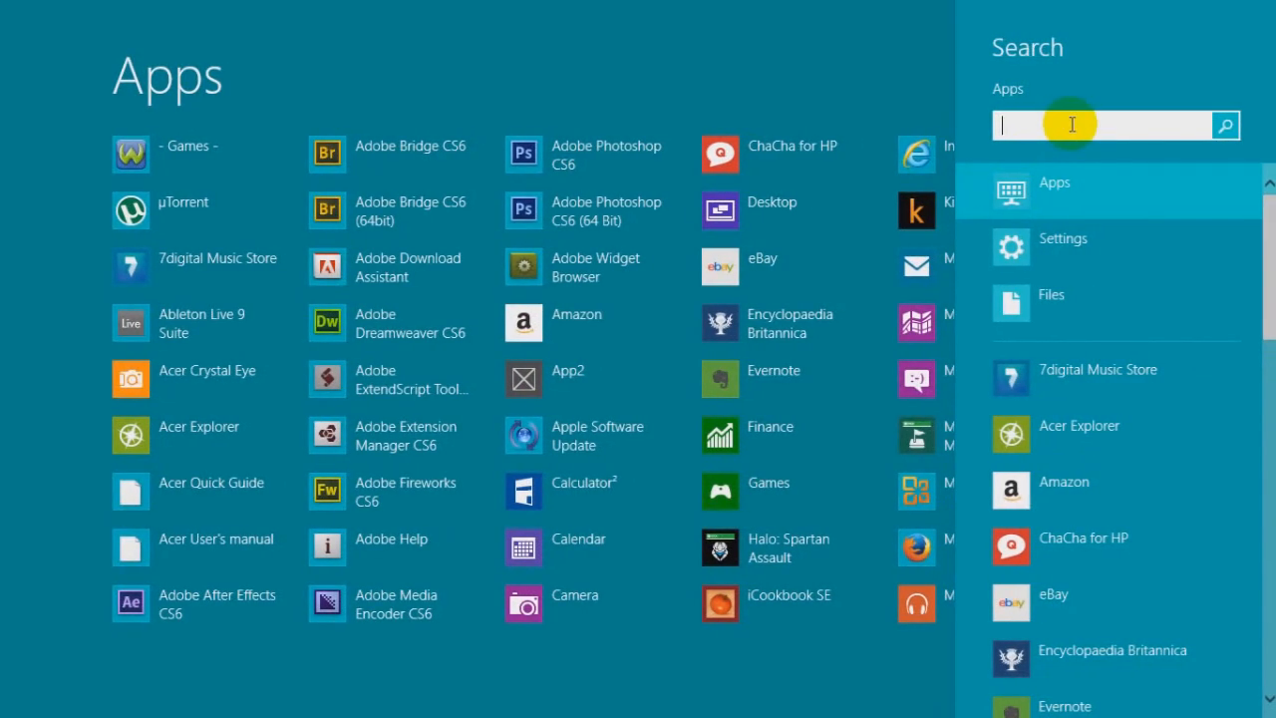
Search for %appdata to open the AppData Roaming folder
type("%")
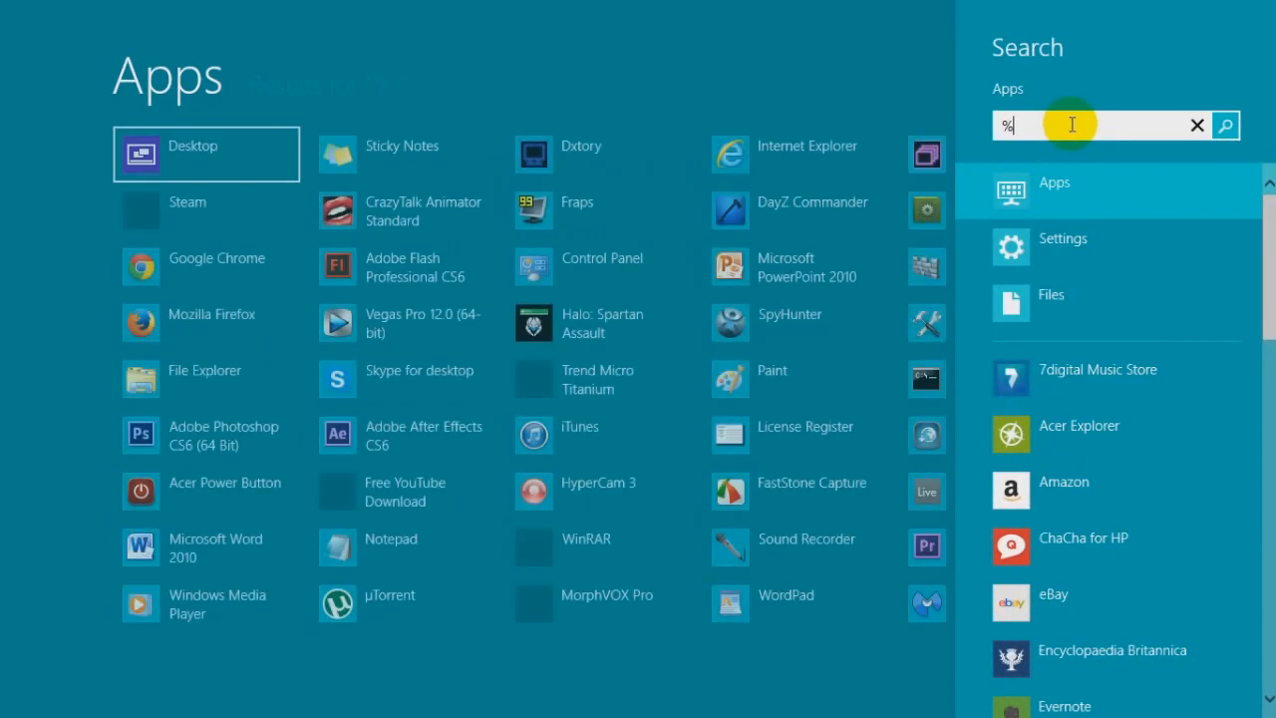
type("app")
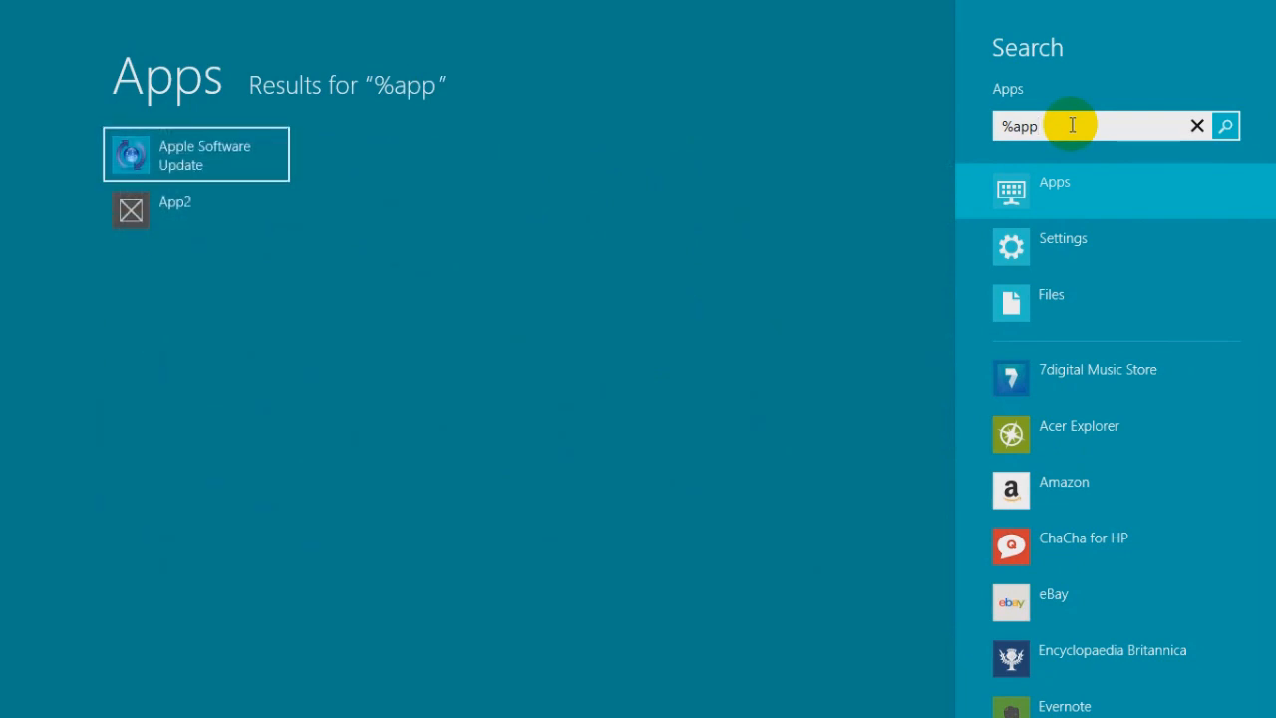
type("data")
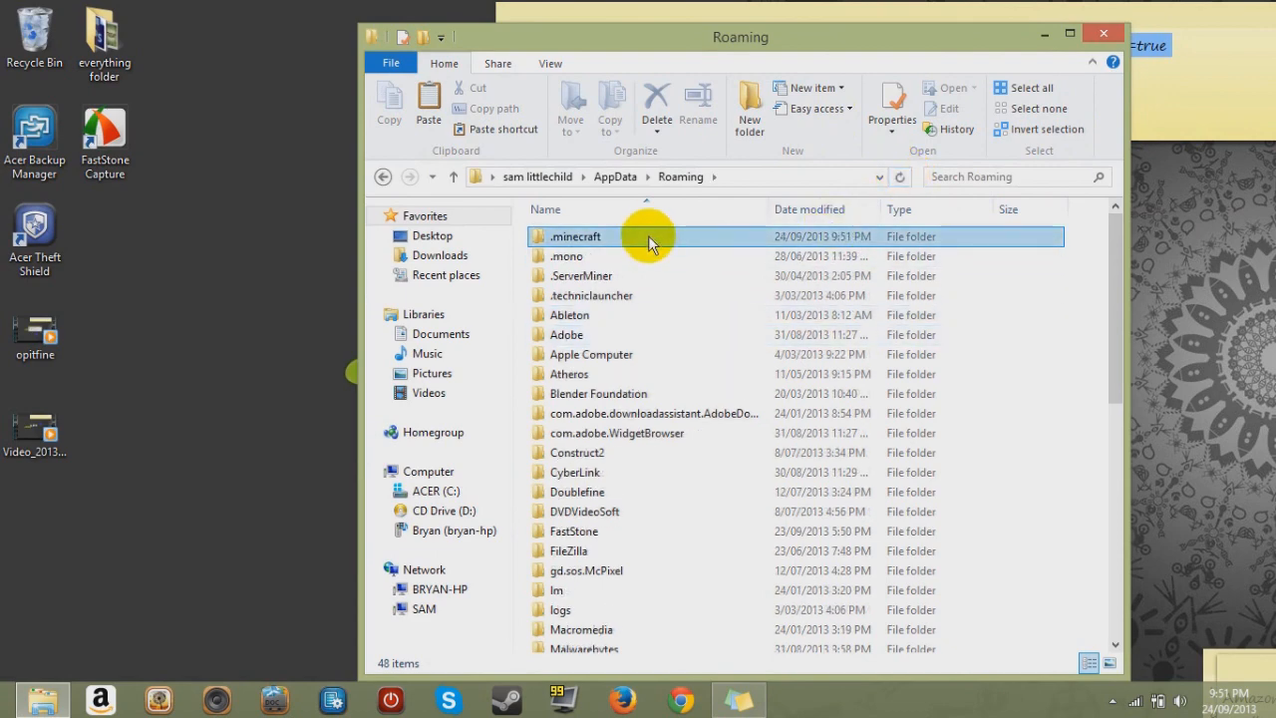
Open .minecraft/versions/1.6.4-Forge9.11.0.884 and open its jar with WinRAR
double_click(573, 236)
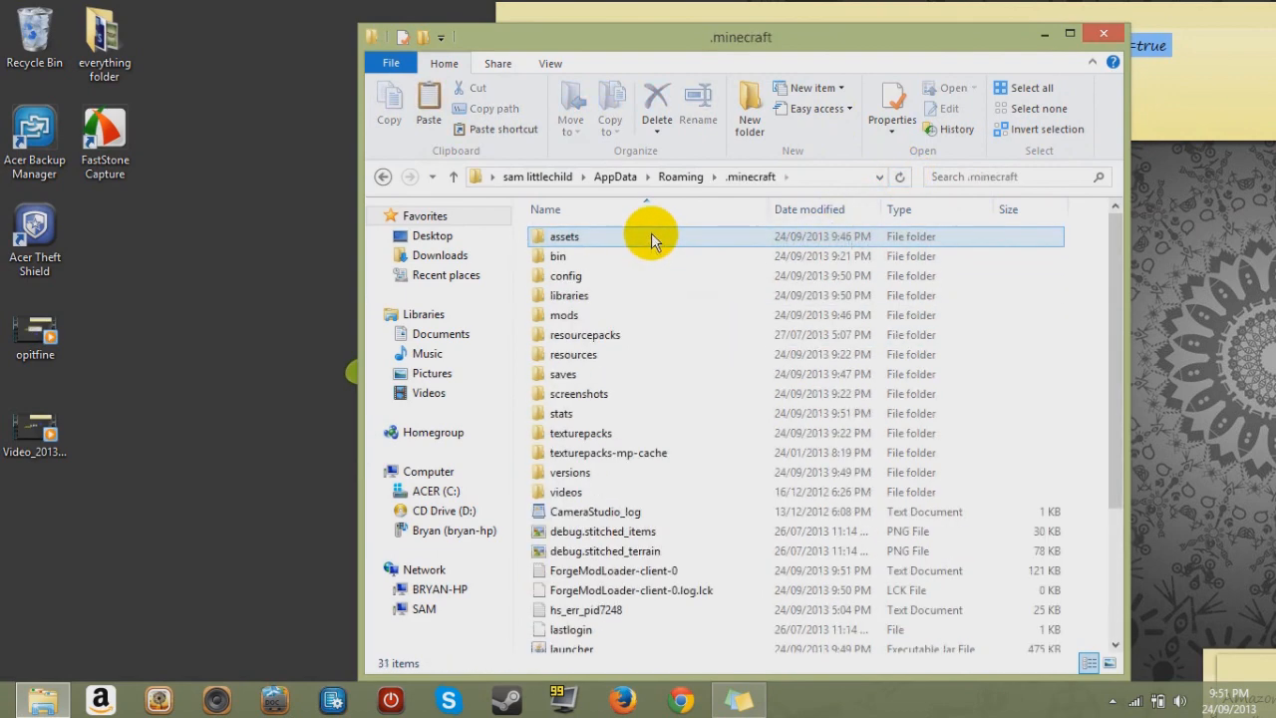
double_click(570, 472)
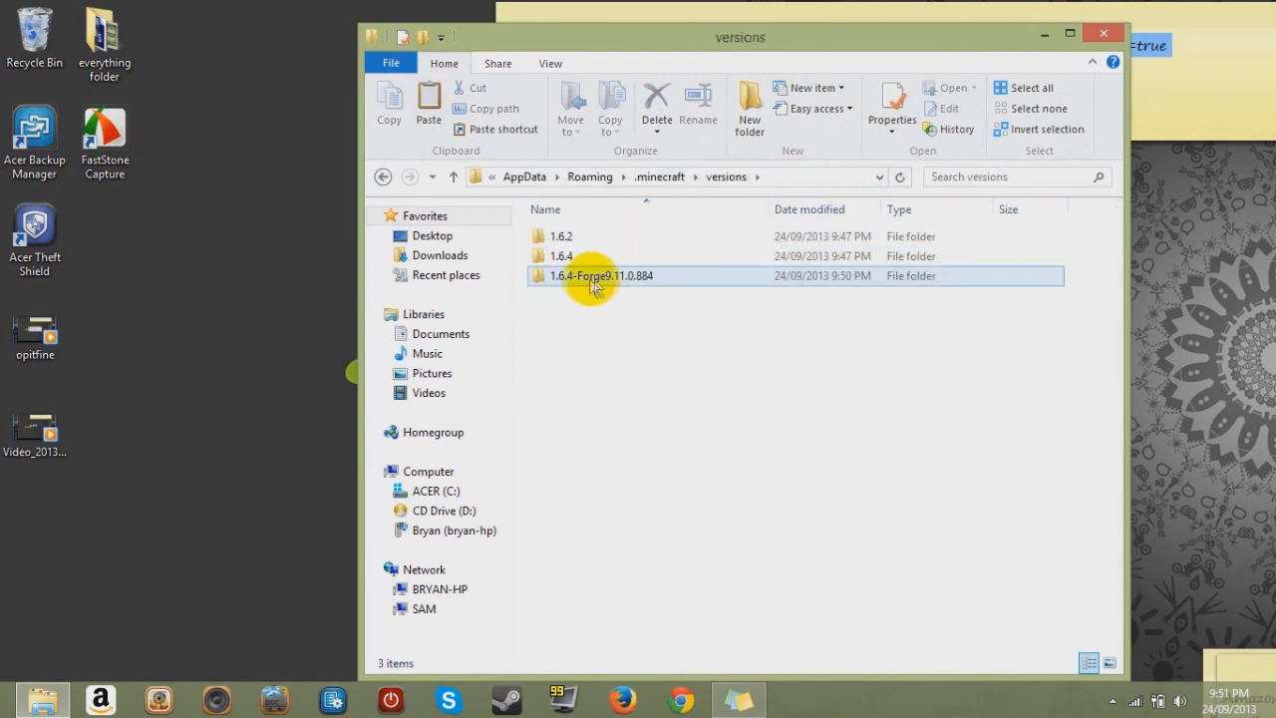
double_click(593, 276)
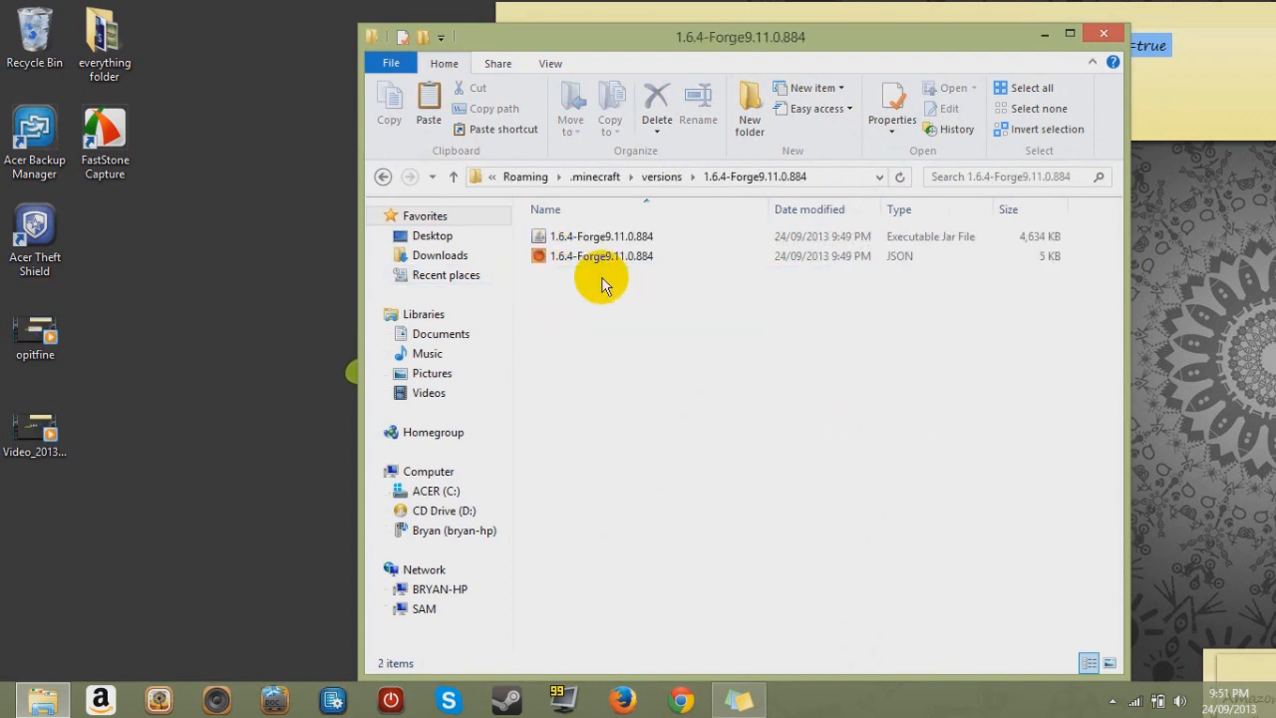
left_click(601, 237)
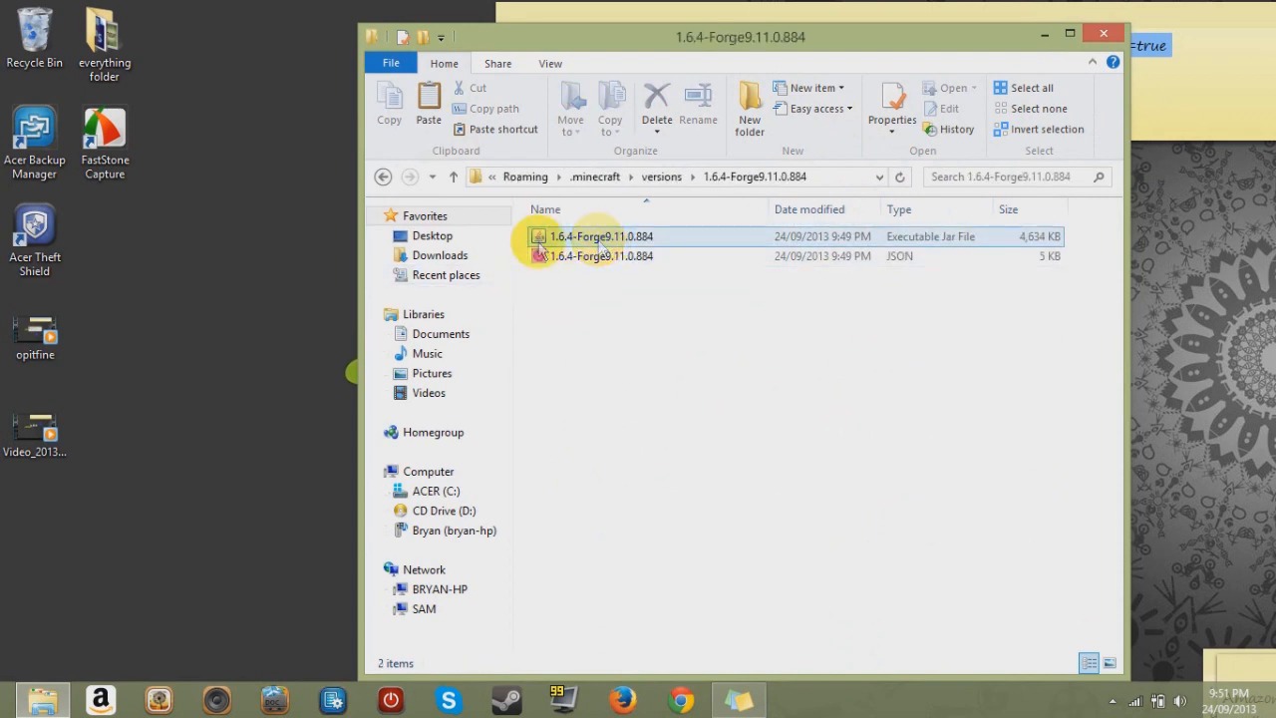
right_click(601, 237)
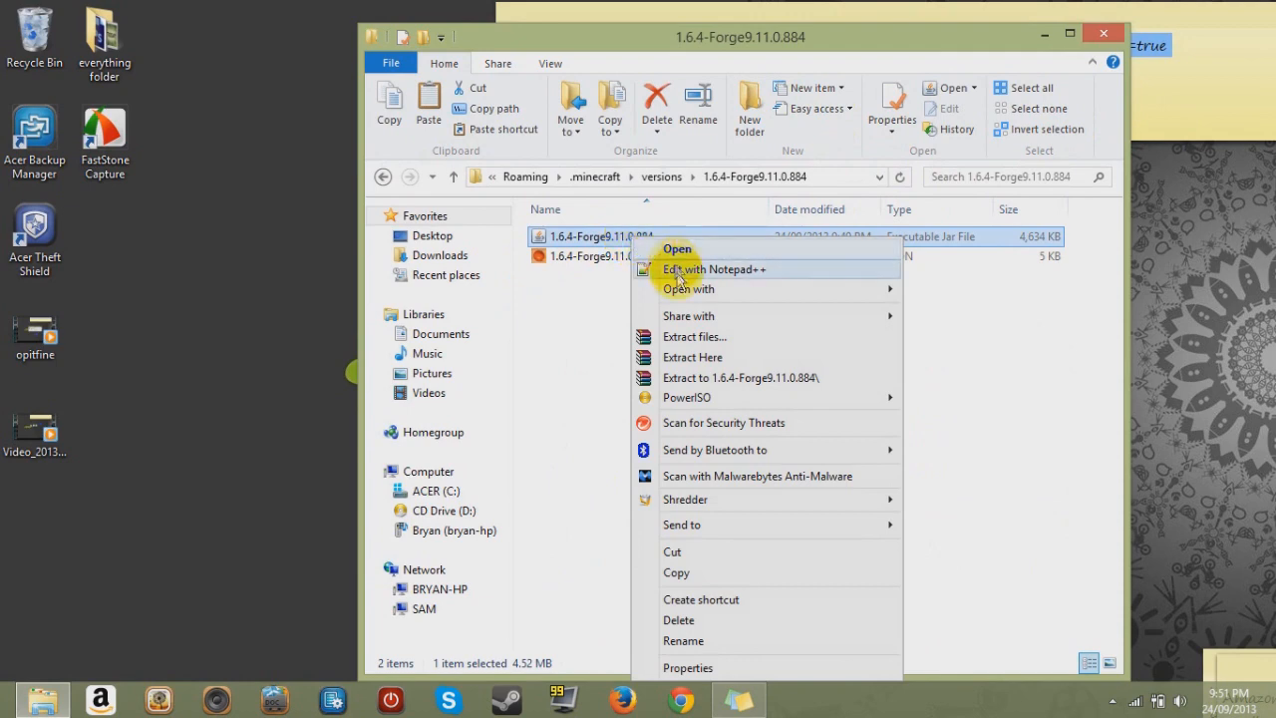
left_click(677, 249)
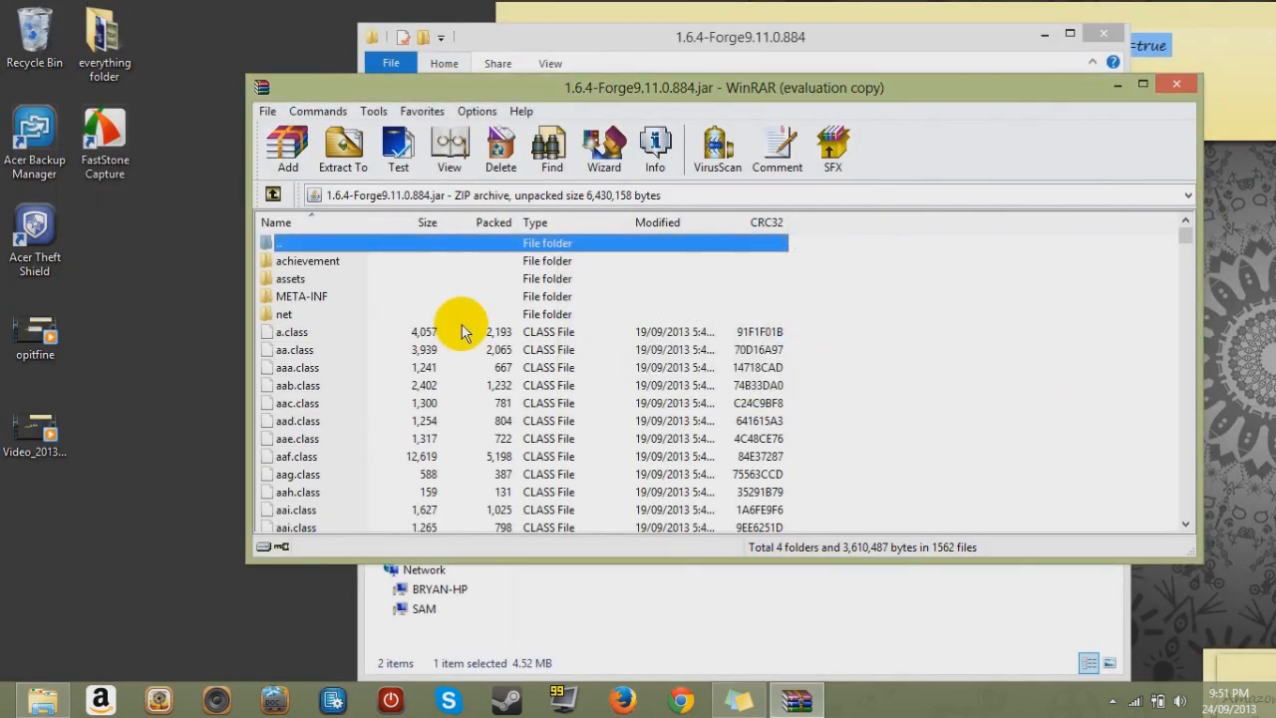
Delete the META-INF folder from the Forge jar archive
left_click(301, 296)
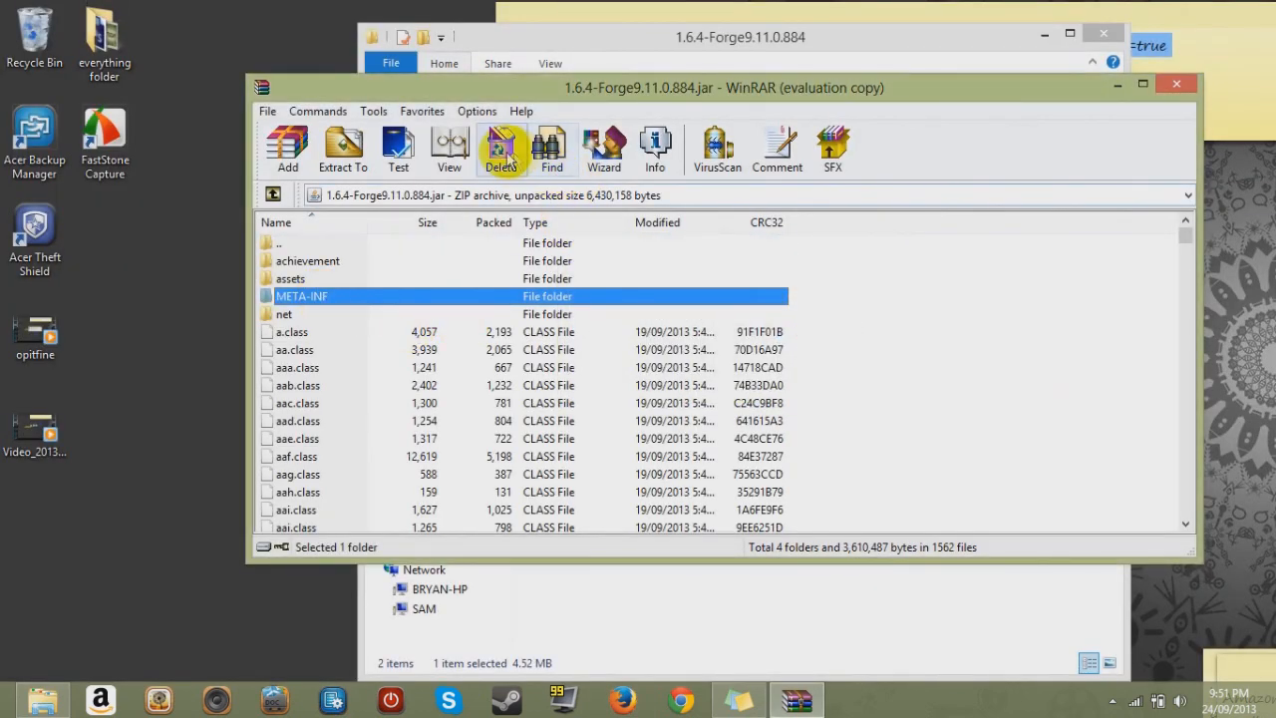
left_click(501, 150)
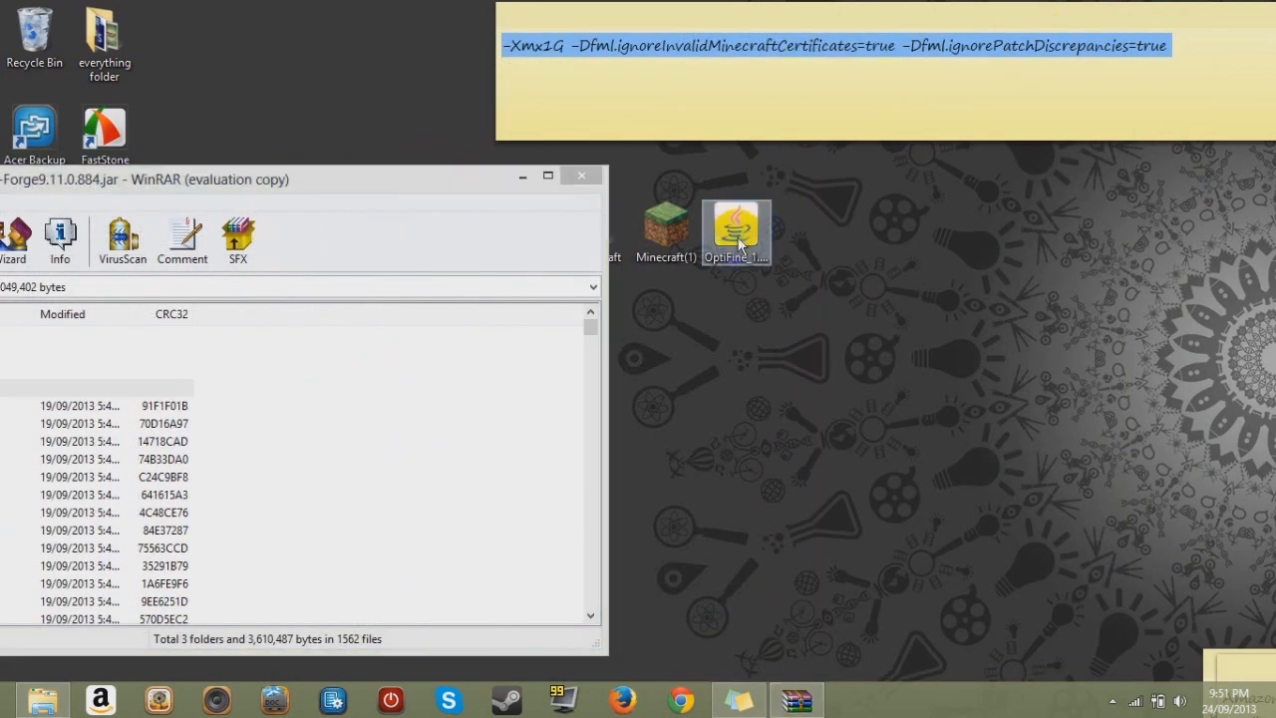
Open the OptiFine jar in WinRAR and select all of its entries
right_click(736, 229)
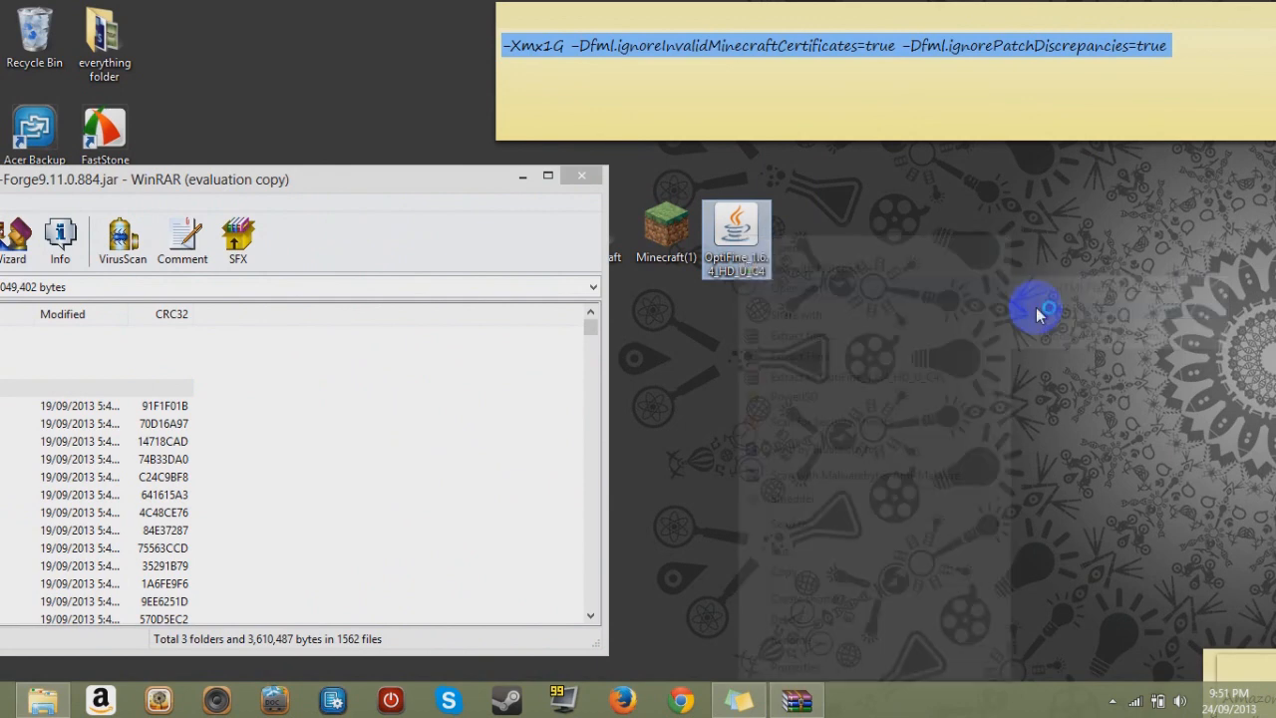
double_click(736, 229)
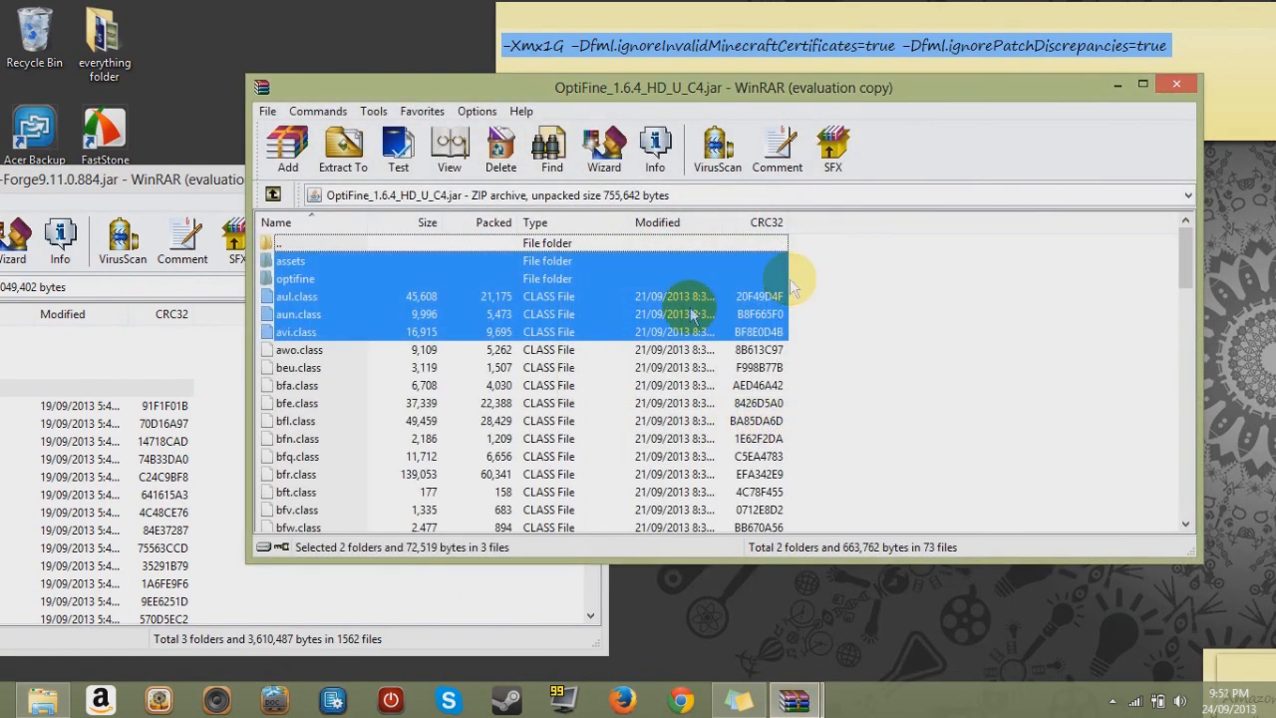
mouse_move(299, 314)
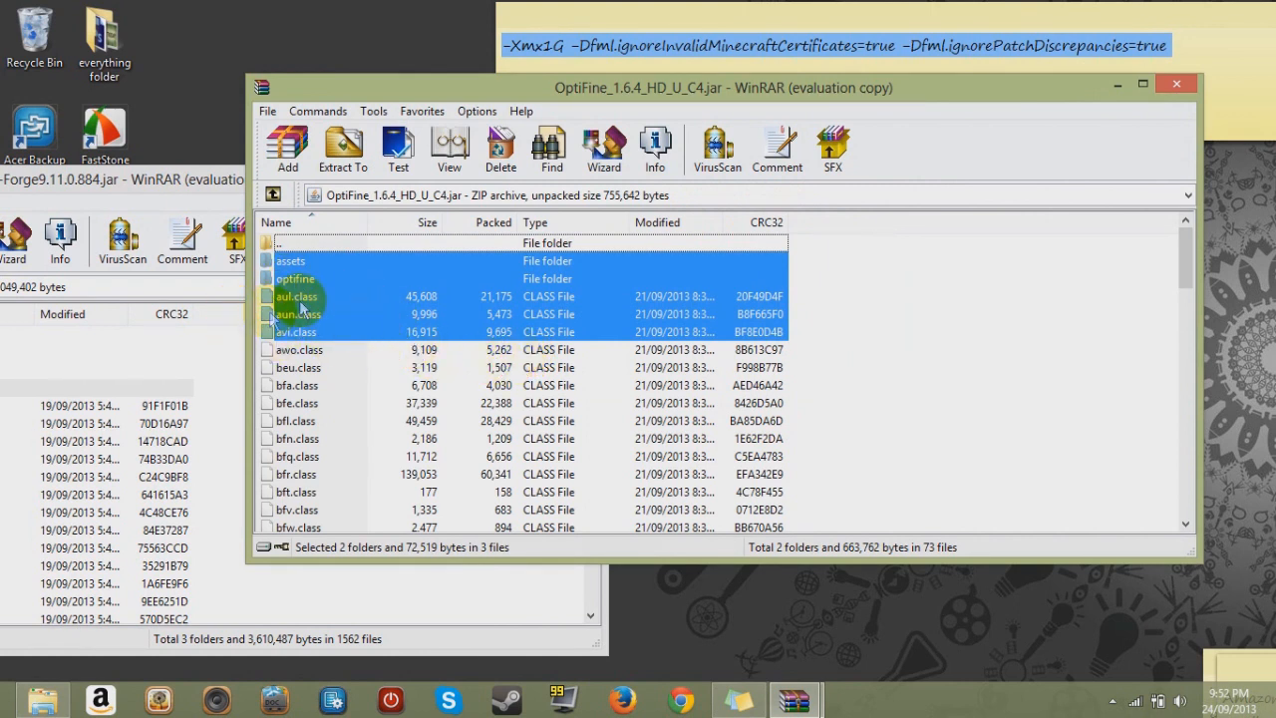
mouse_move(389, 305)
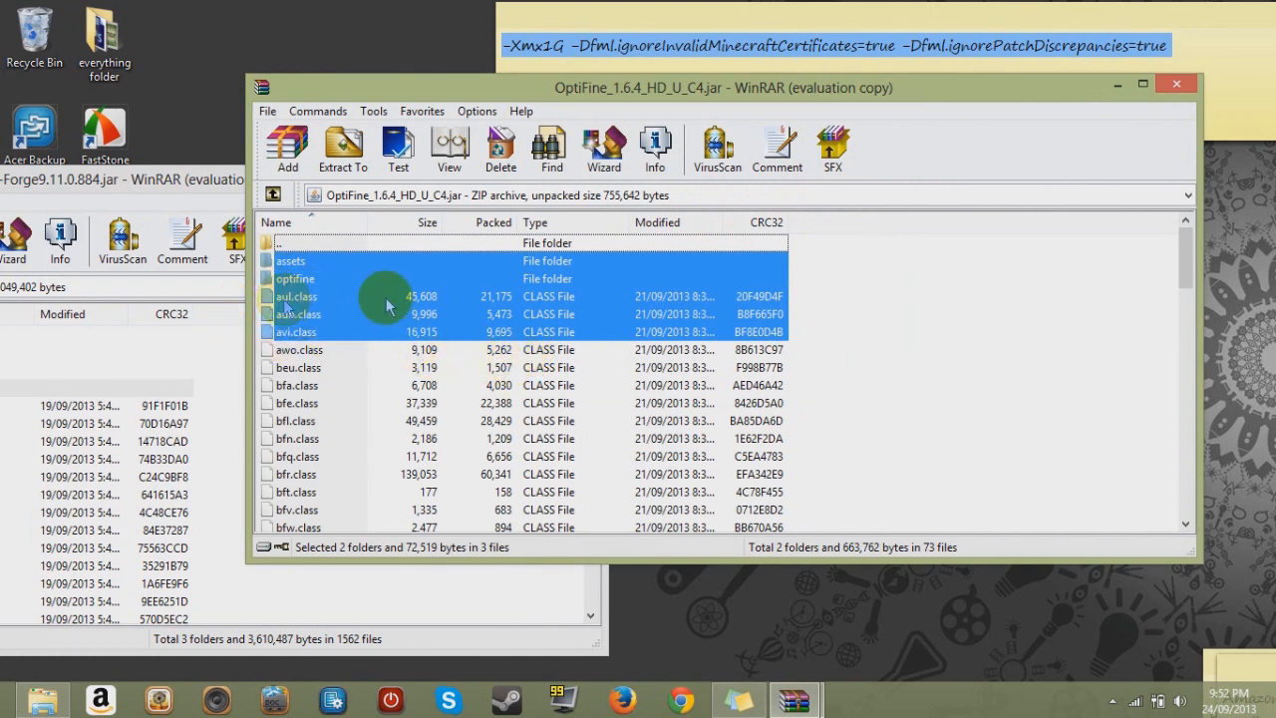
left_click(374, 347)
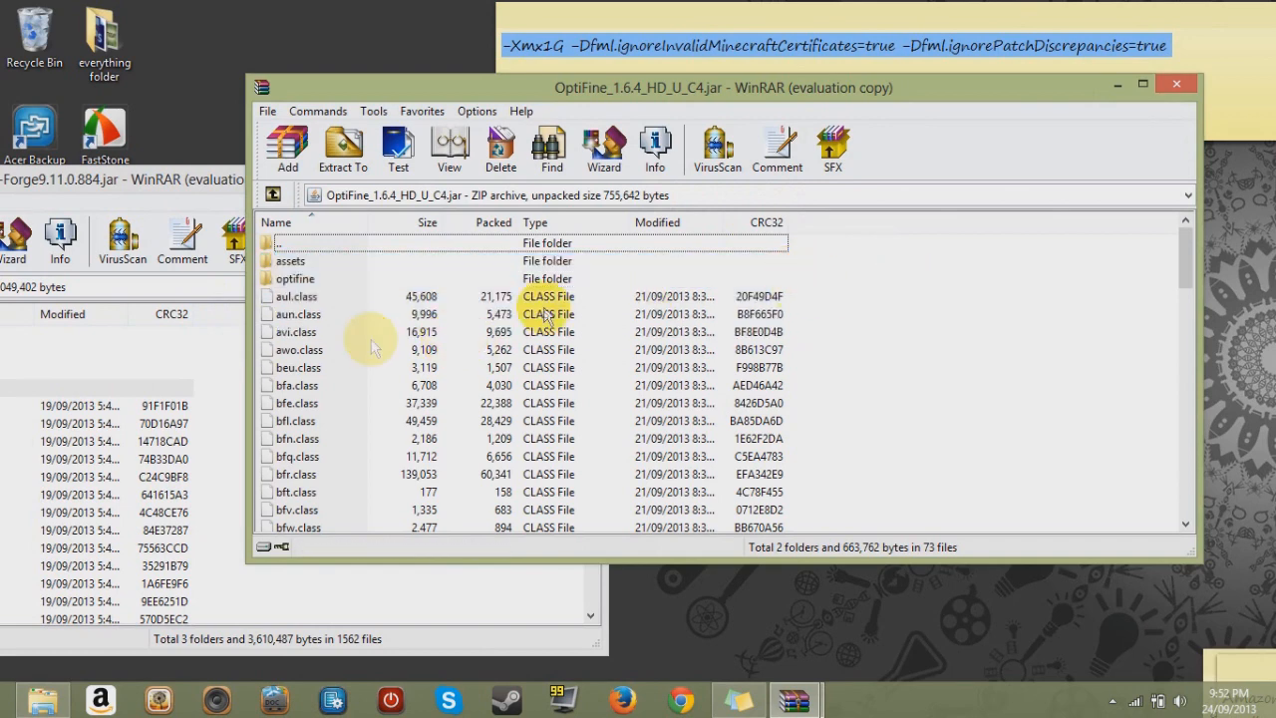
key("ctrl+a")
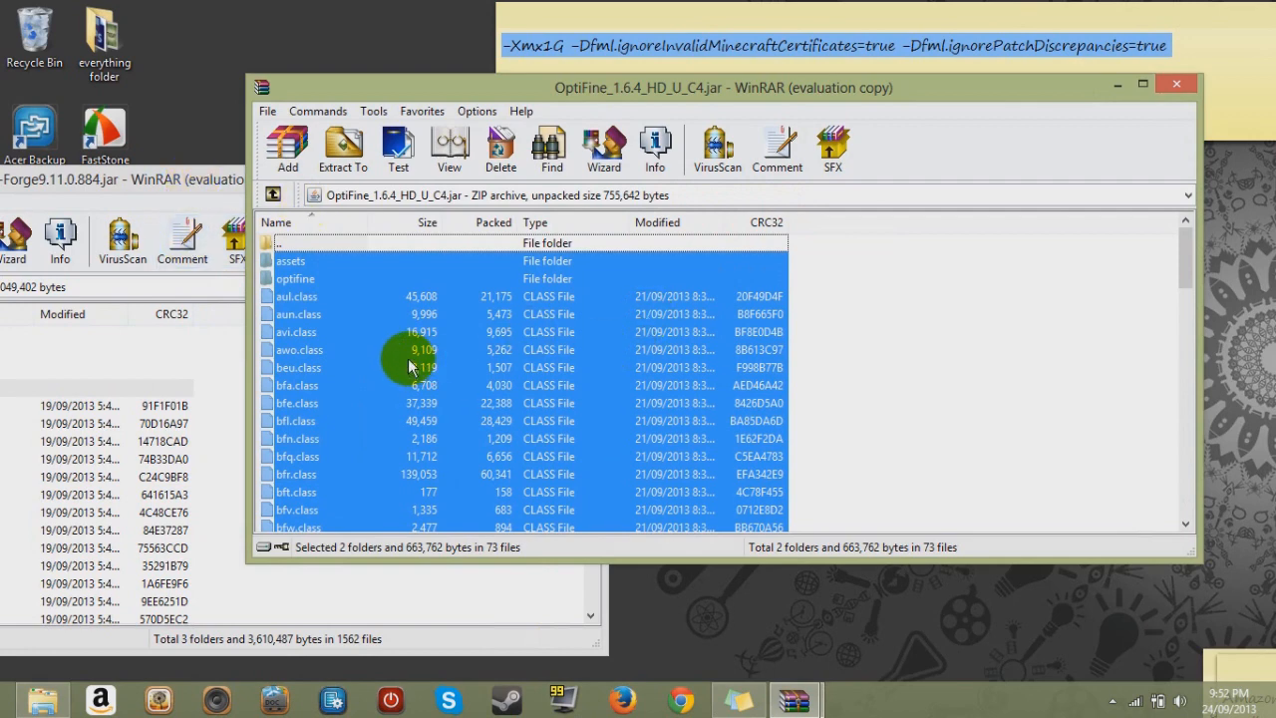
mouse_move(349, 294)
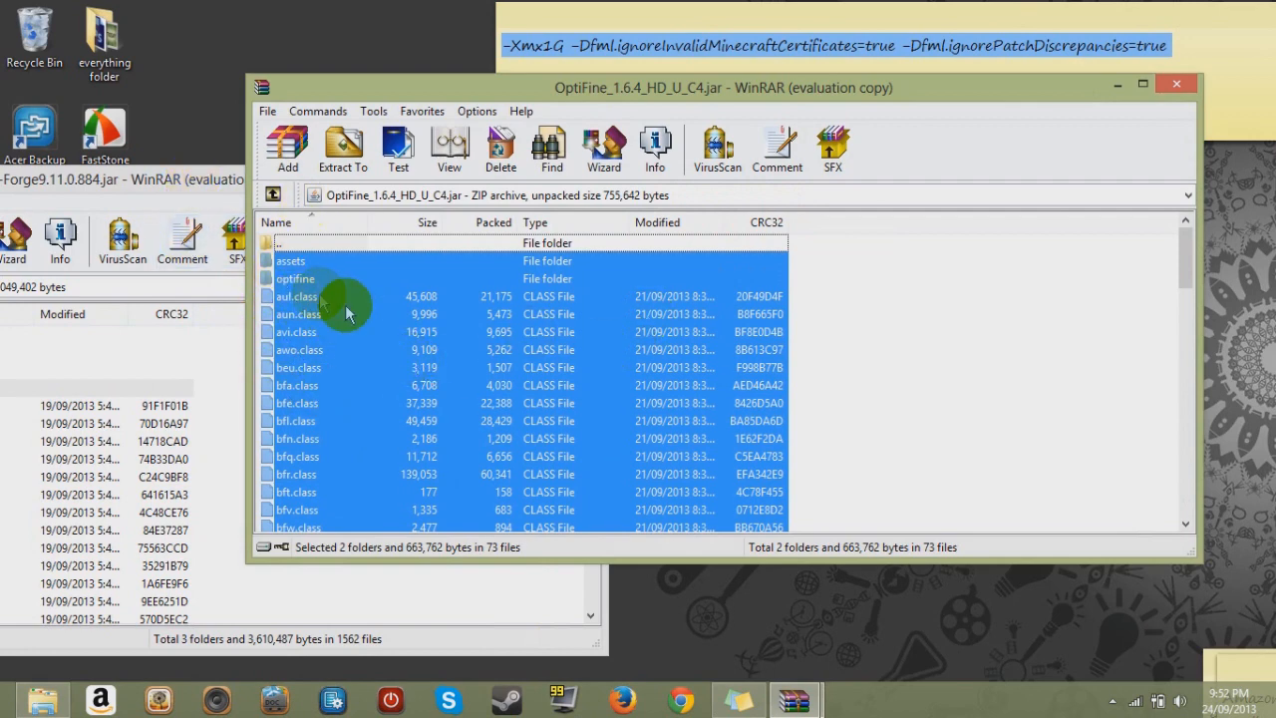
mouse_move(309, 297)
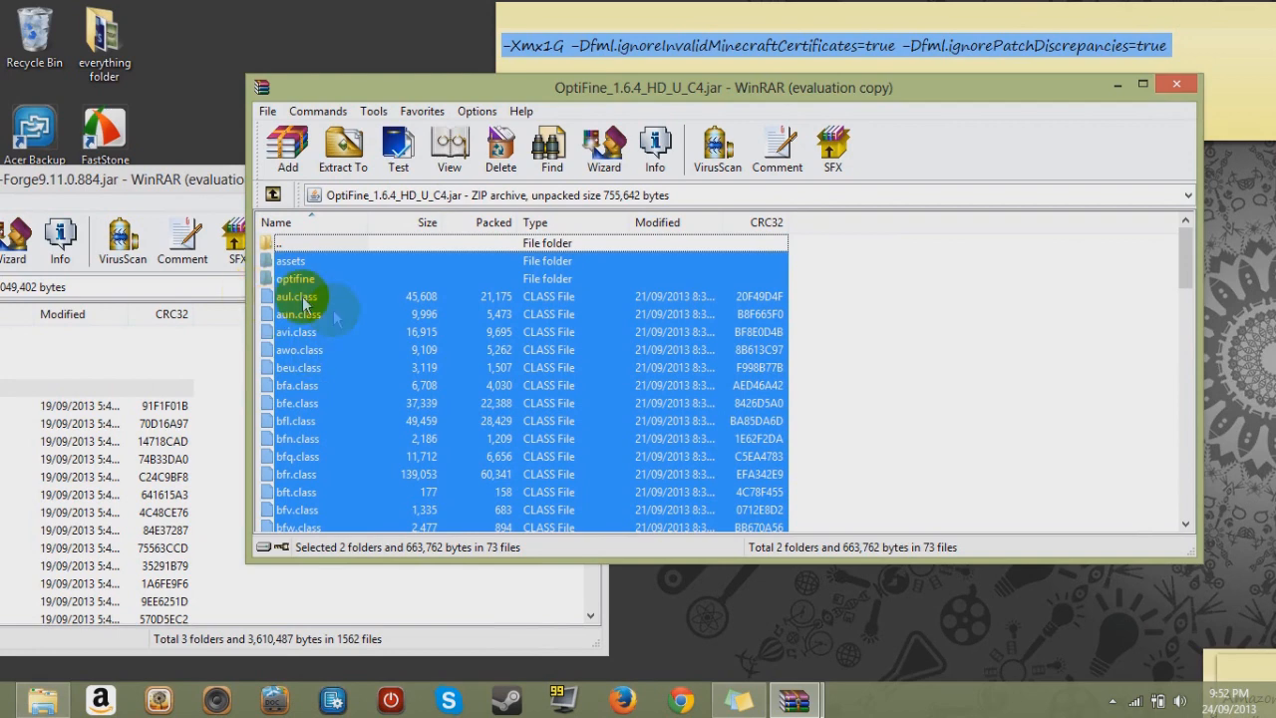
Add the OptiFine entries into the Forge jar, confirm, and close the archive
scroll("down", 3)
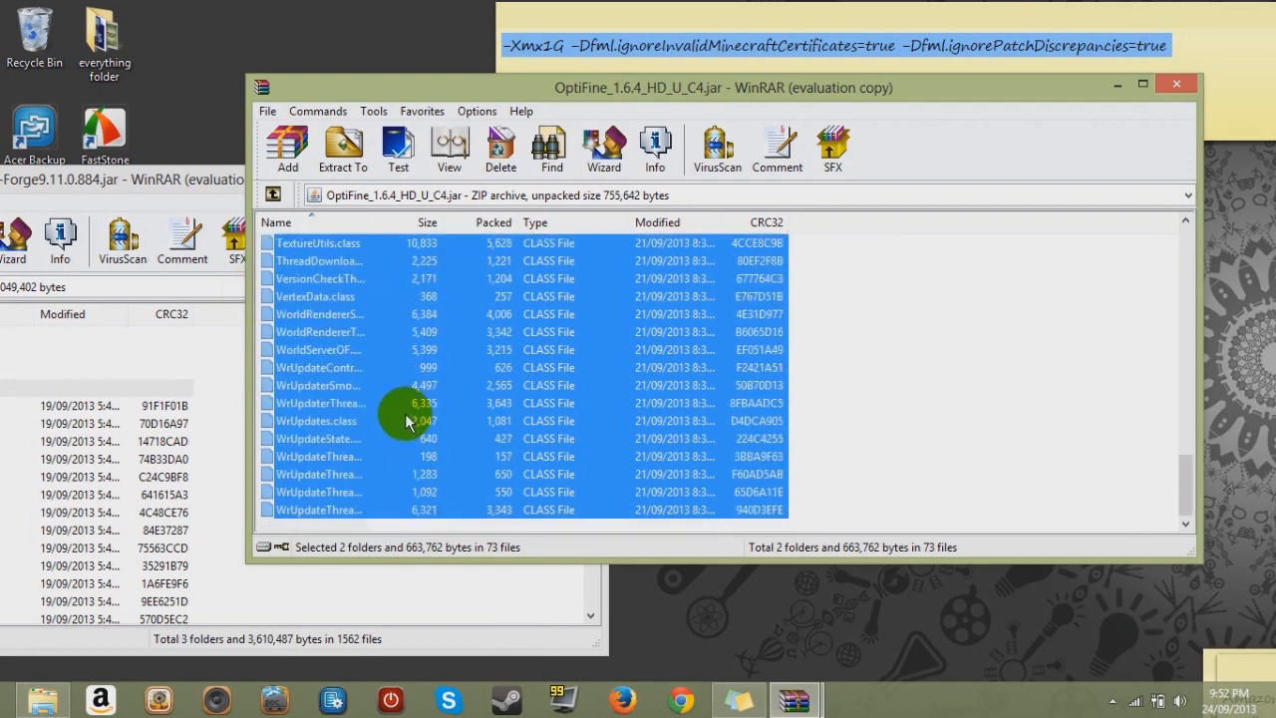
left_click(342, 149)
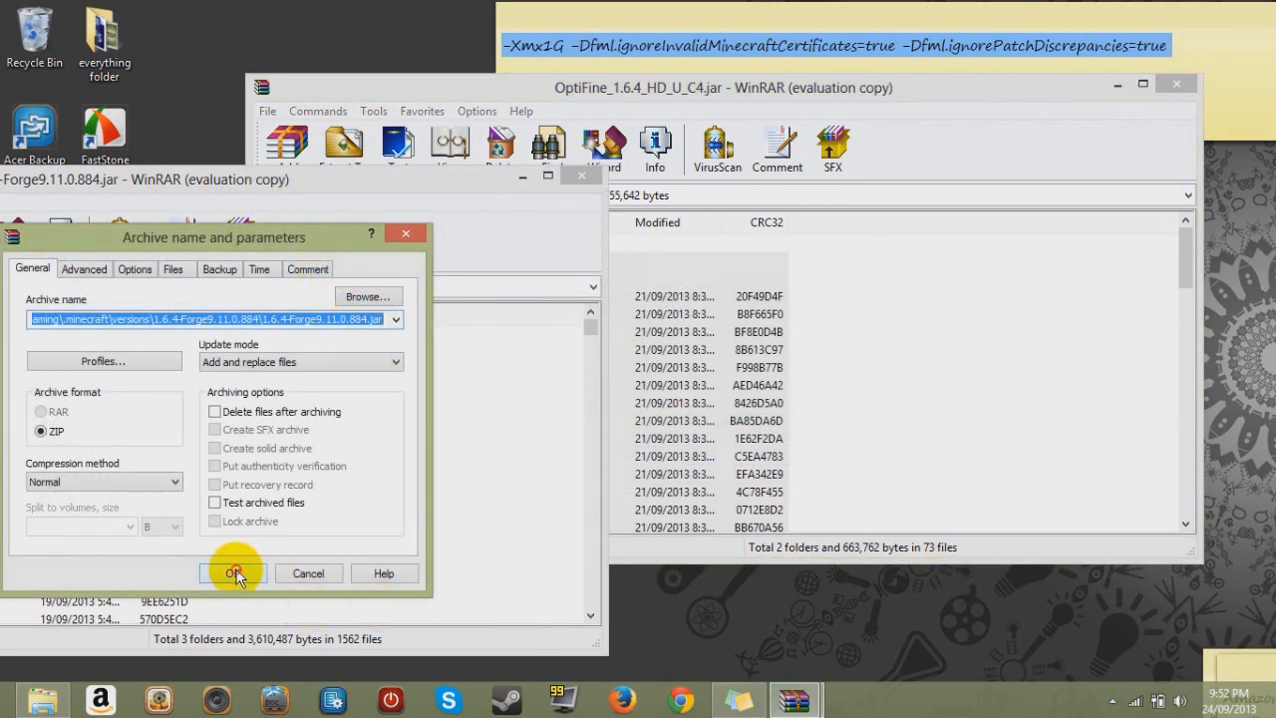
left_click(233, 572)
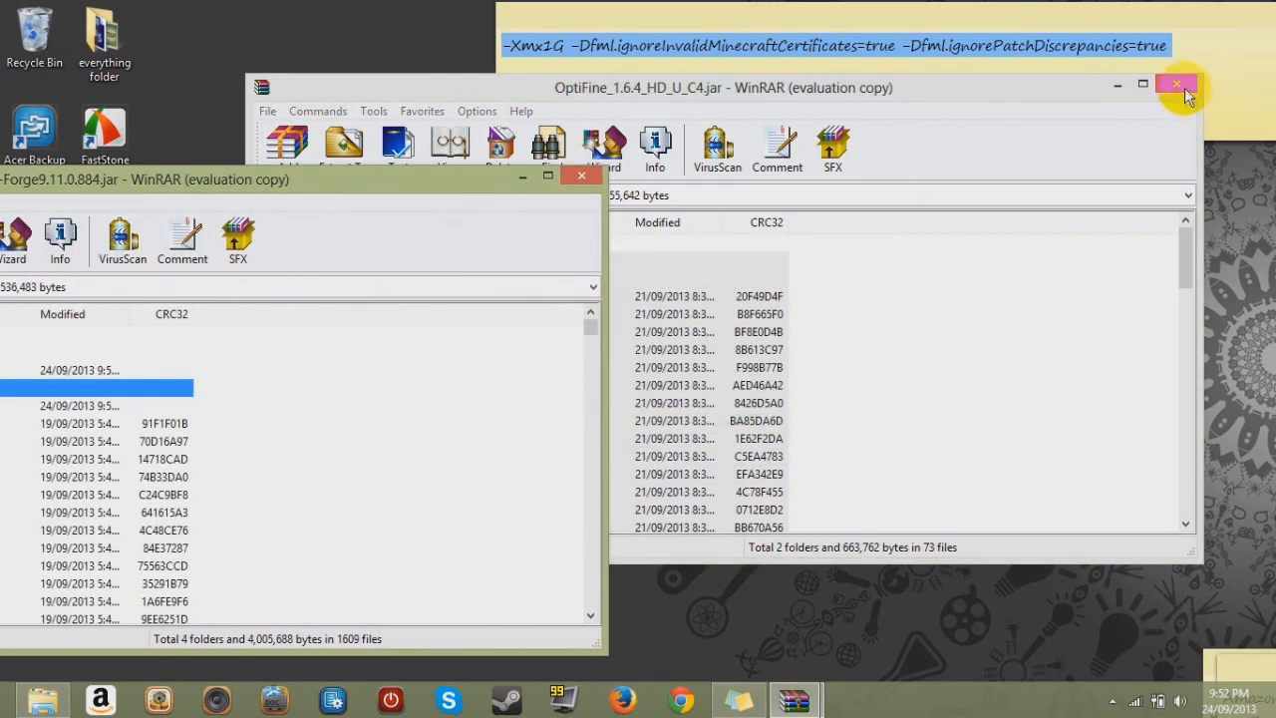
left_click(1176, 85)
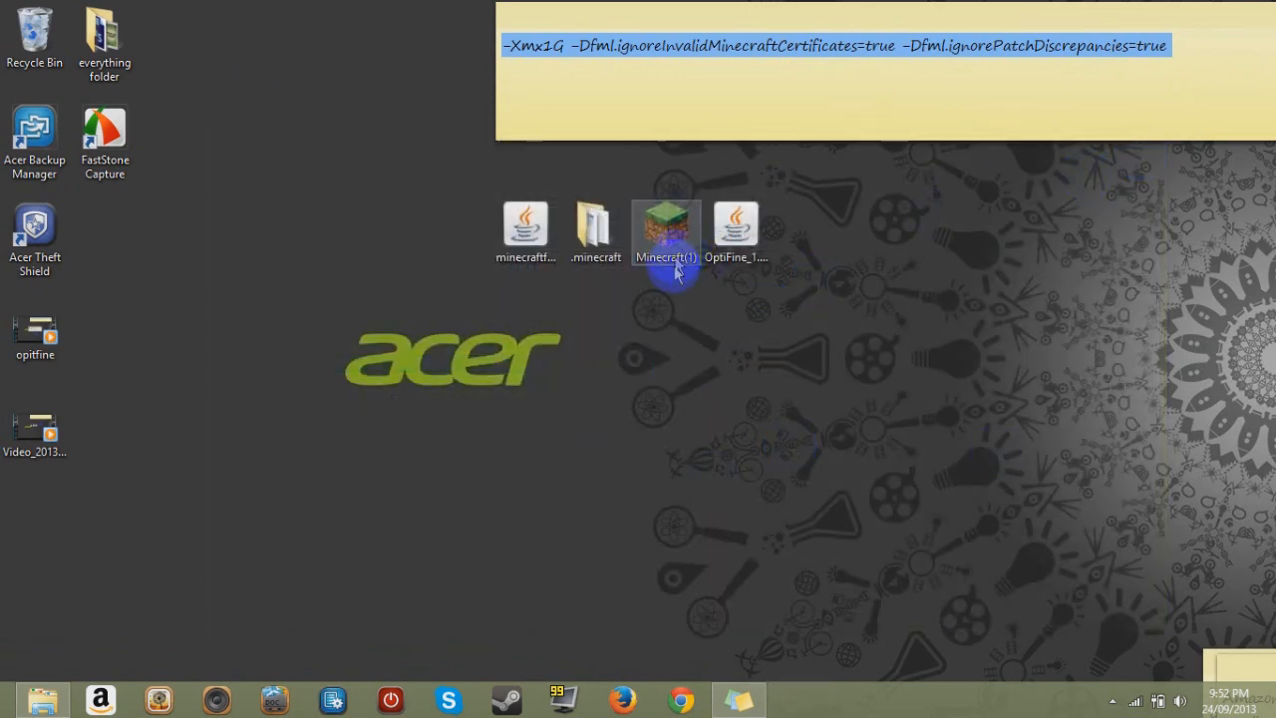
Launch Minecraft Launcher and save FML certificate and patch-discrepancy JVM arguments to the Forge profile
double_click(666, 229)
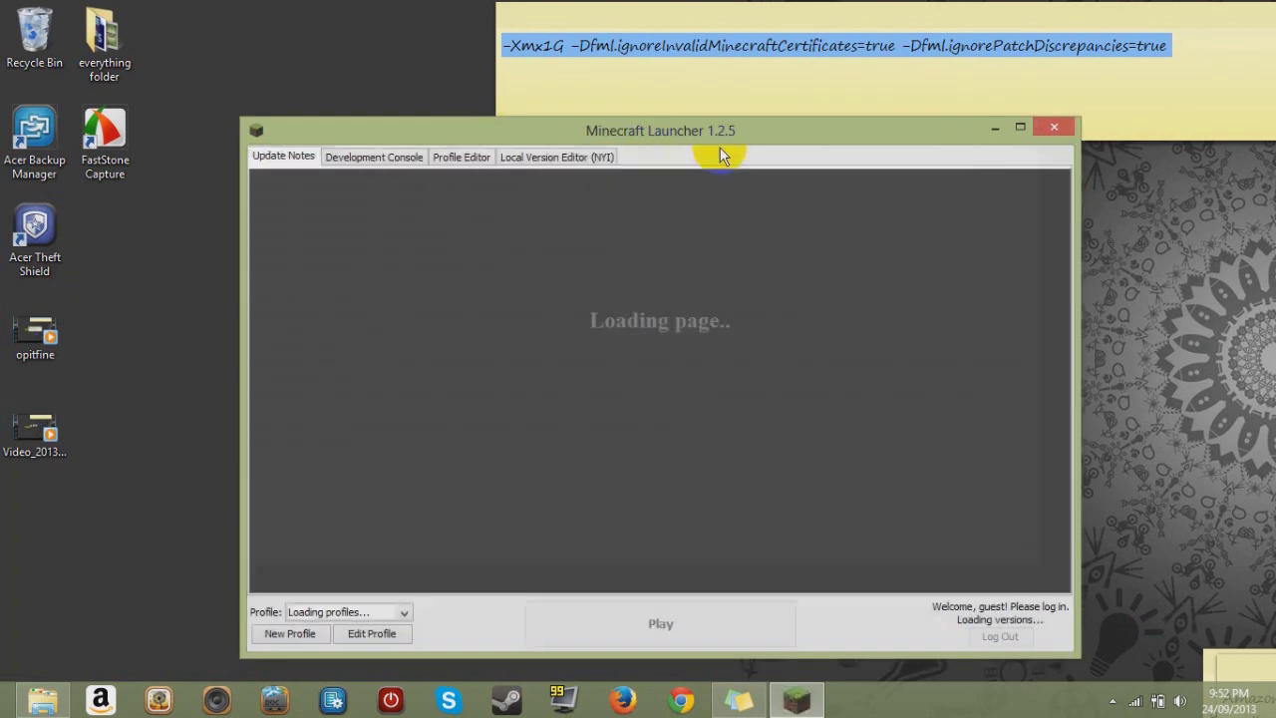
mouse_move(457, 612)
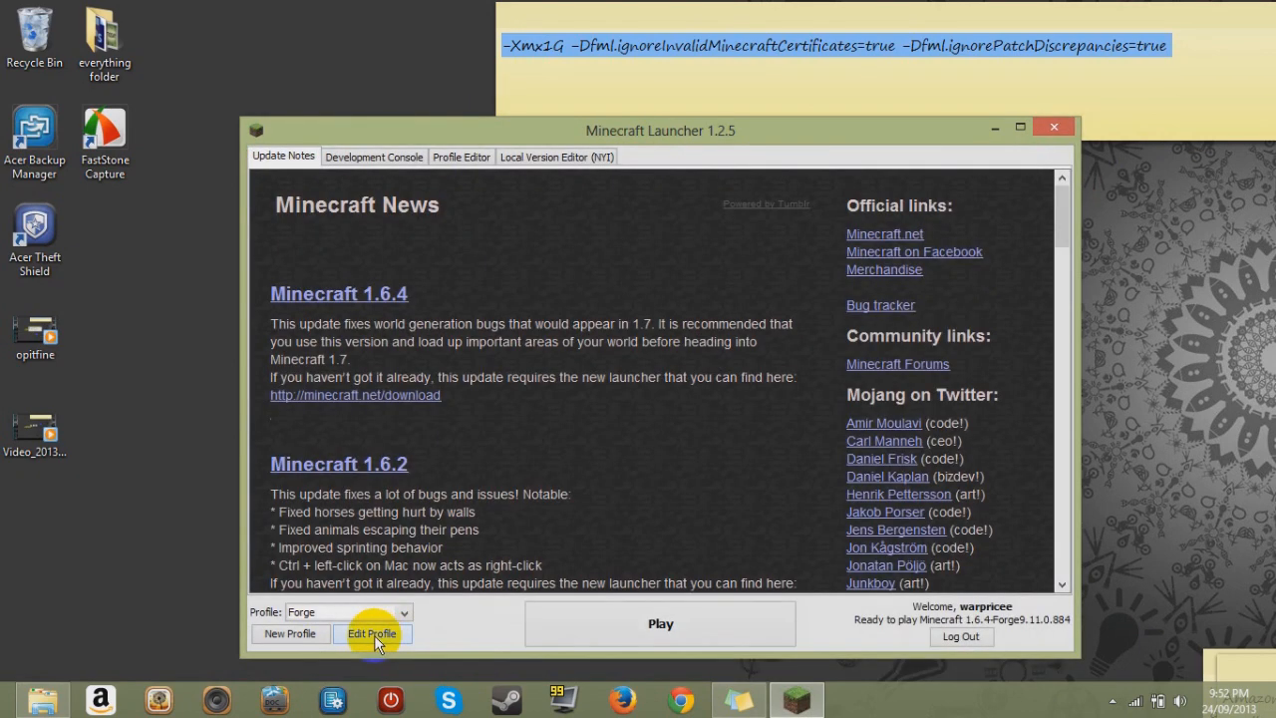
left_click(372, 633)
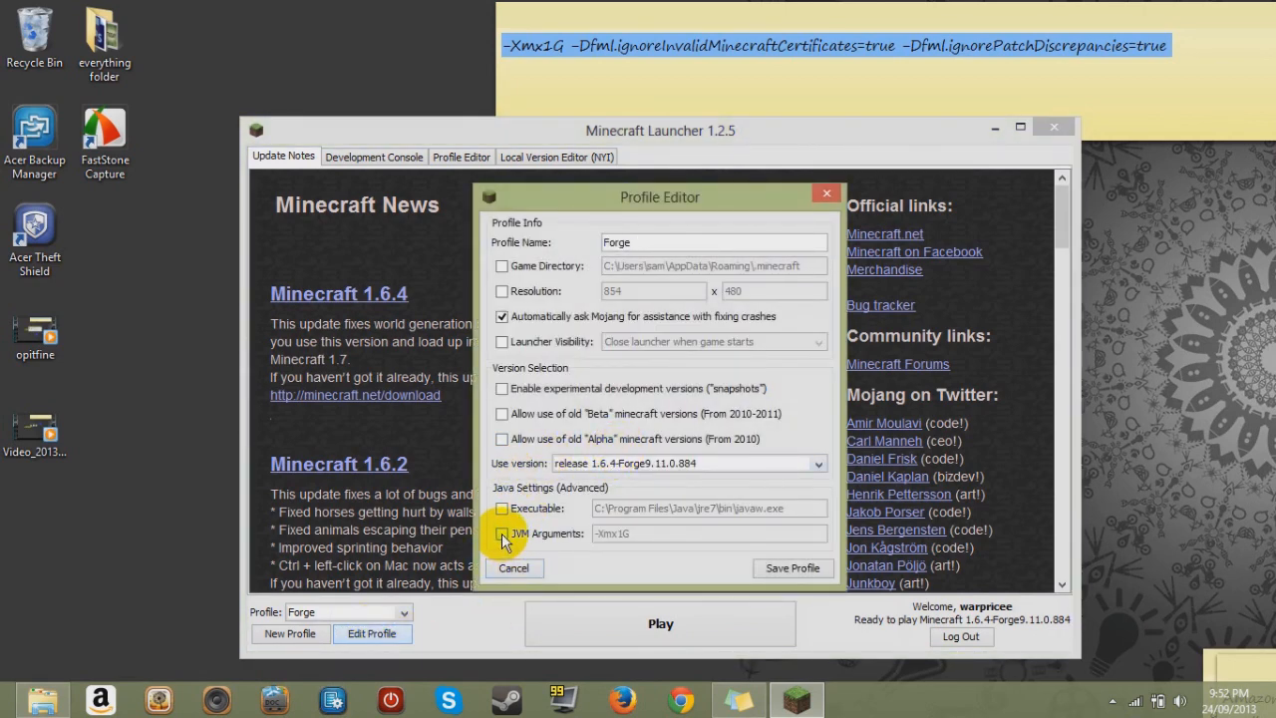
left_click(501, 532)
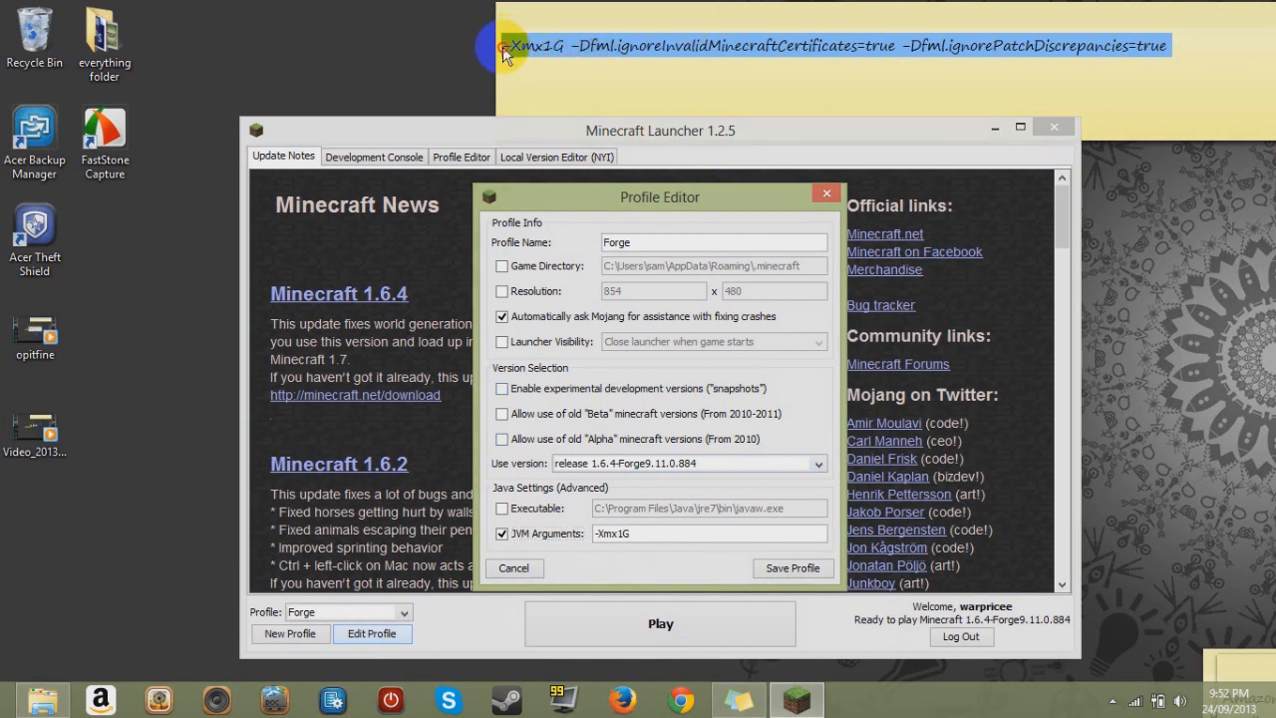
right_click(828, 45)
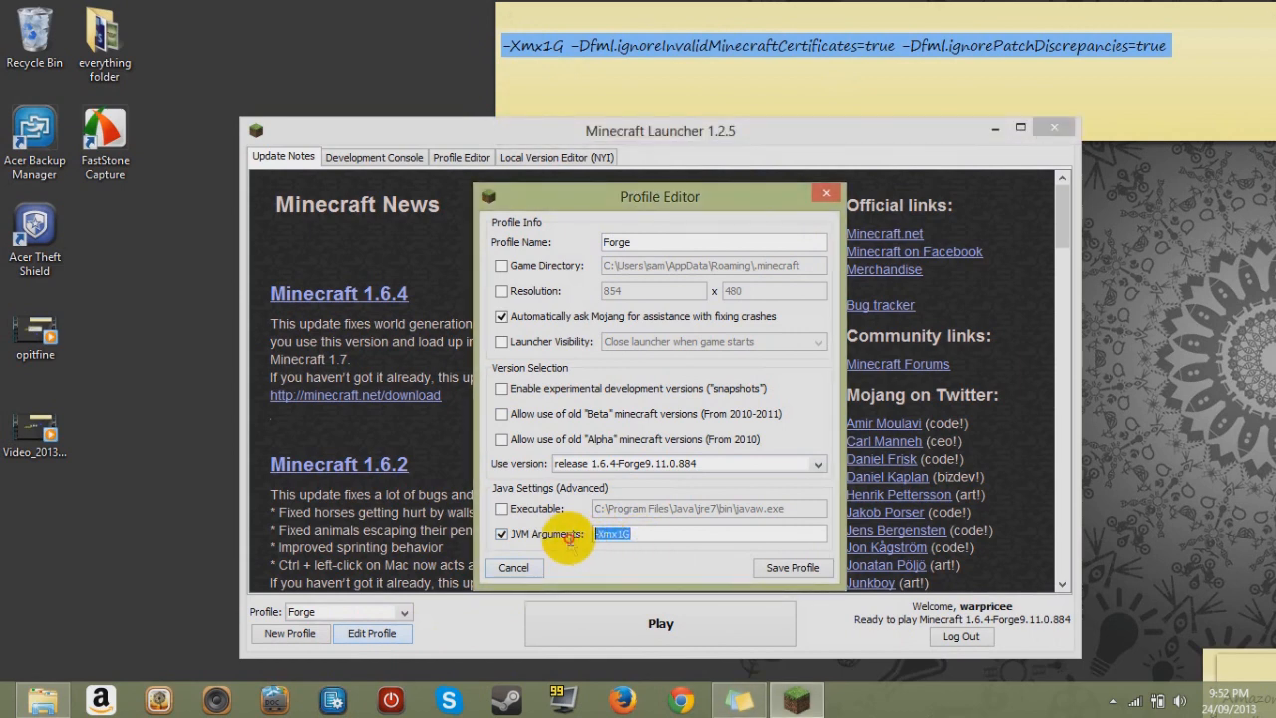
mouse_move(787, 548)
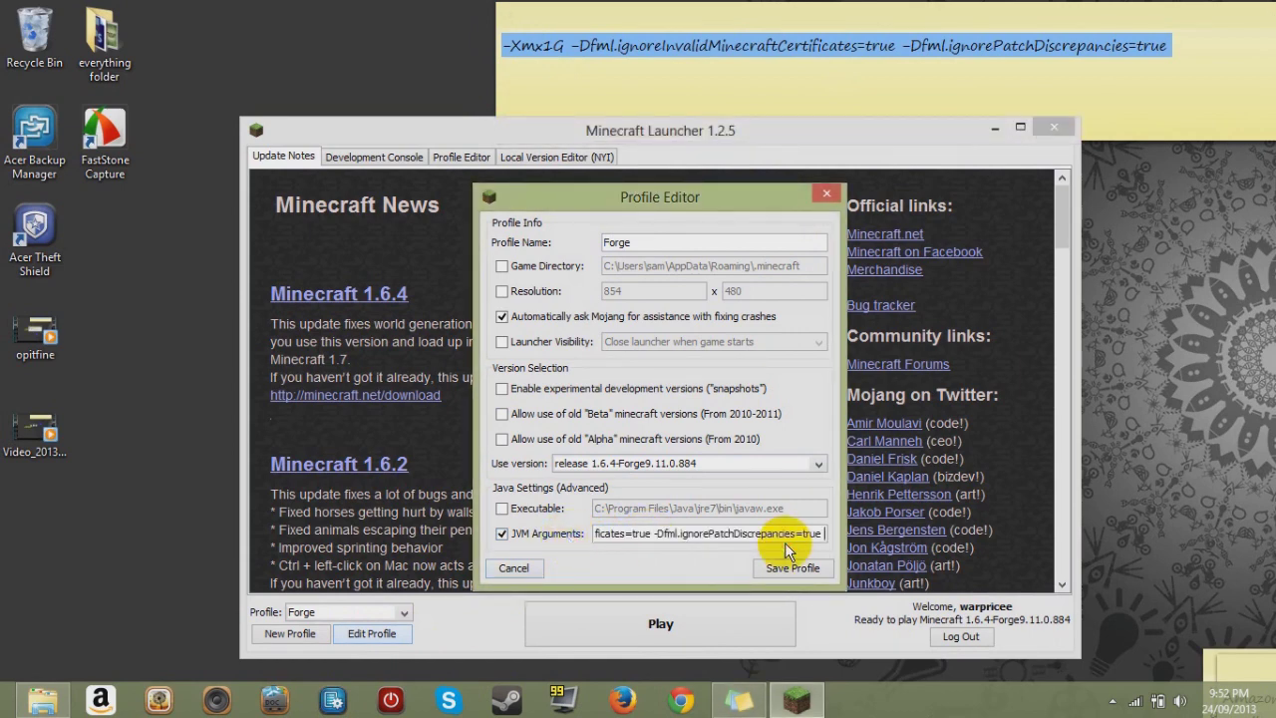
left_click(791, 567)
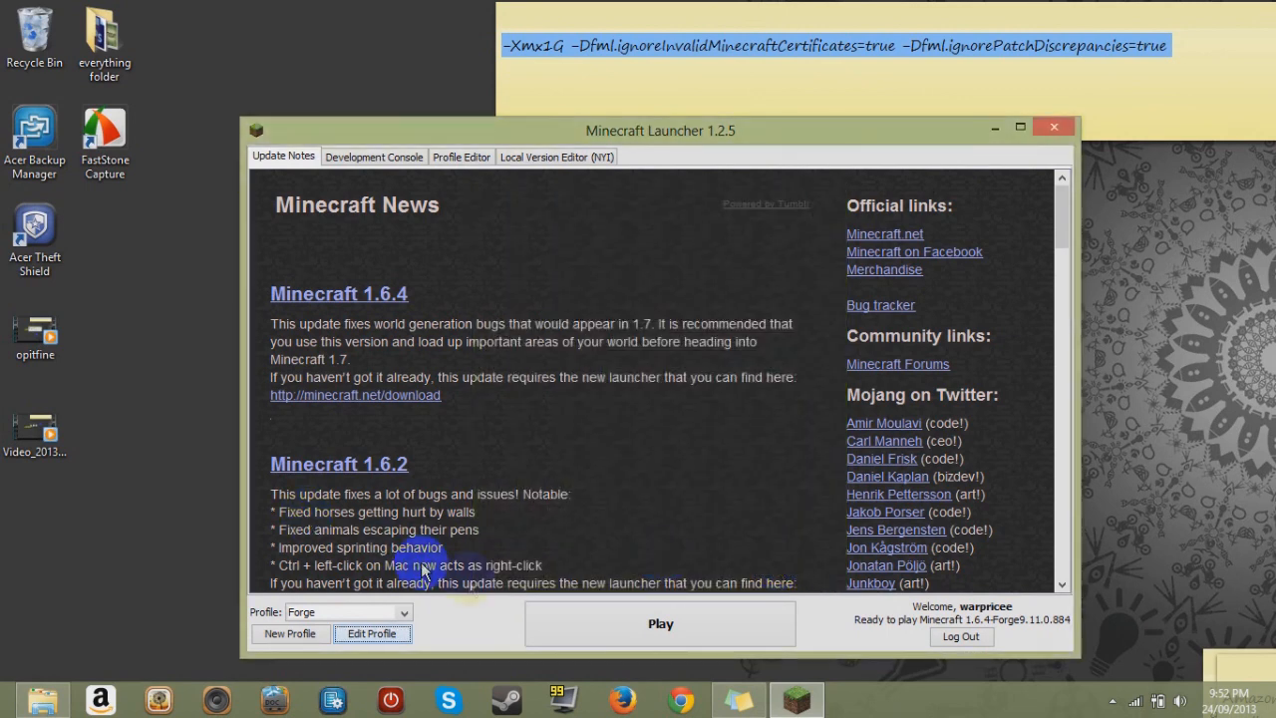
mouse_move(798, 85)
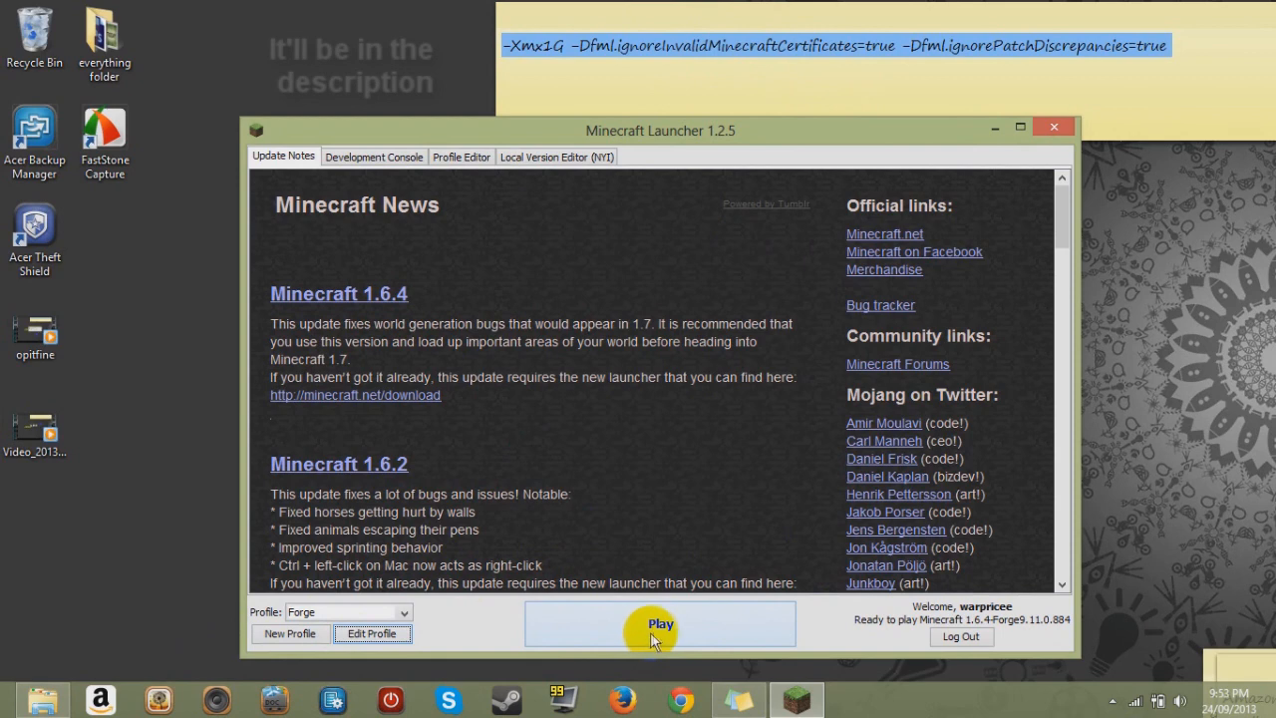
mouse_move(1120, 80)
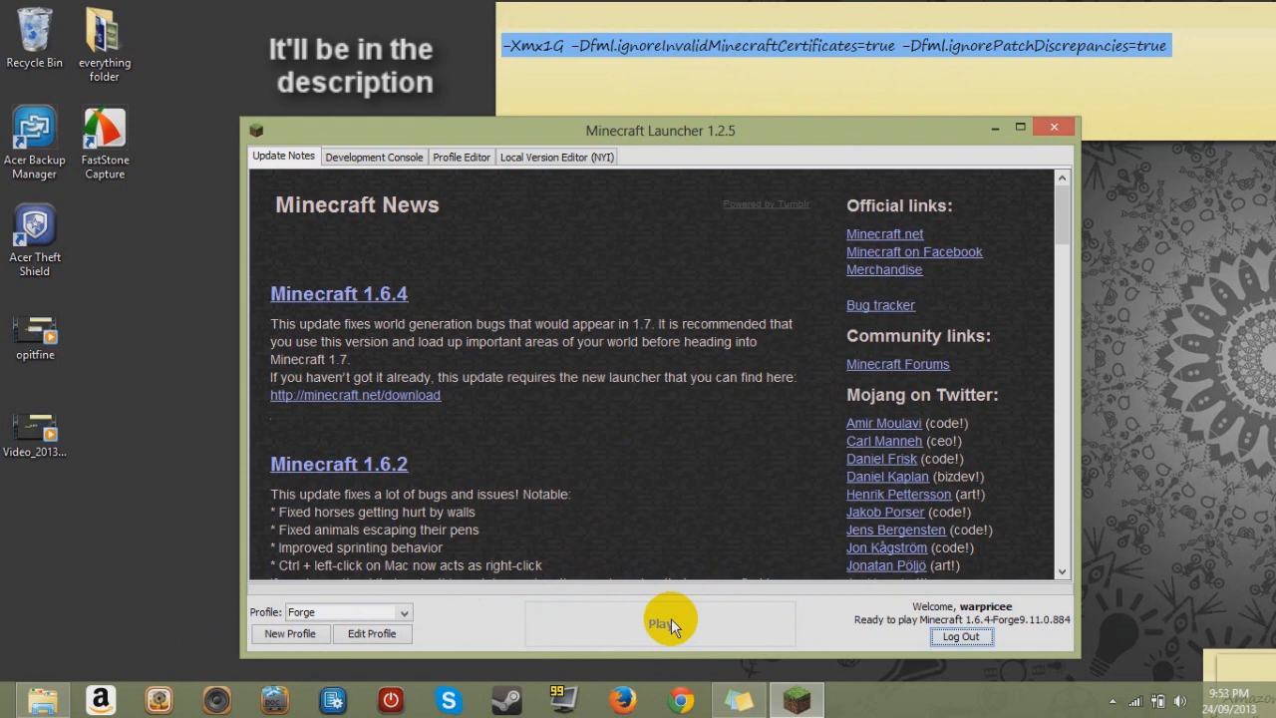
Play the Forge profile to load Minecraft 1.6.4 through to the title screen
left_click(670, 621)
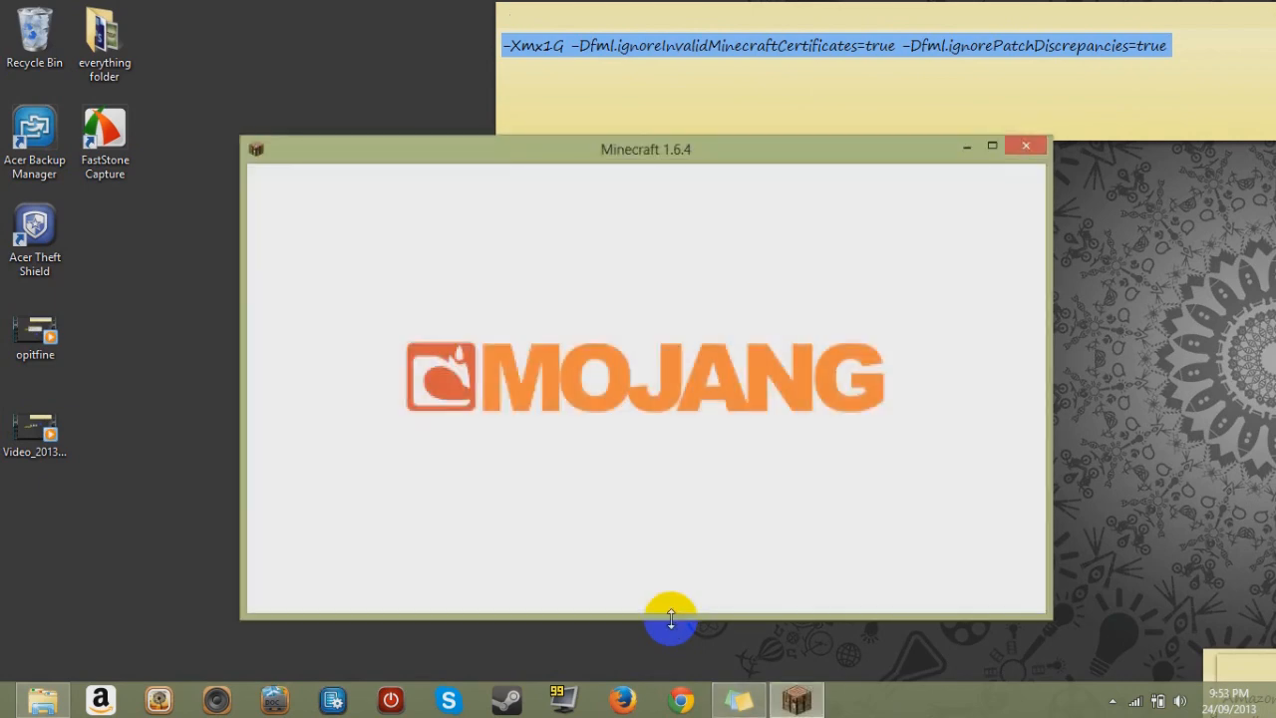
mouse_move(659, 289)
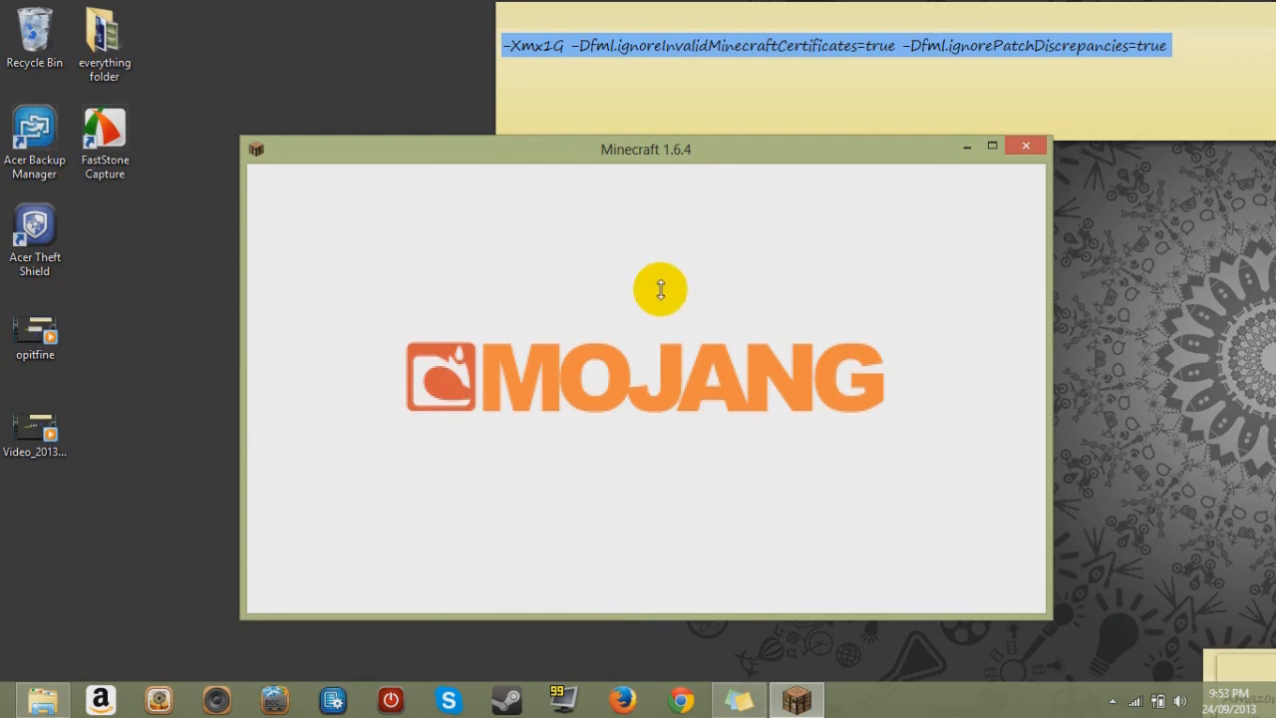
mouse_move(1149, 267)
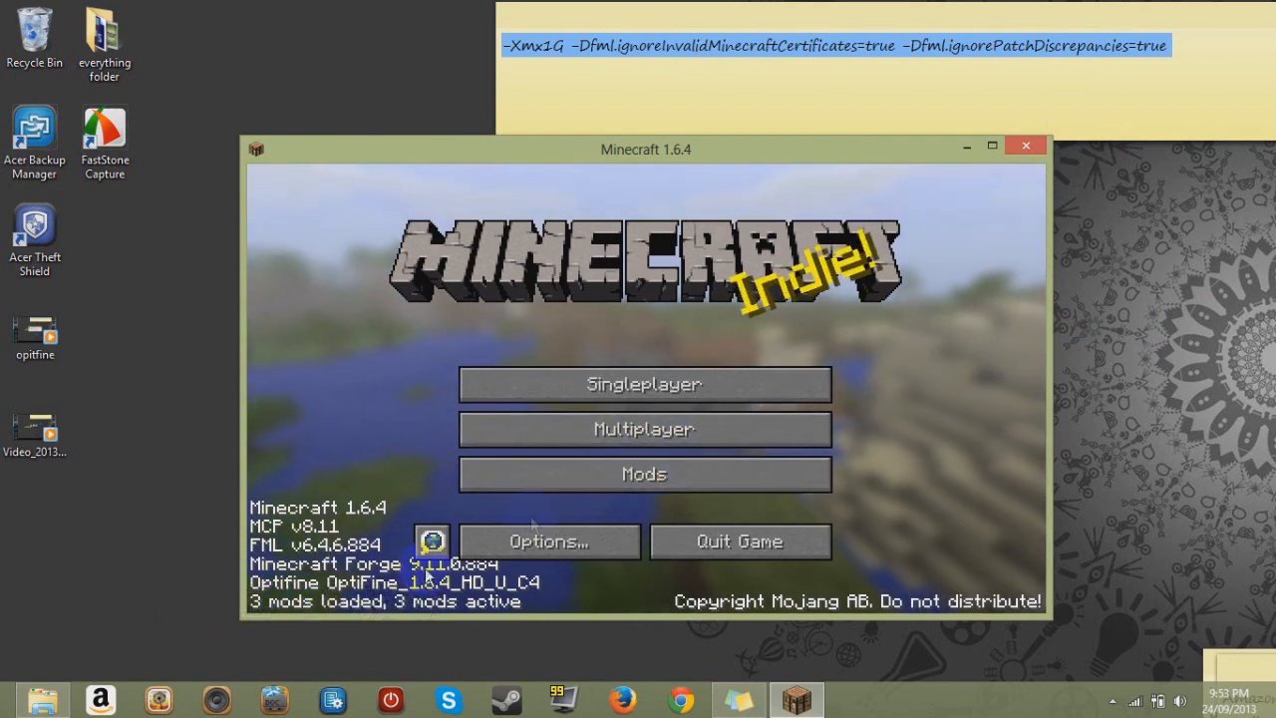
View the Mod List to confirm Forge and OptiFine are loaded, then close it
left_click(644, 474)
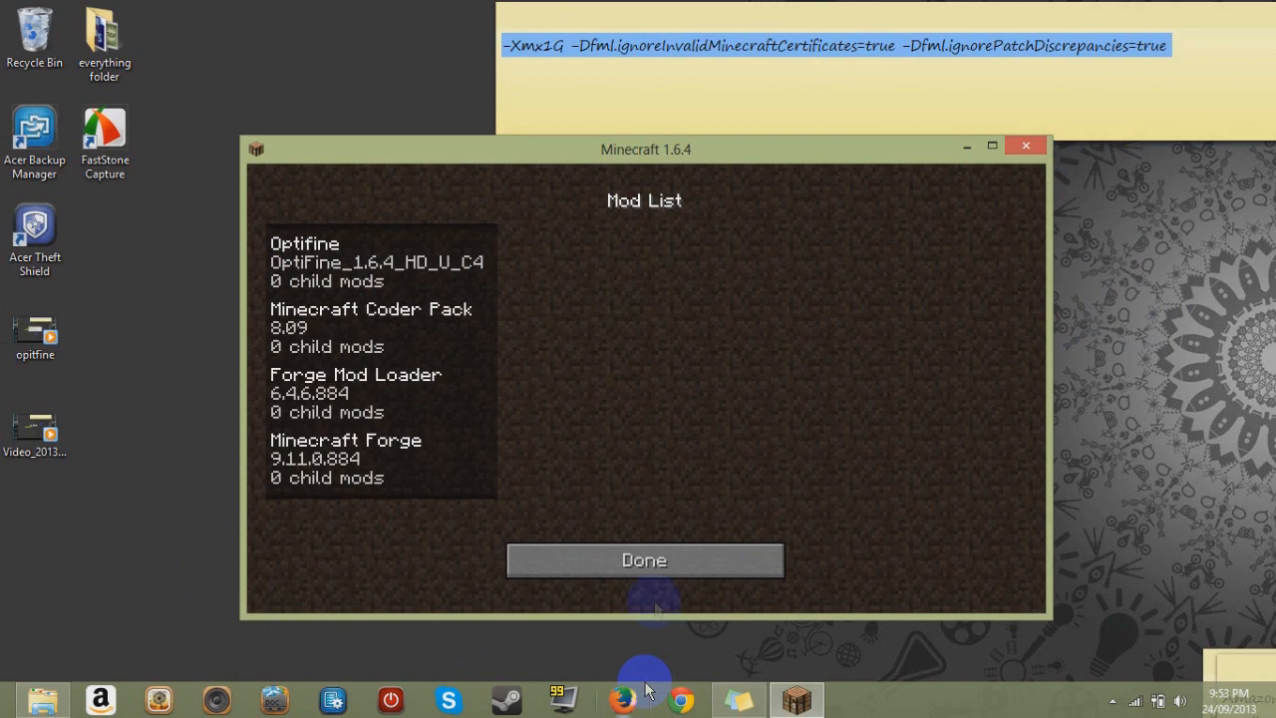
left_click(644, 560)
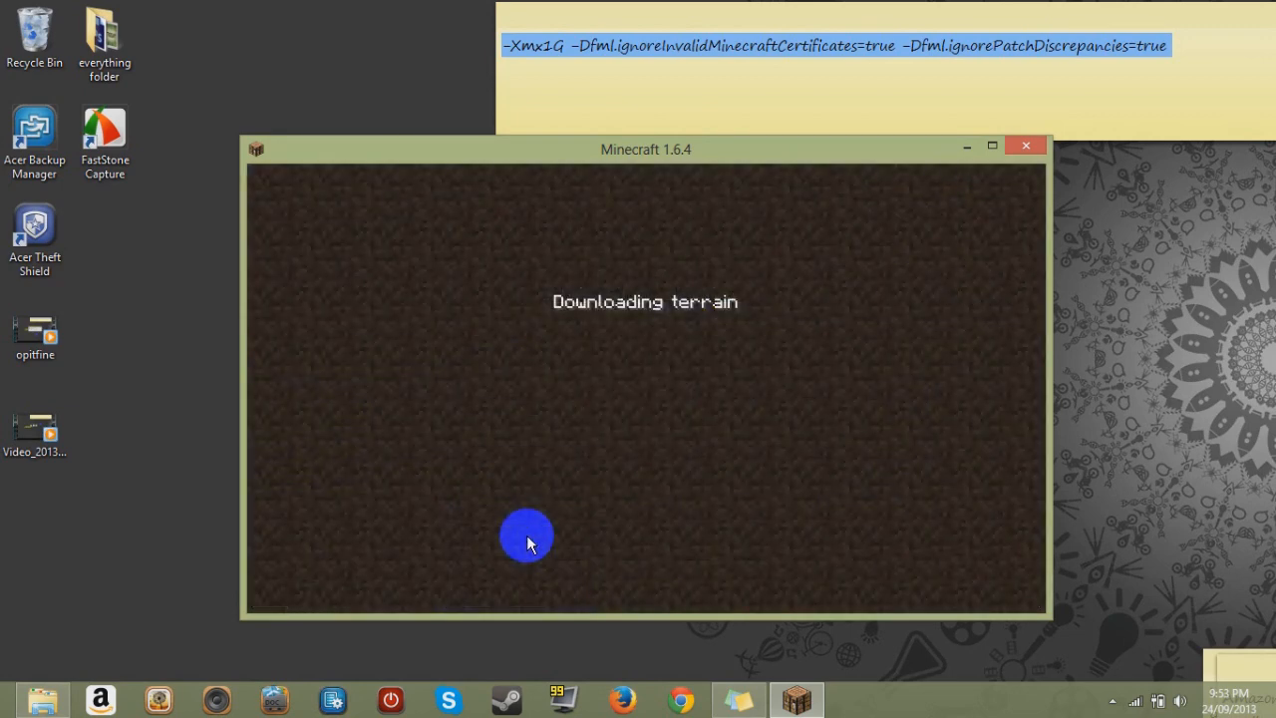
mouse_move(693, 381)
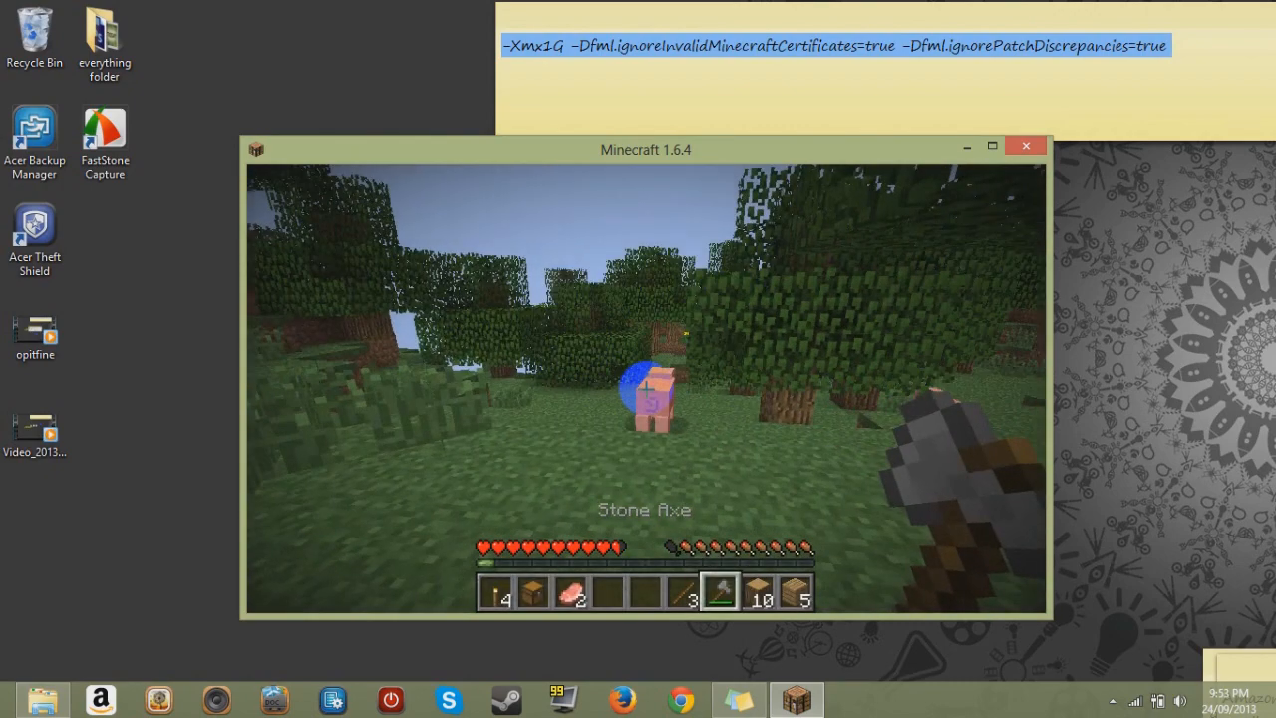
Review the OptiFine video settings unchanged, back out to the game menu, and close Minecraft
key("Escape")
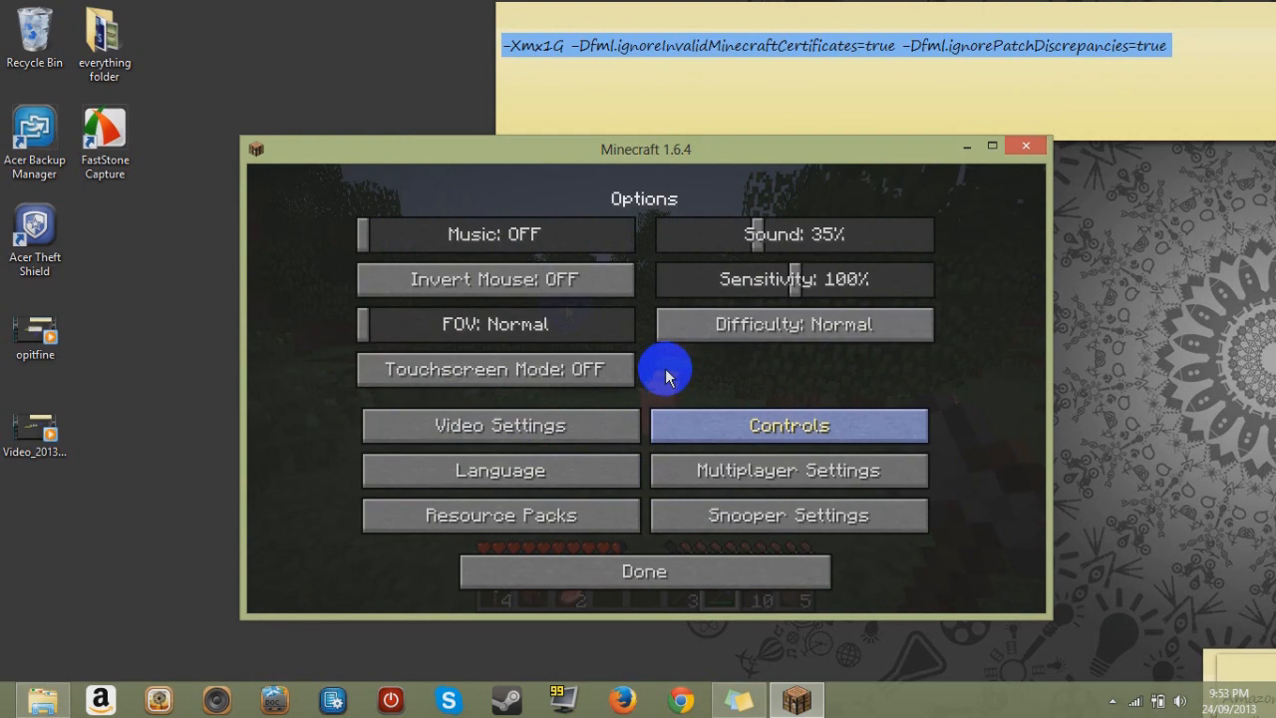
left_click(499, 425)
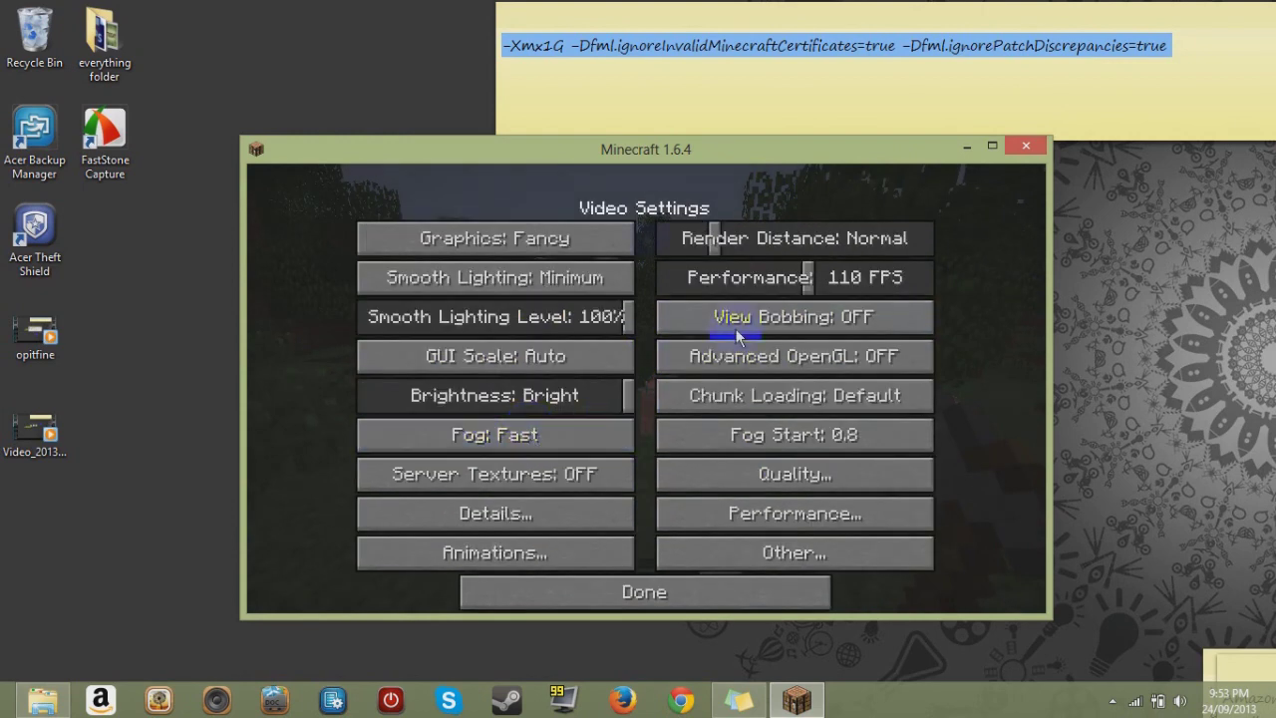
mouse_move(752, 592)
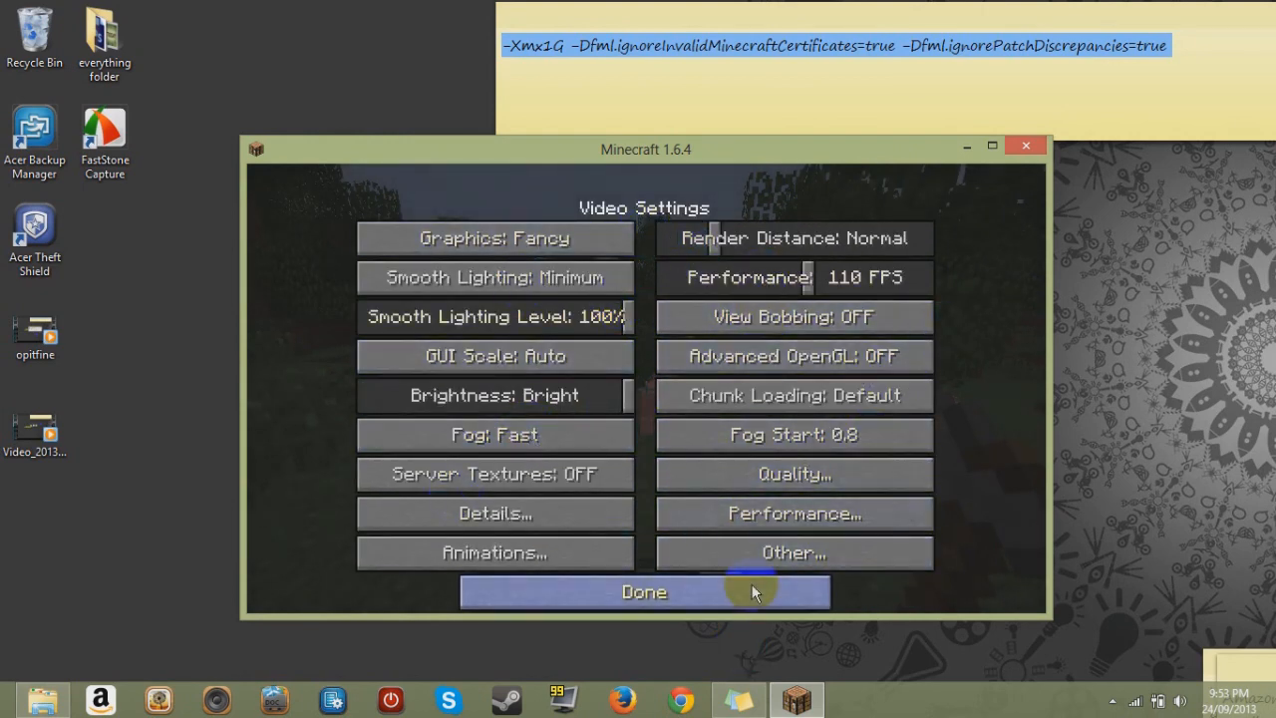
mouse_move(695, 541)
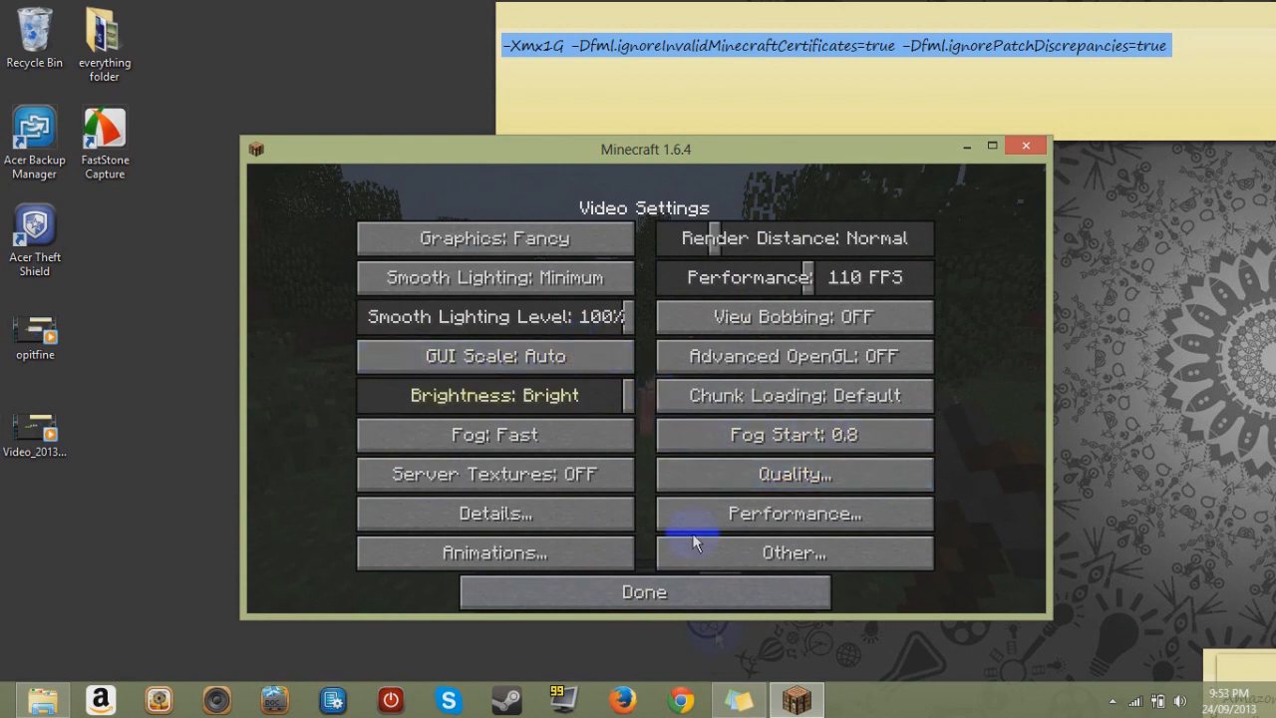
left_click(643, 591)
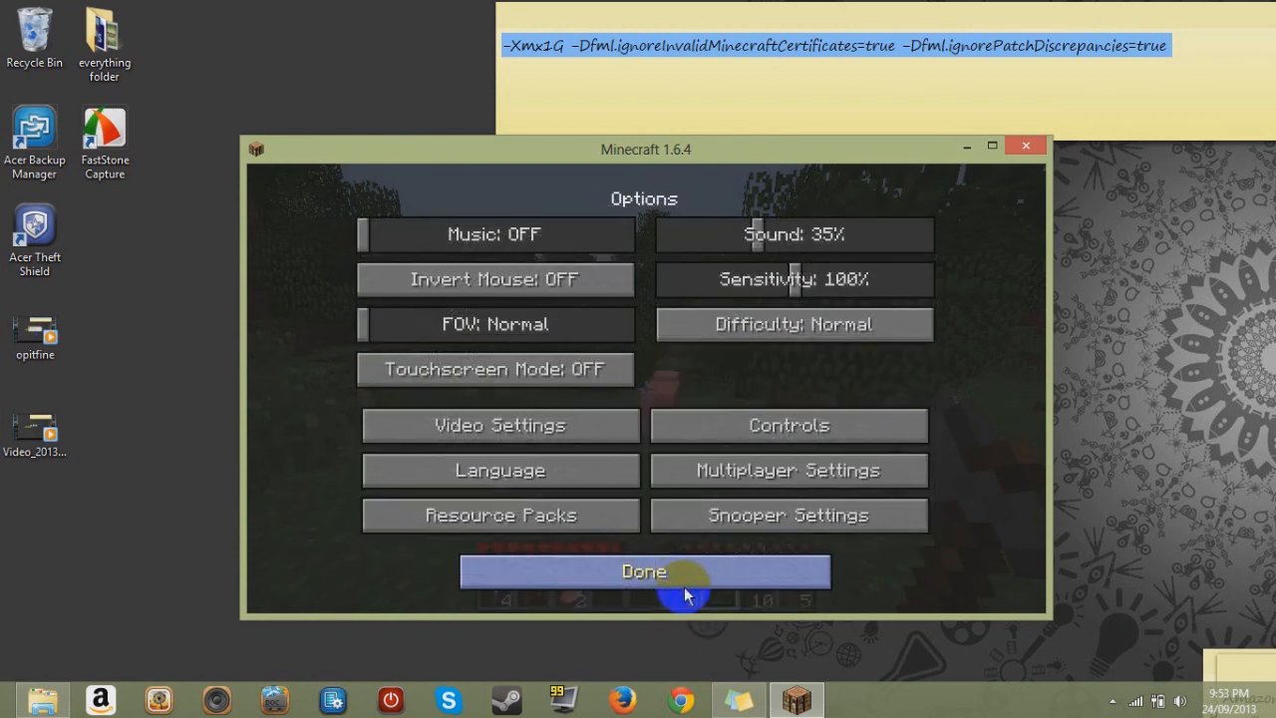
left_click(643, 571)
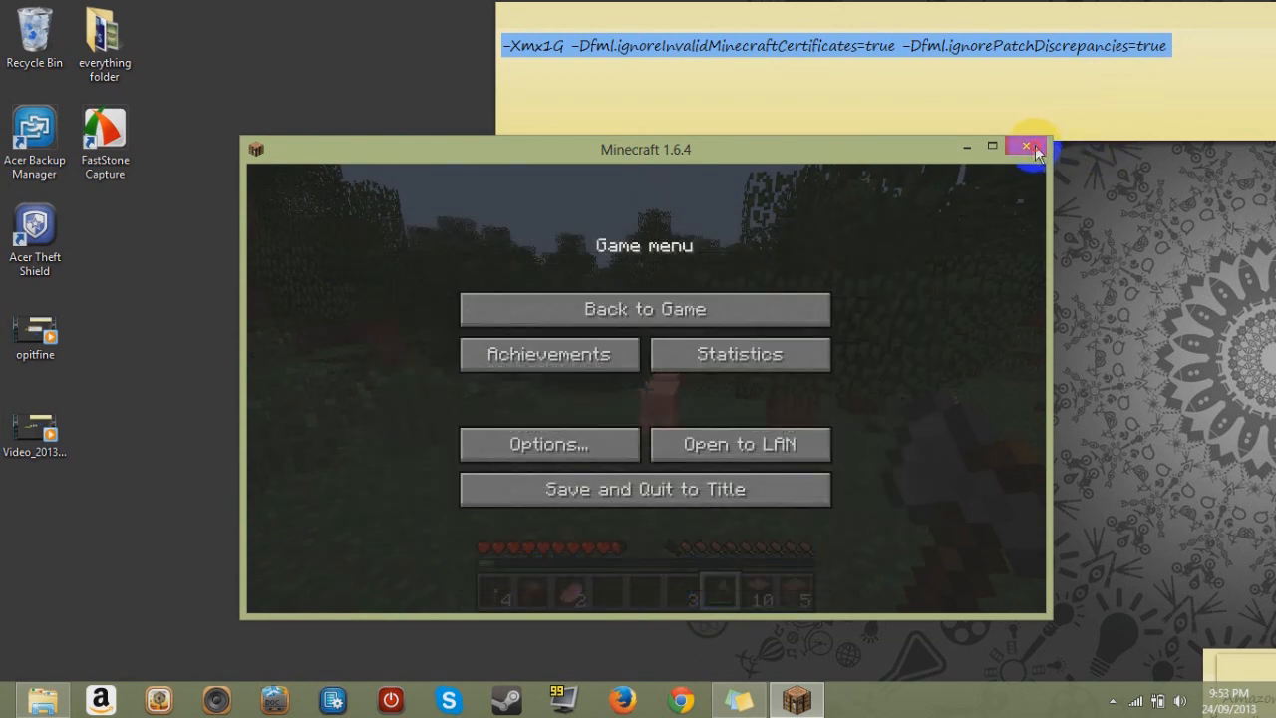
left_click(1026, 145)
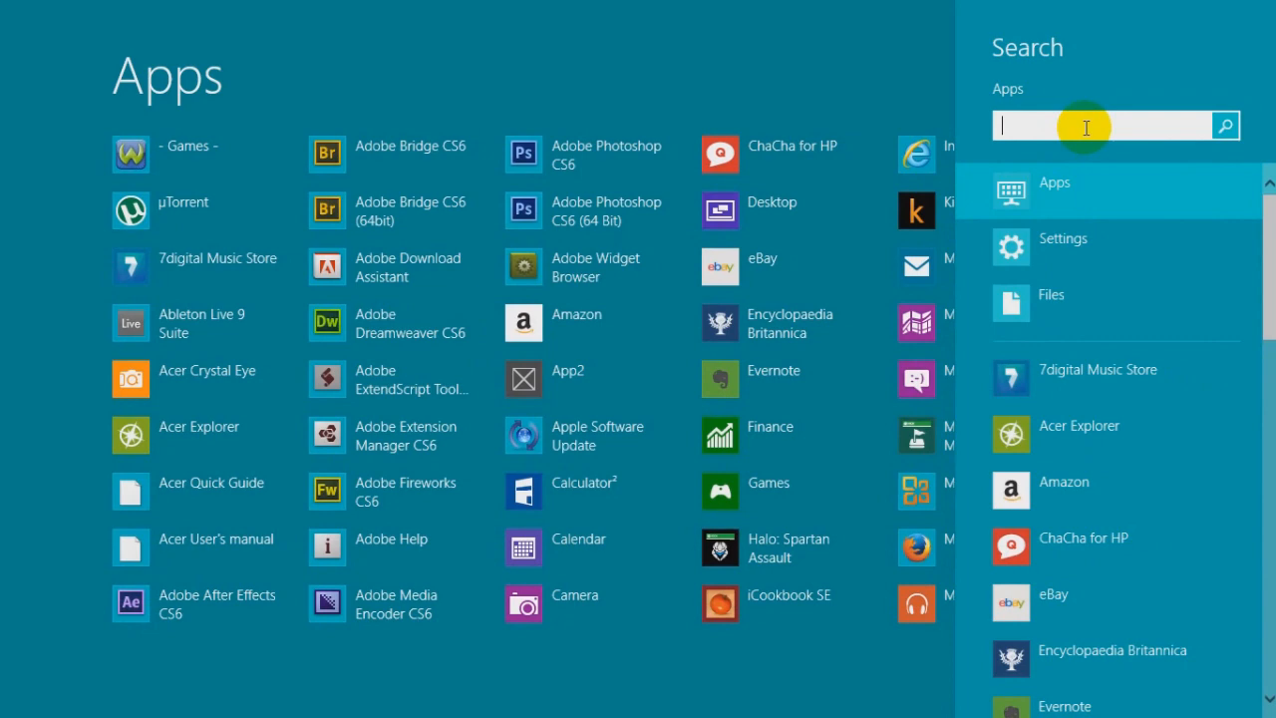
Search %appdata% from the Start screen to open the Roaming folder
type("%a")
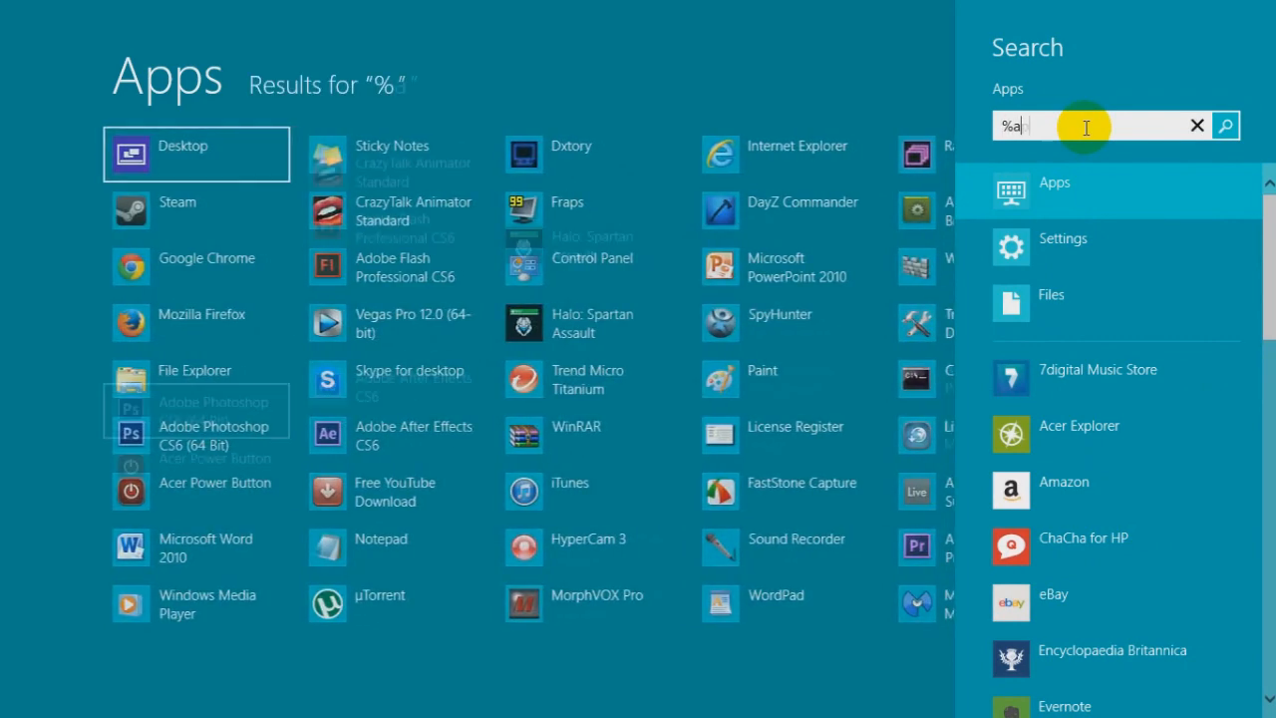
type("ppdata%")
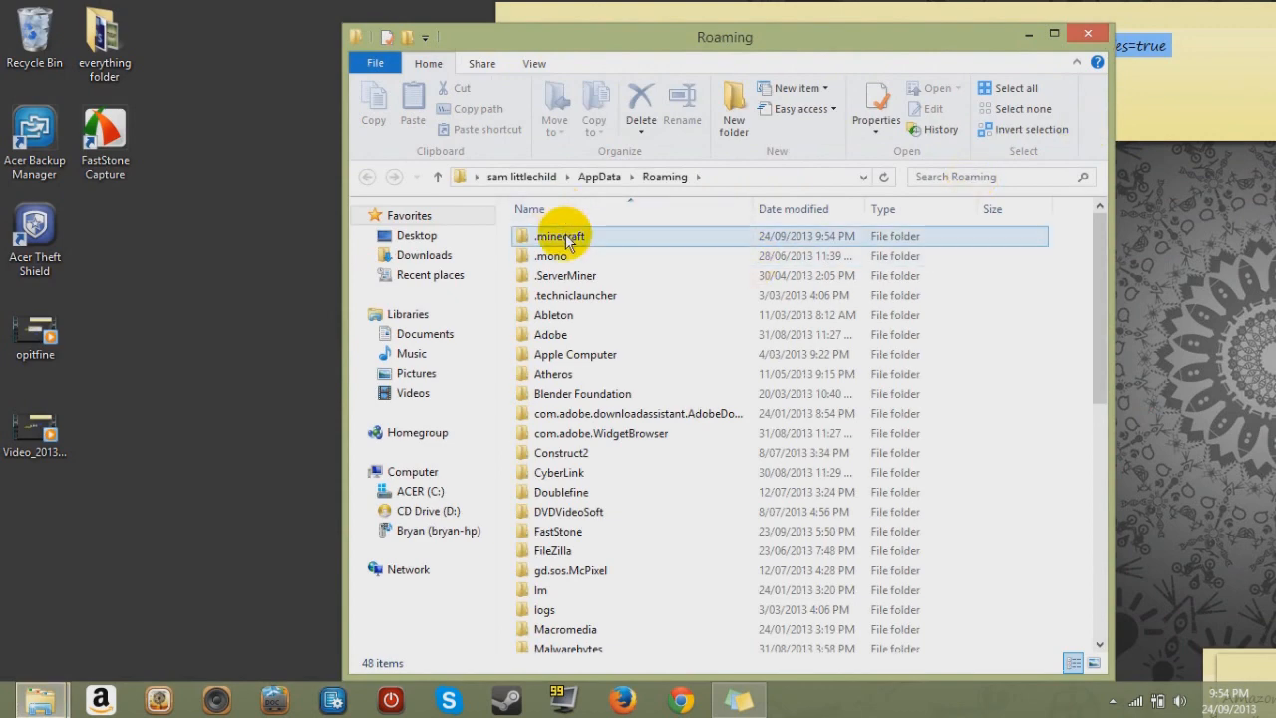
Check that .minecraft's mods folder contains only camerastudio, then go back to .minecraft
double_click(561, 236)
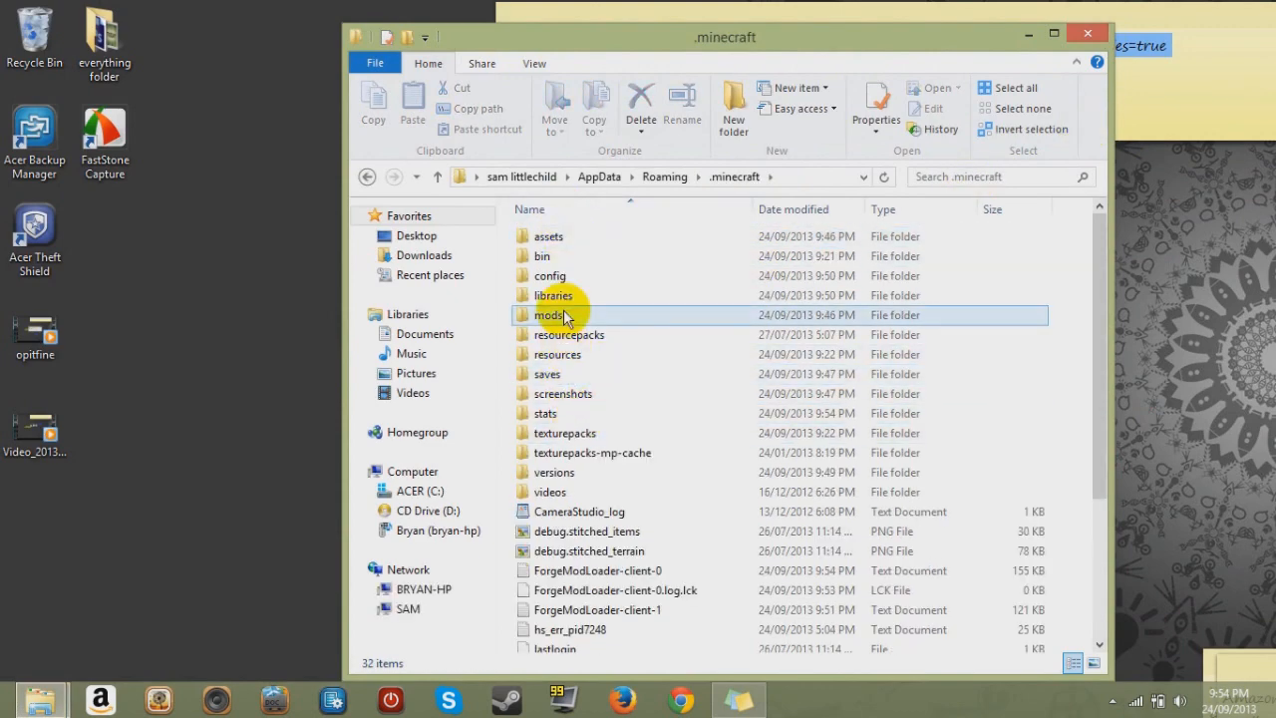
double_click(550, 315)
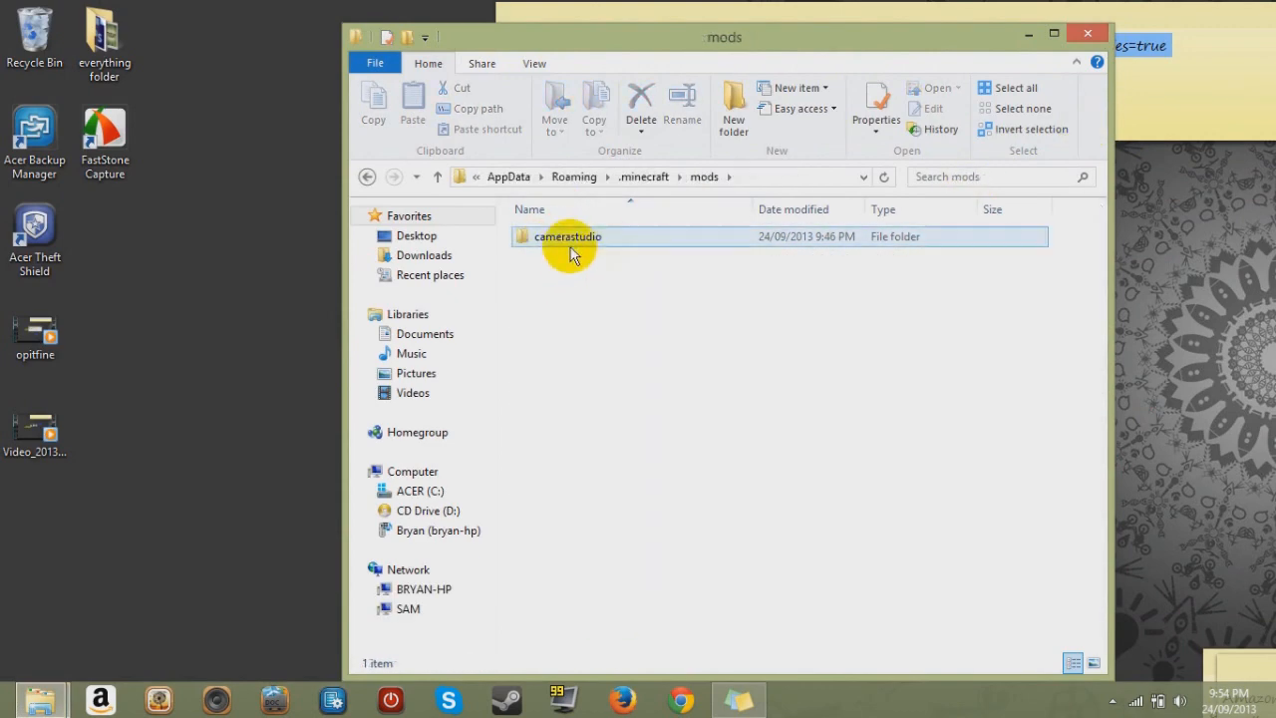
left_click(682, 338)
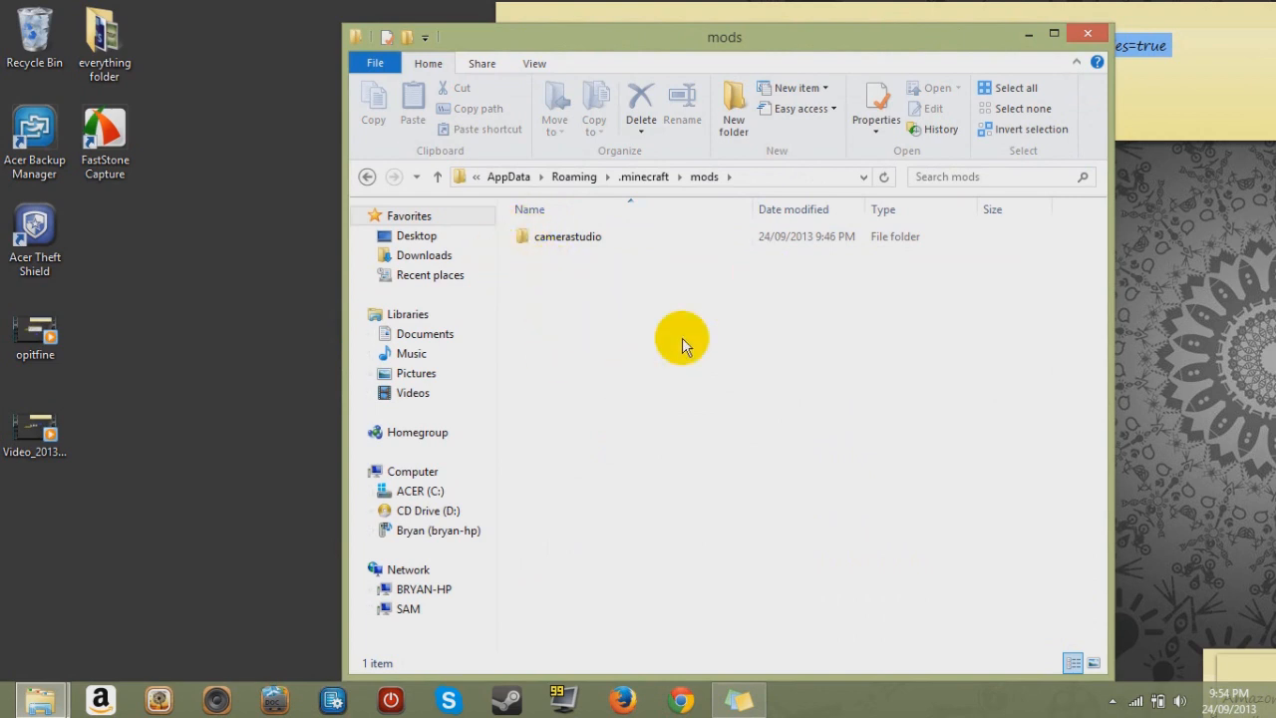
mouse_move(649, 297)
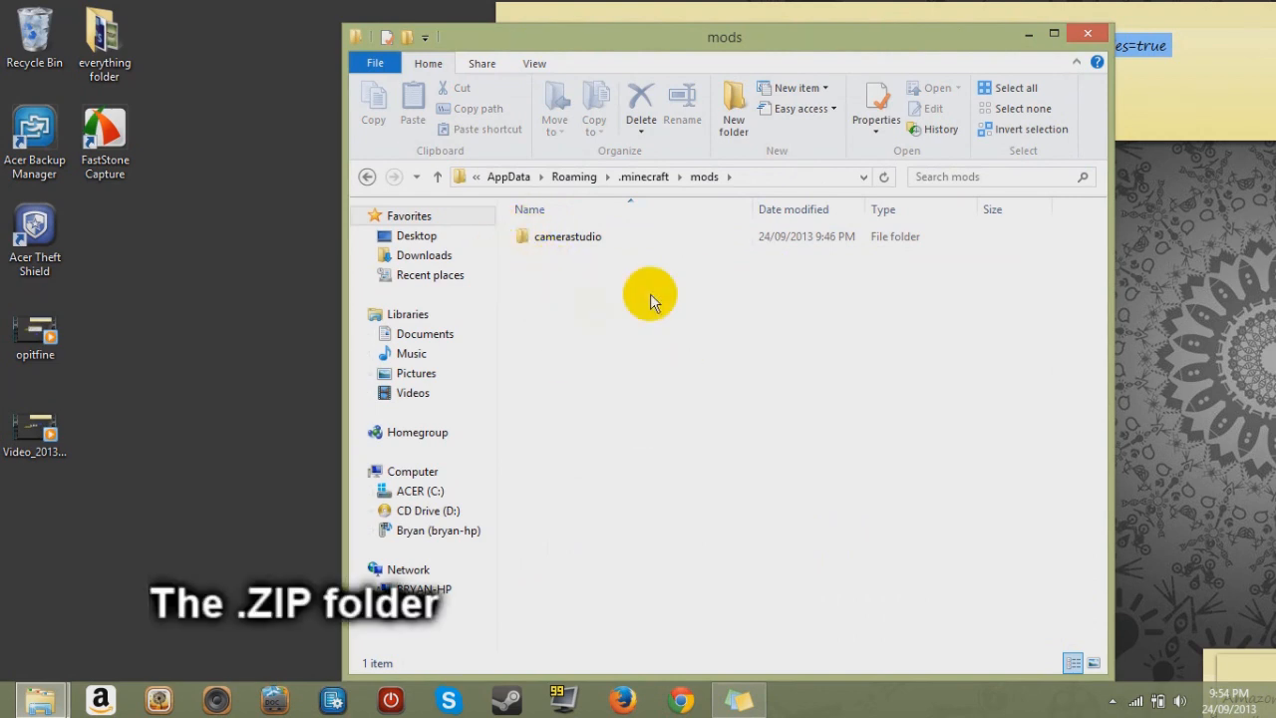
mouse_move(676, 345)
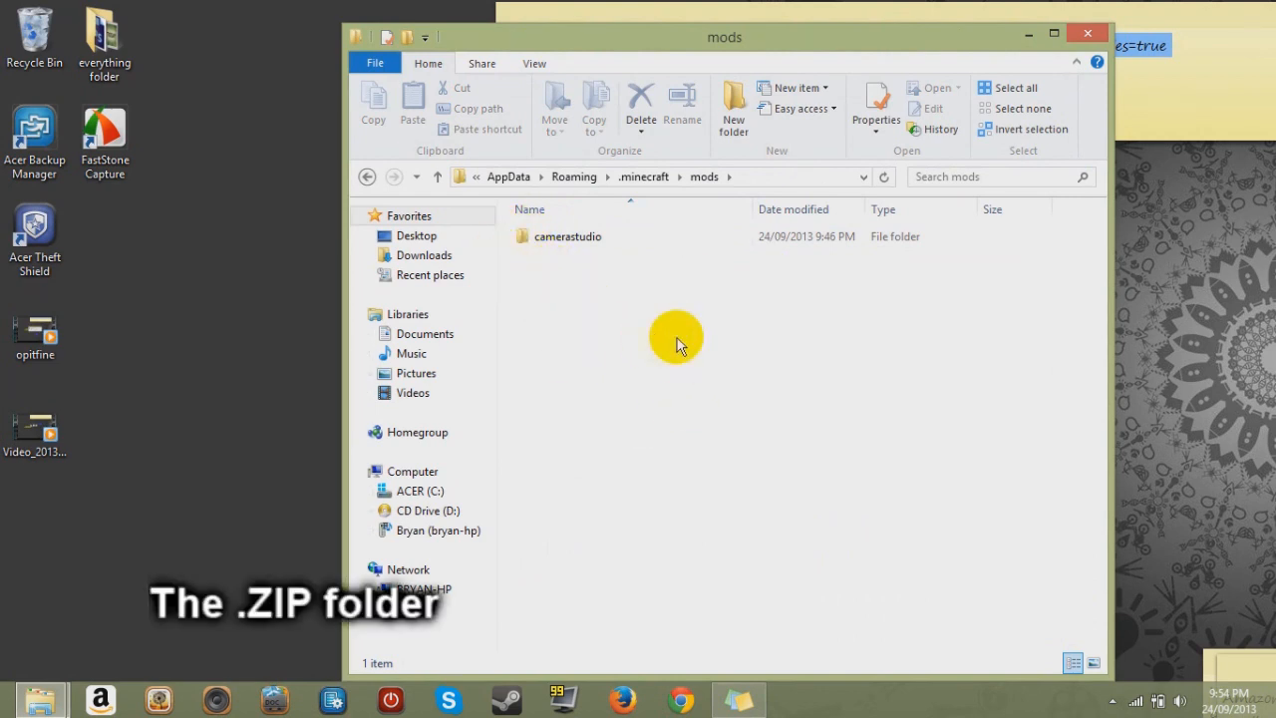
mouse_move(685, 404)
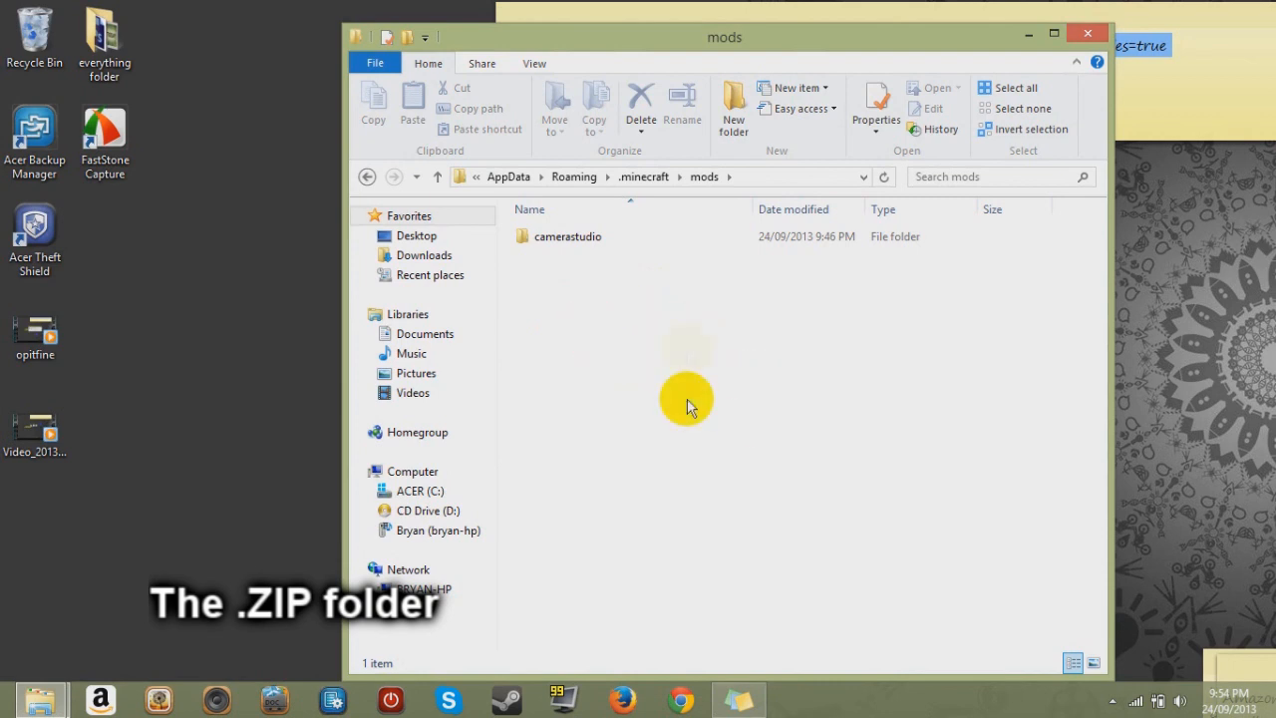
mouse_move(524, 429)
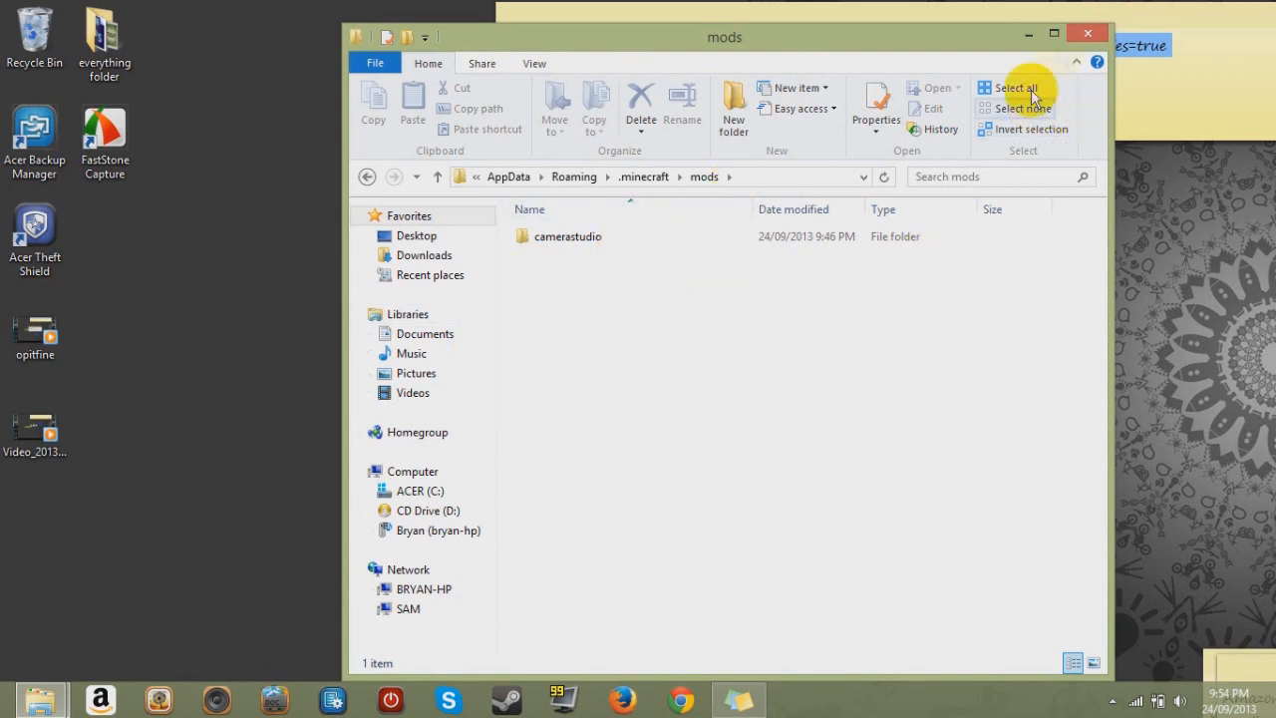
mouse_move(964, 271)
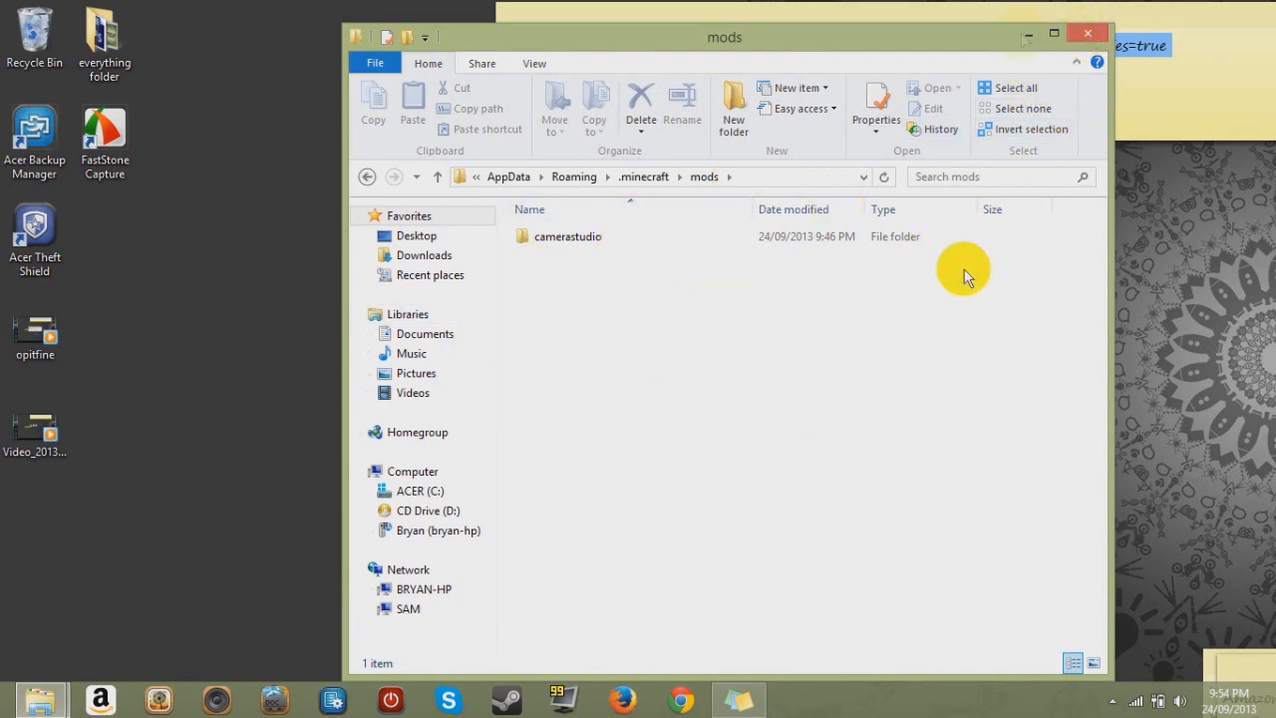
mouse_move(670, 311)
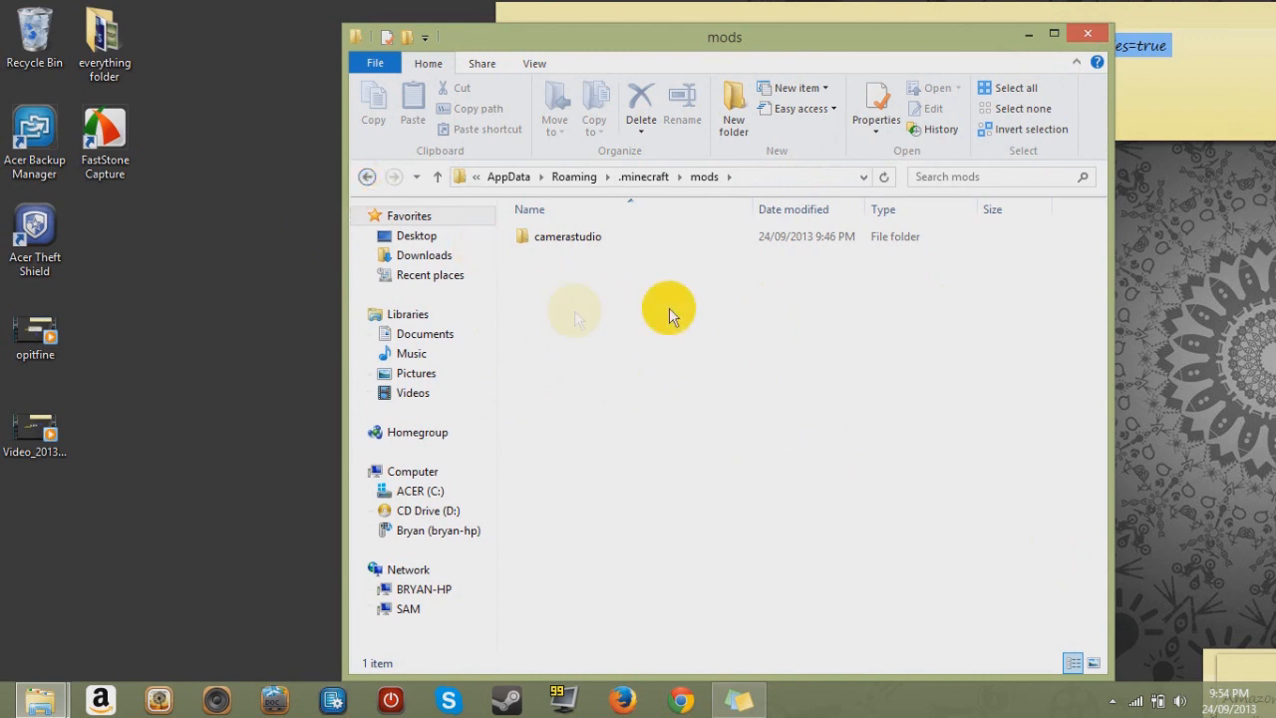
mouse_move(608, 354)
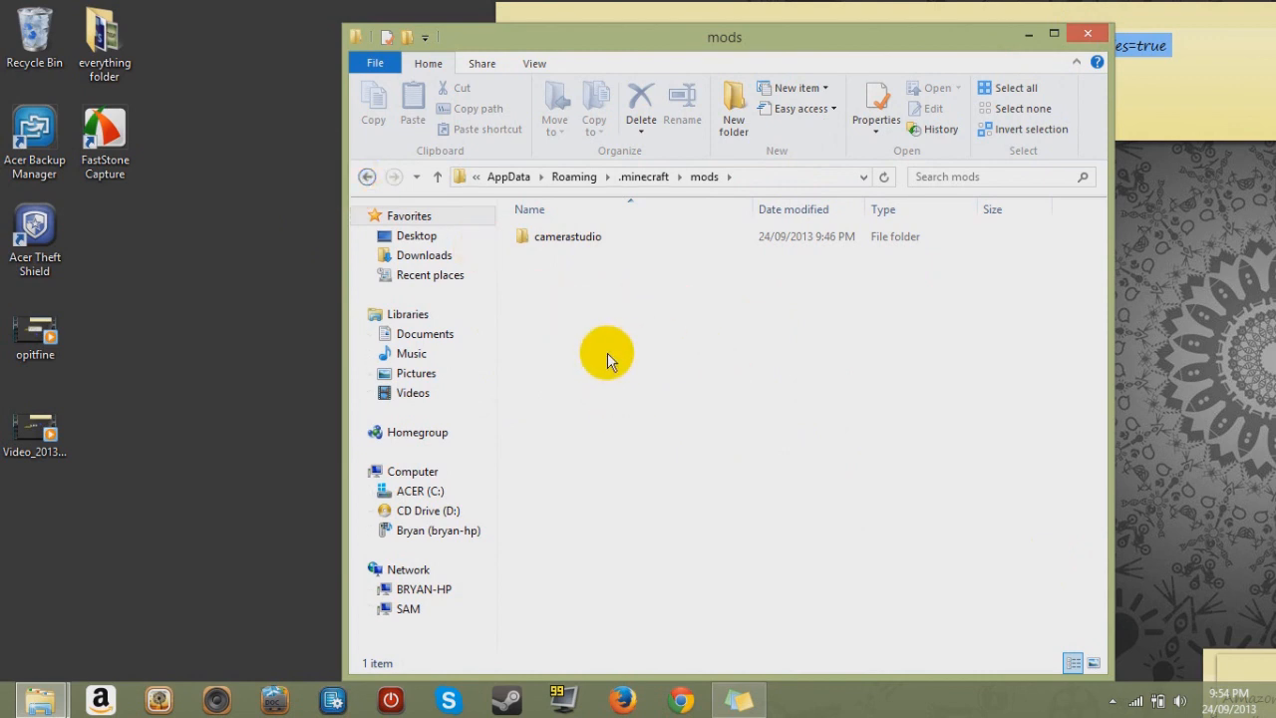
mouse_move(510, 371)
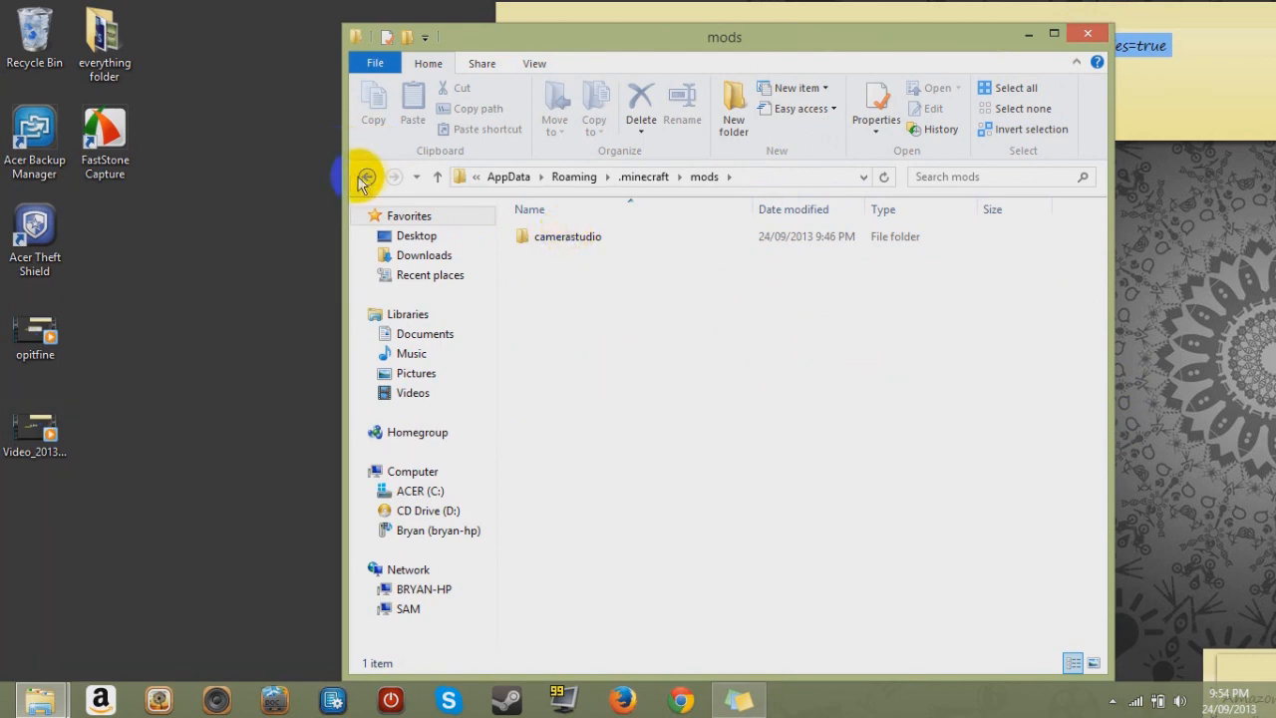
left_click(367, 176)
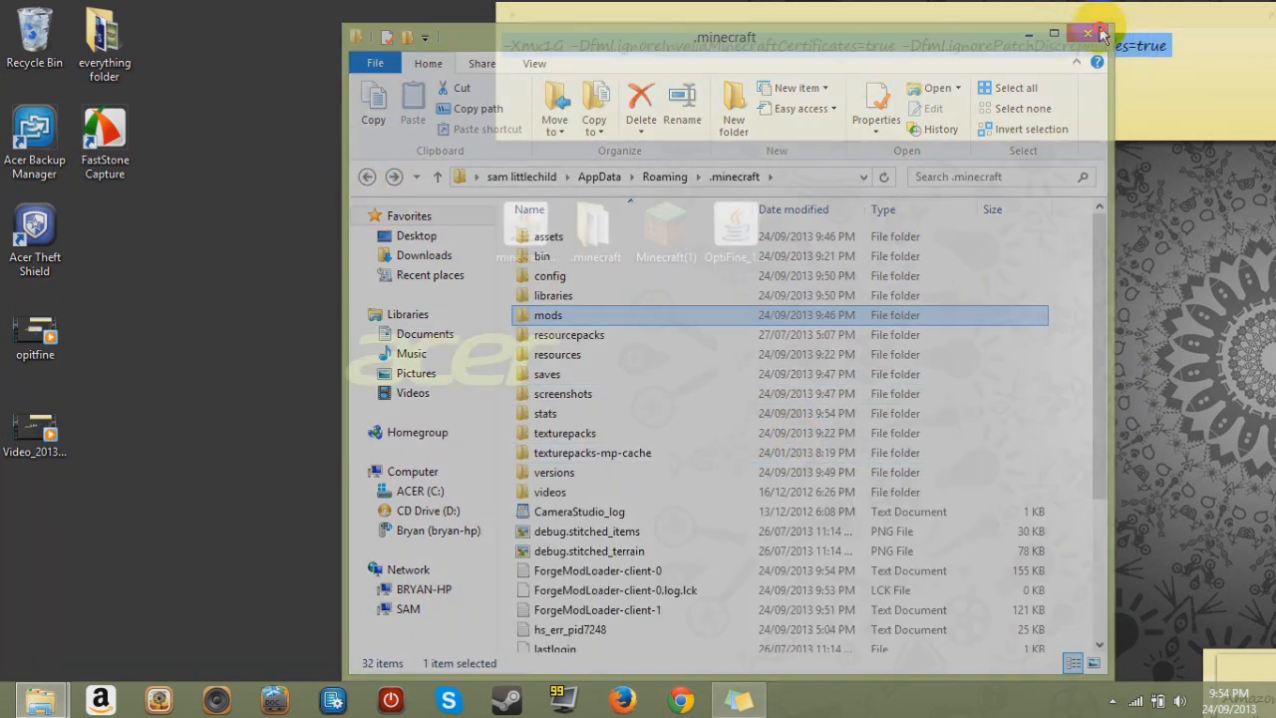
Close the .minecraft window and box-select the minecraftforge and OptiFine desktop icons
left_click(1089, 32)
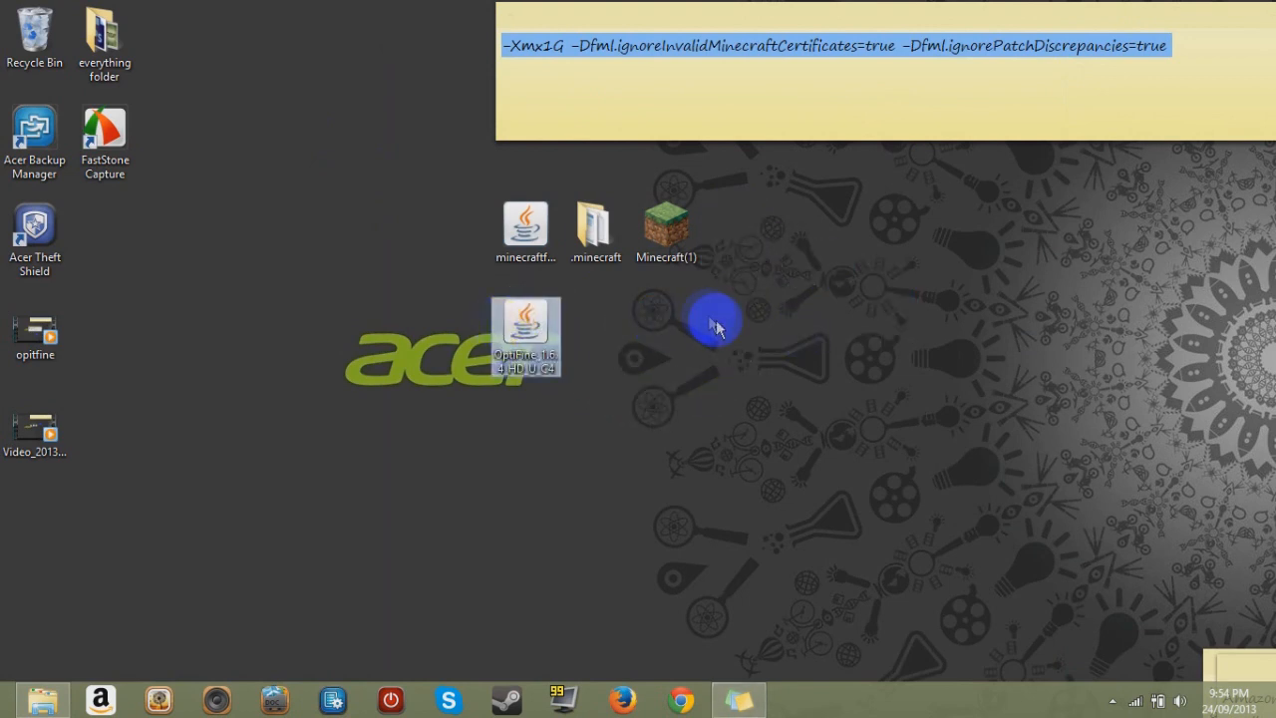
left_click_drag(666, 224, 596, 329)
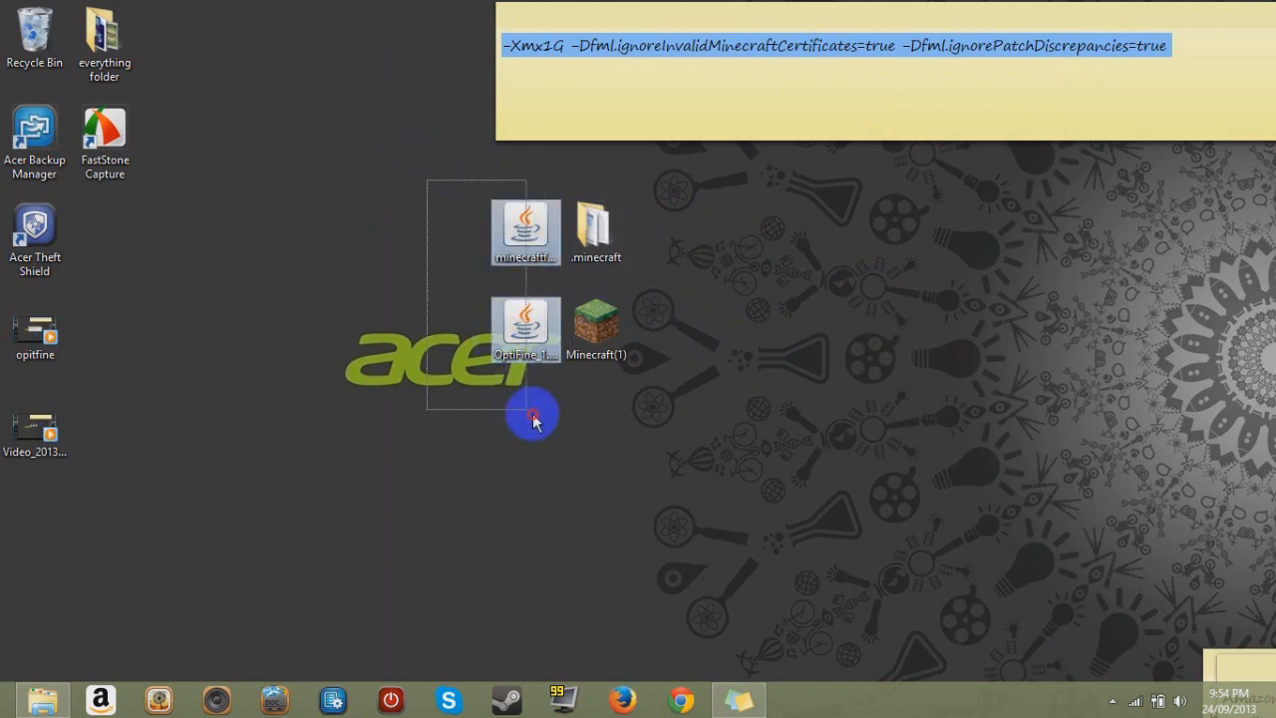
mouse_move(568, 249)
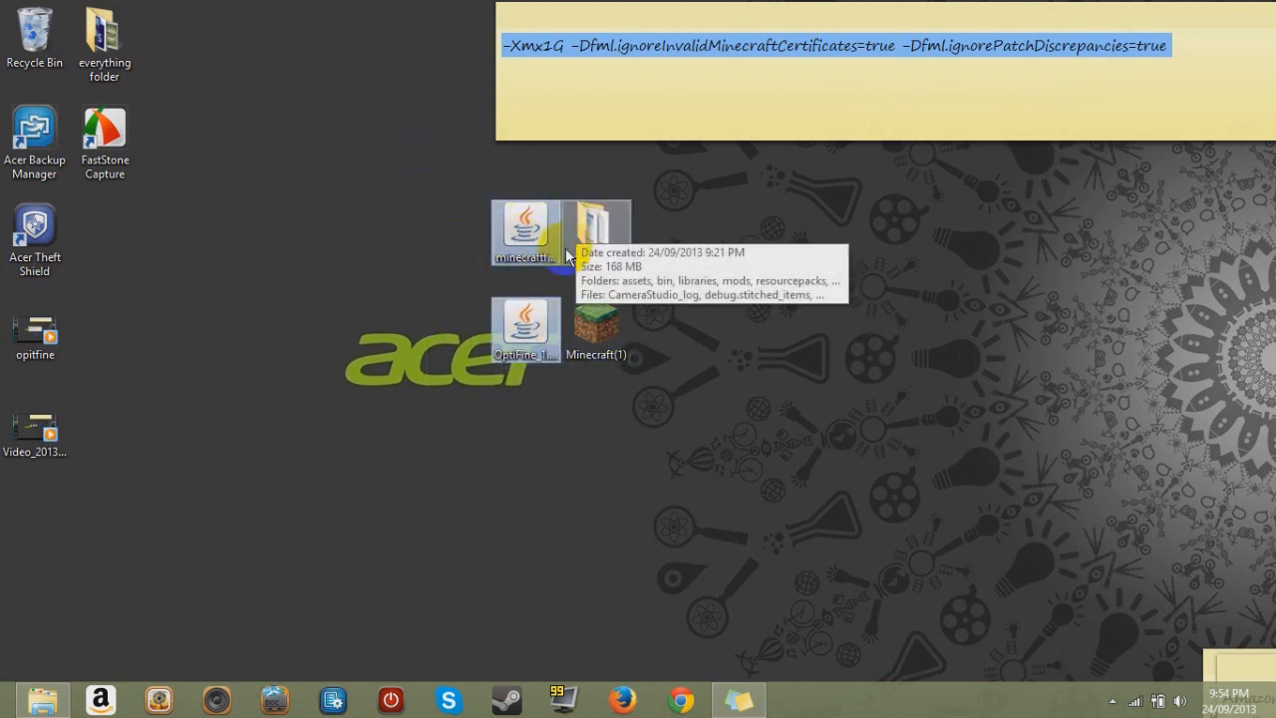